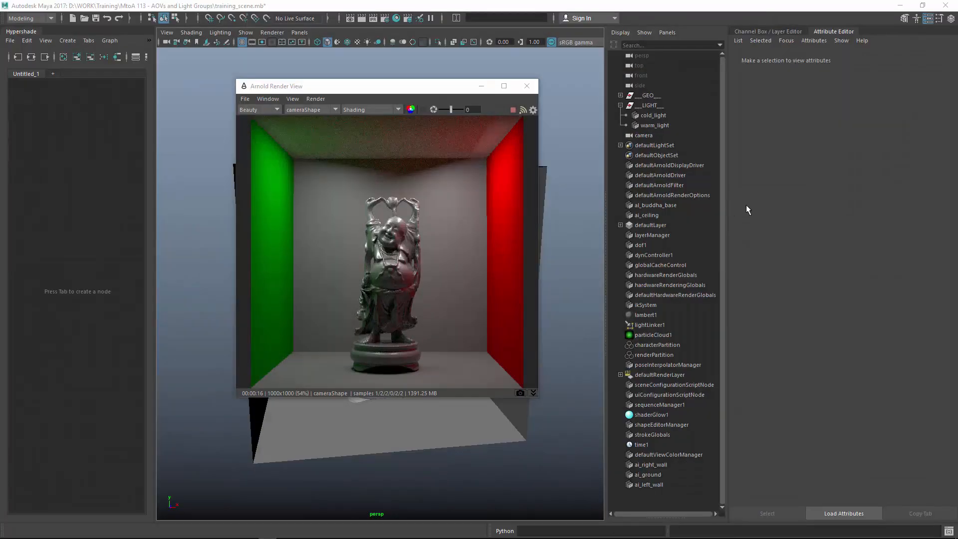
{"action": "mouse_move", "coordinate": [751, 212]}
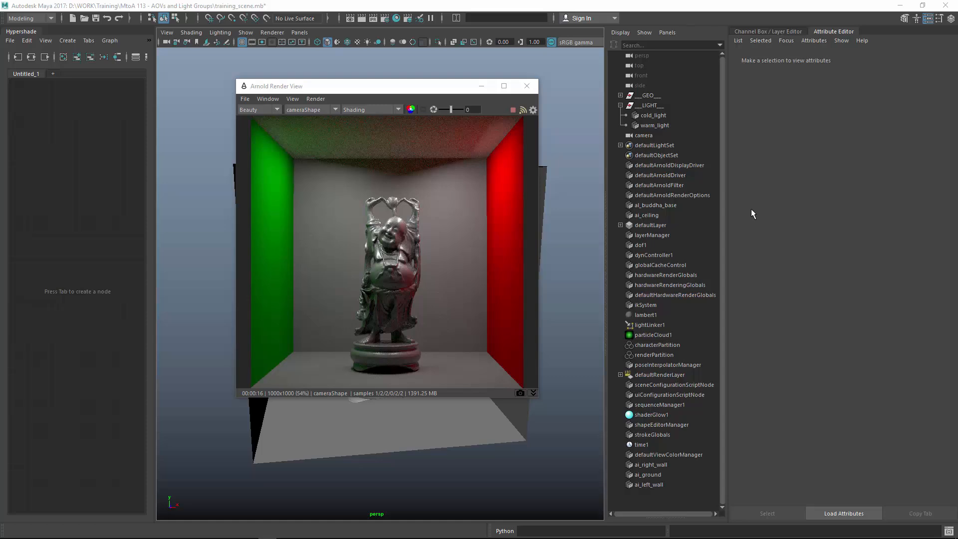
{"action": "mouse_move", "coordinate": [755, 213]}
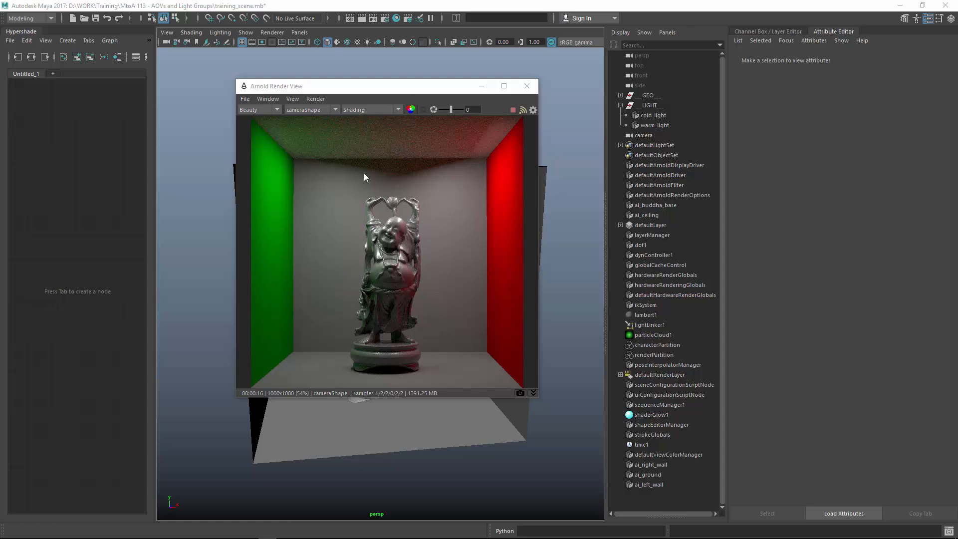
Render through the perspShape camera and orbit the view closer around the statue
{"action": "left_click", "coordinate": [334, 109]}
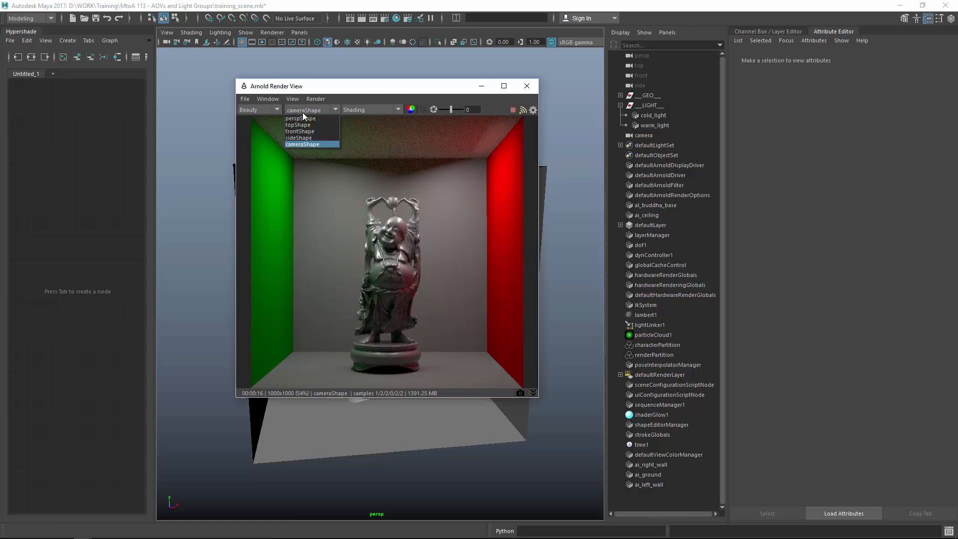
{"action": "left_click", "coordinate": [300, 118]}
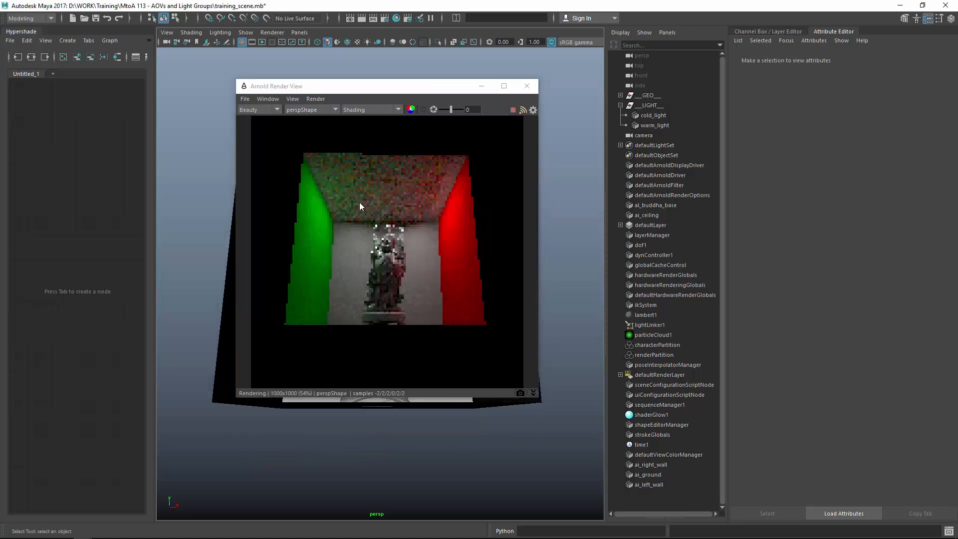
{"action": "left_click_drag", "start_coordinate": [277, 86], "coordinate": [401, 66]}
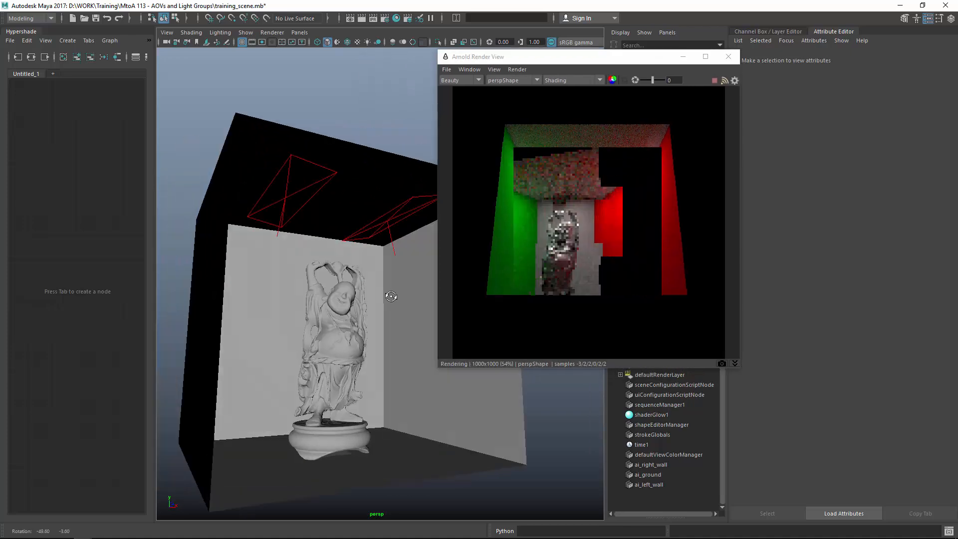
{"action": "left_click_drag", "start_coordinate": [391, 297], "coordinate": [379, 323]}
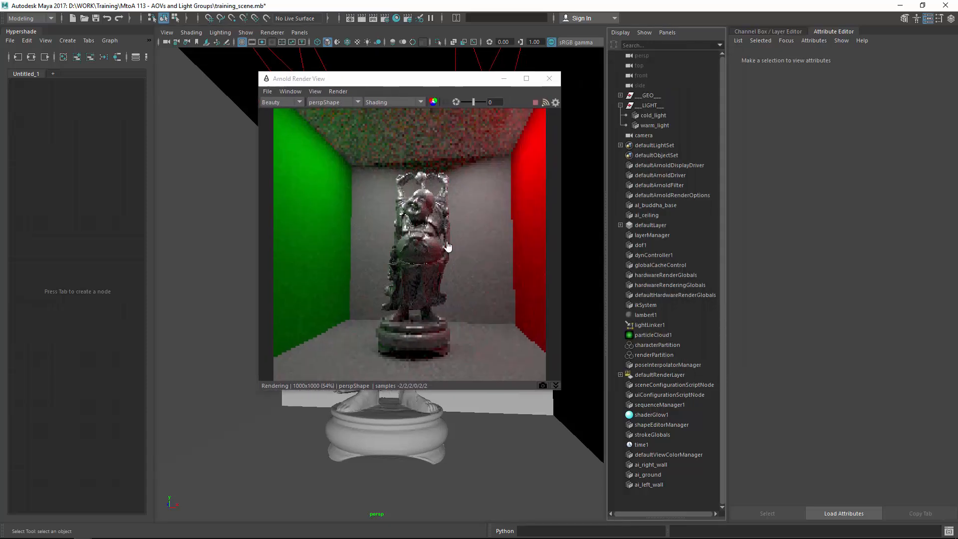
{"action": "left_click_drag", "start_coordinate": [300, 79], "coordinate": [269, 81]}
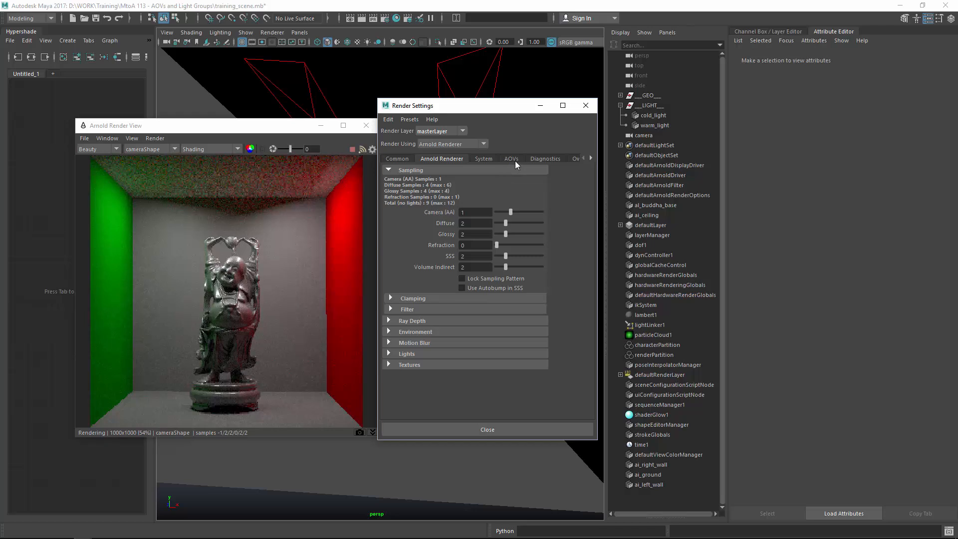
Show the AOVs tab and list the aiSurface shader group's available passes
{"action": "left_click", "coordinate": [511, 159]}
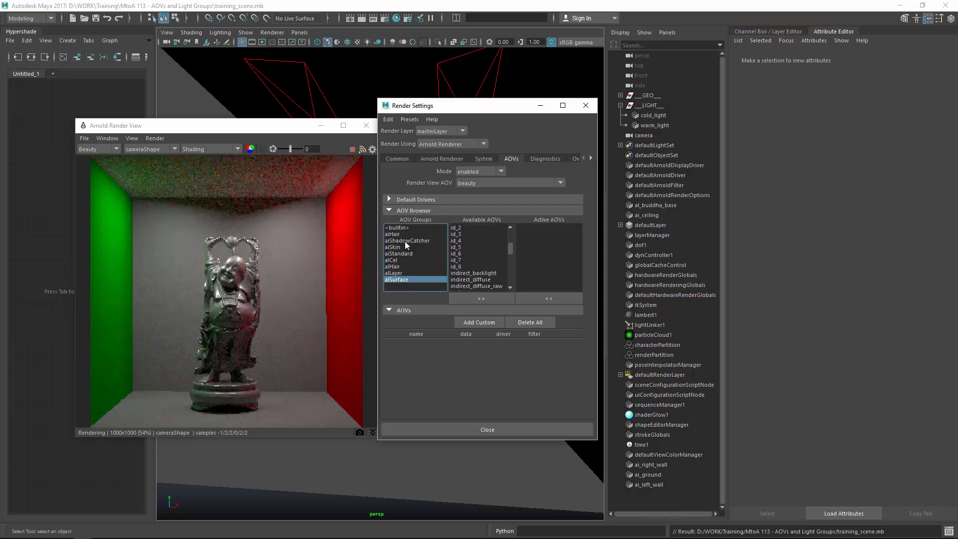
{"action": "left_click", "coordinate": [399, 253]}
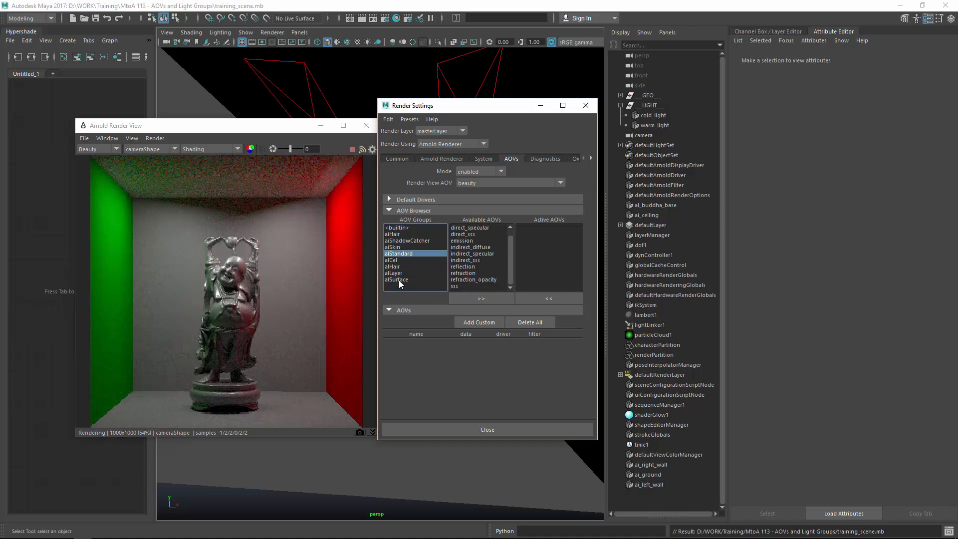
{"action": "left_click", "coordinate": [397, 279]}
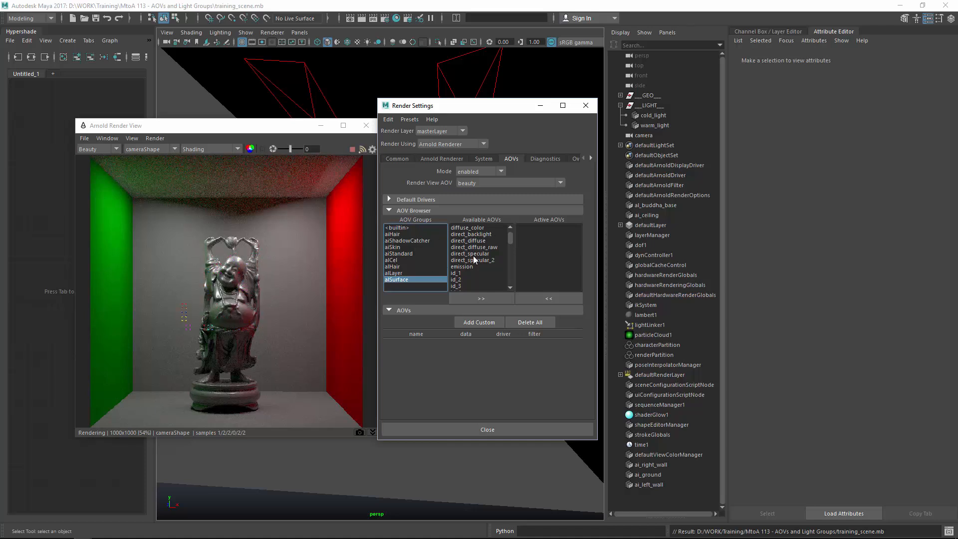
{"action": "mouse_move", "coordinate": [463, 273]}
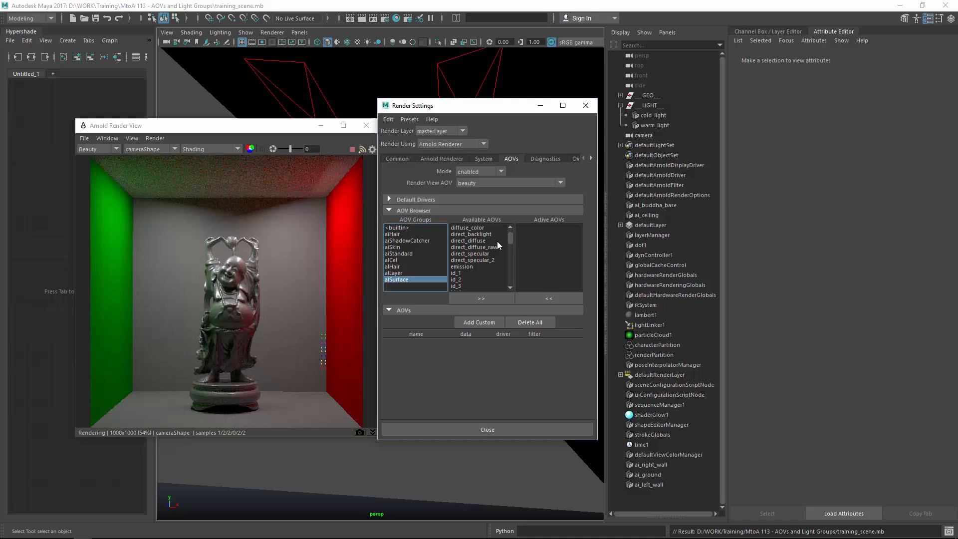
{"action": "mouse_move", "coordinate": [432, 266]}
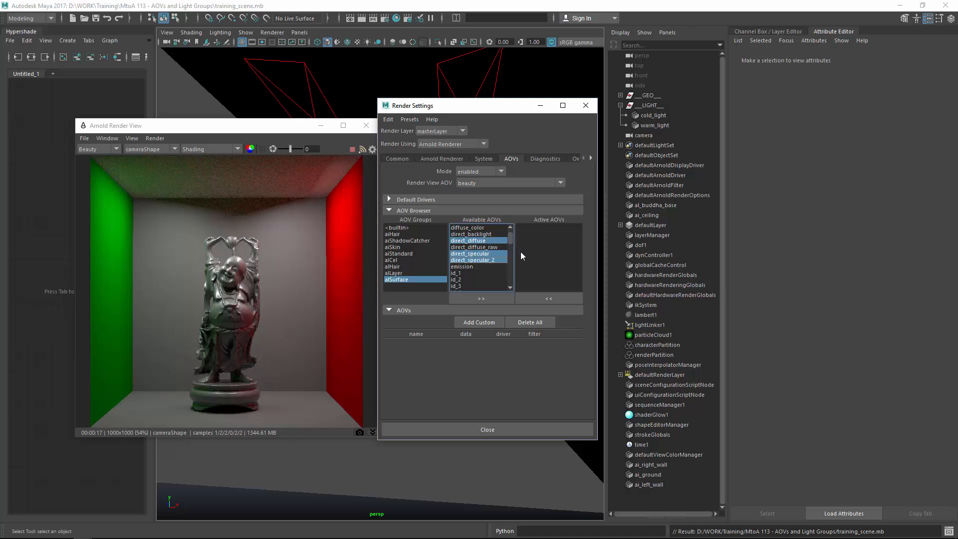
Scroll the Available AOVs list, adding indirect_specular to the selection
{"action": "scroll", "scroll_direction": "down", "scroll_amount": 3}
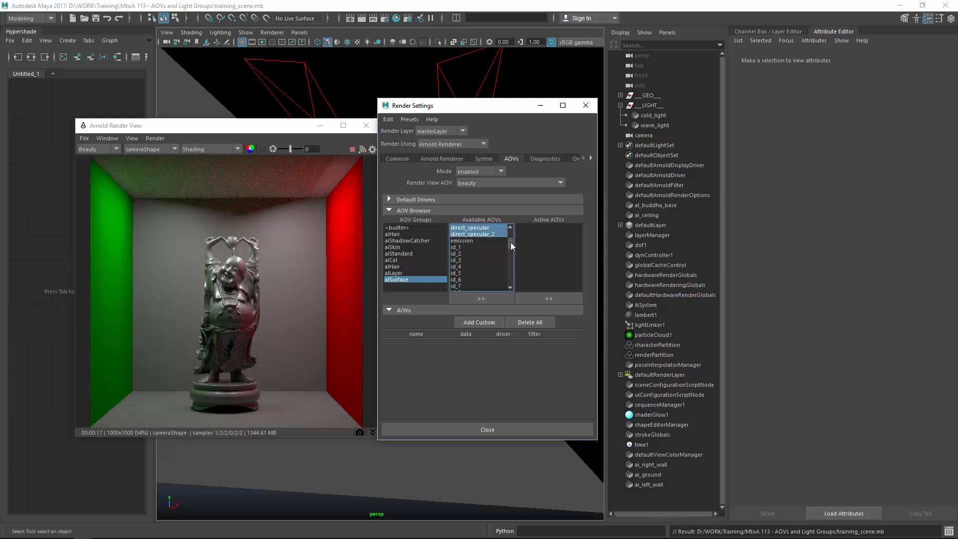
{"action": "scroll", "scroll_direction": "down", "scroll_amount": 3}
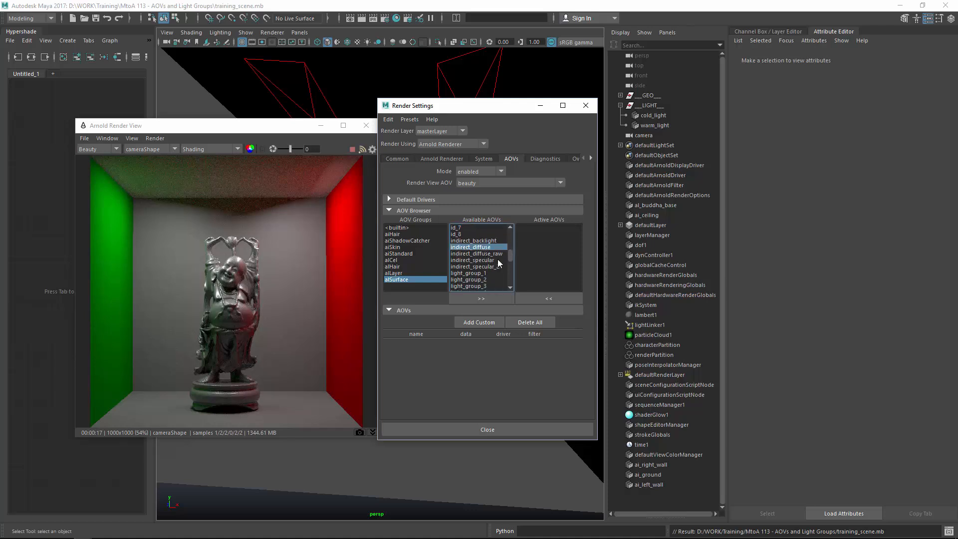
{"action": "left_click", "coordinate": [472, 260]}
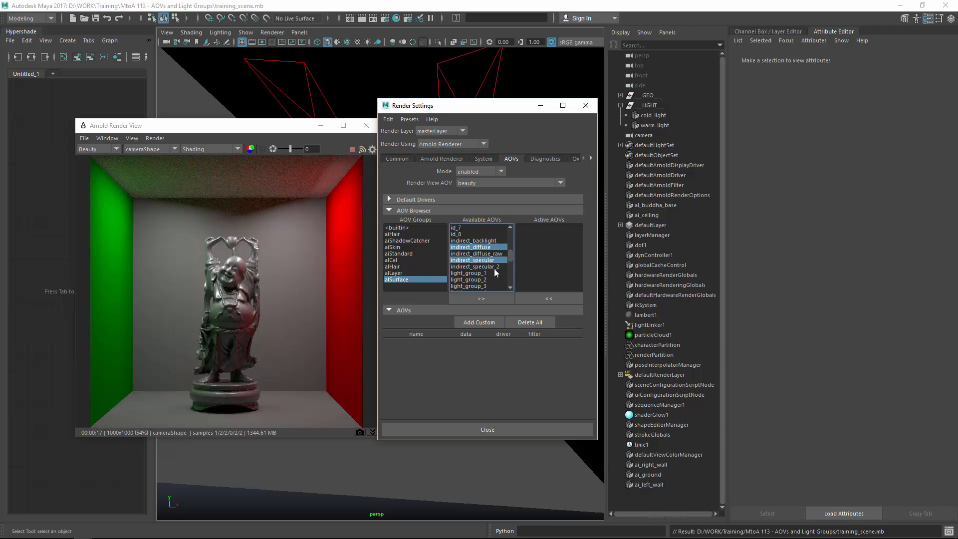
{"action": "scroll", "scroll_direction": "down", "scroll_amount": 3}
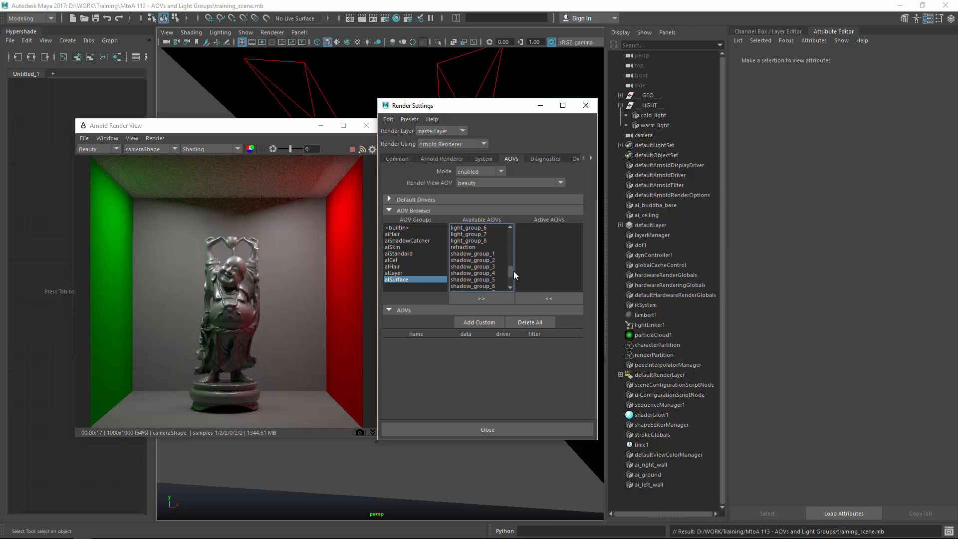
{"action": "scroll", "scroll_direction": "down", "scroll_amount": 3}
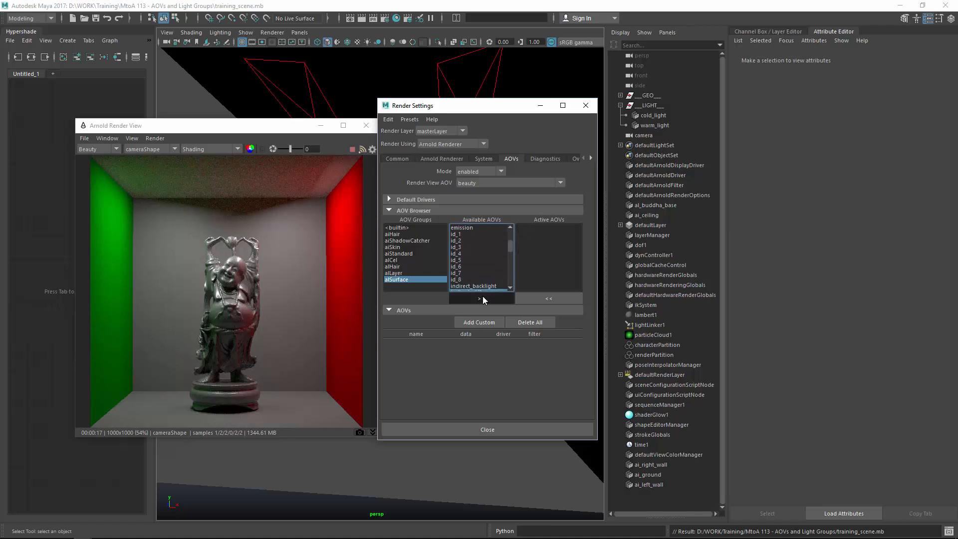
Move the selected diffuse and specular passes into Active AOVs, scrolling to the light groups
{"action": "left_click", "coordinate": [481, 298]}
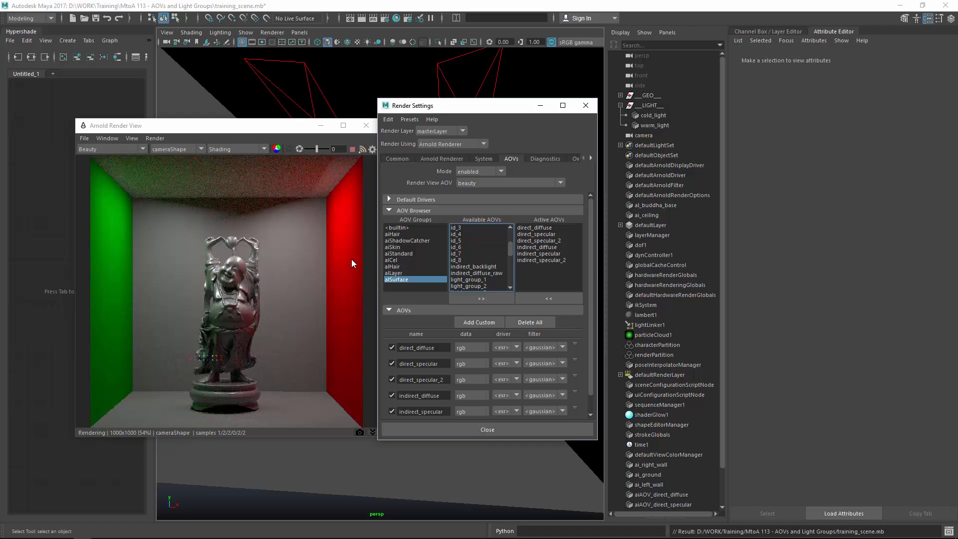
{"action": "mouse_move", "coordinate": [346, 181]}
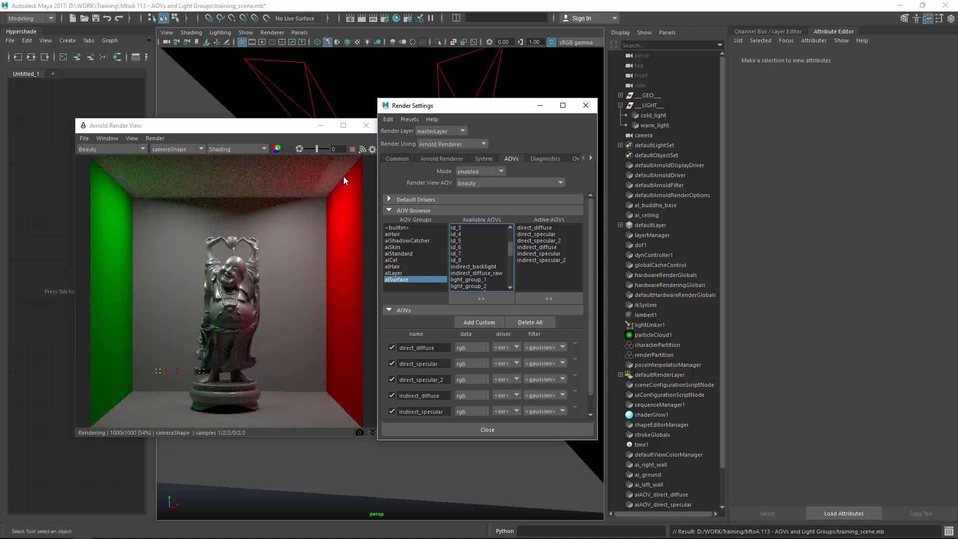
{"action": "scroll", "scroll_direction": "down", "scroll_amount": 3}
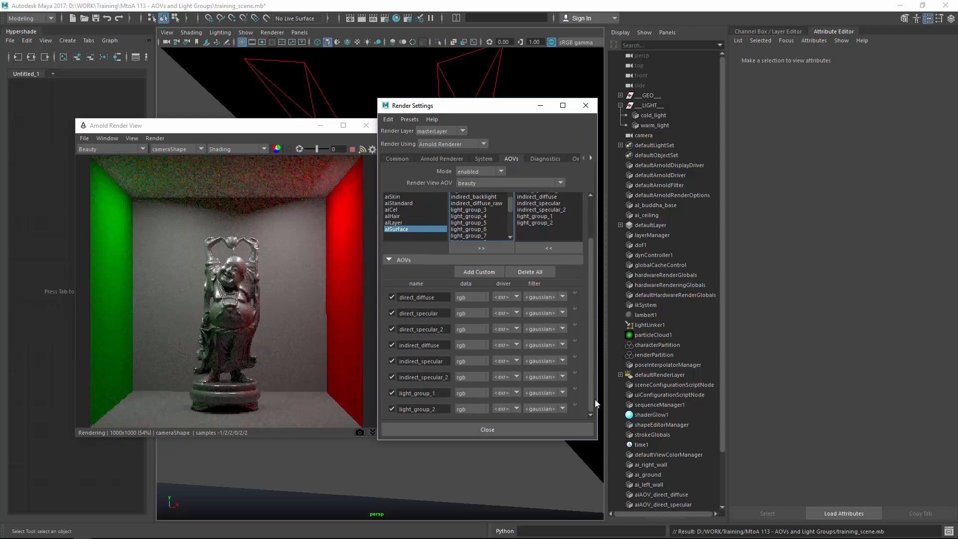
Close the Render Settings window
{"action": "left_click", "coordinate": [486, 430]}
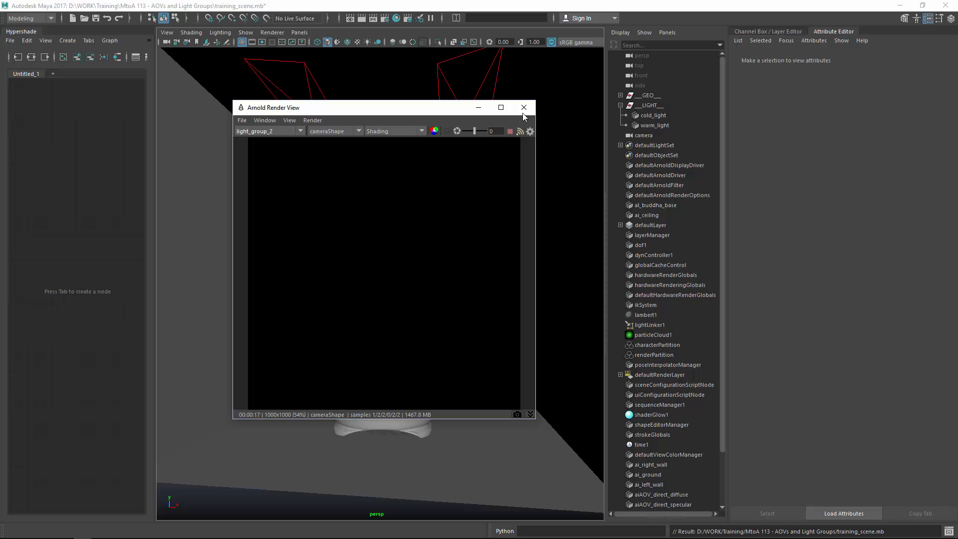
Close the render view, select cold_light, and expand cold_light and warm_light shape nodes
{"action": "left_click", "coordinate": [524, 107]}
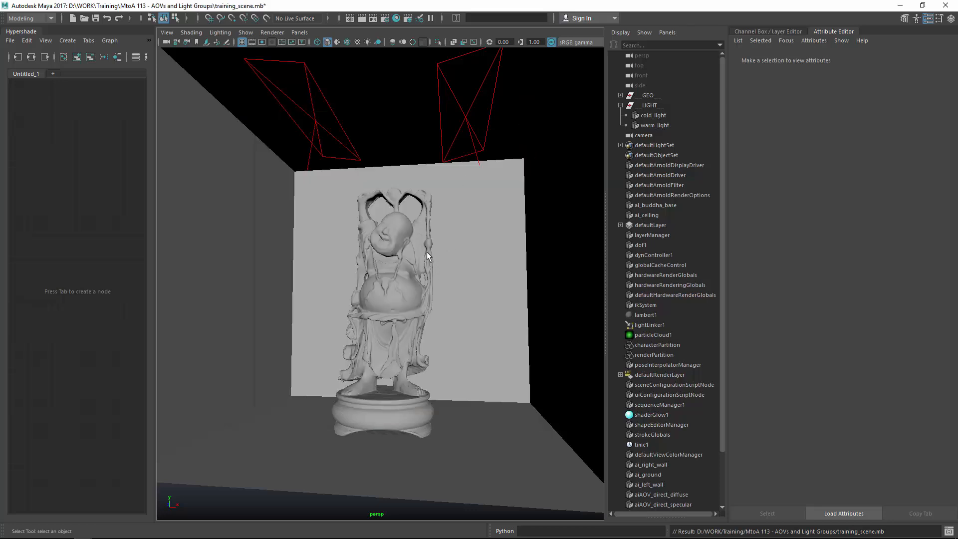
{"action": "mouse_move", "coordinate": [415, 266]}
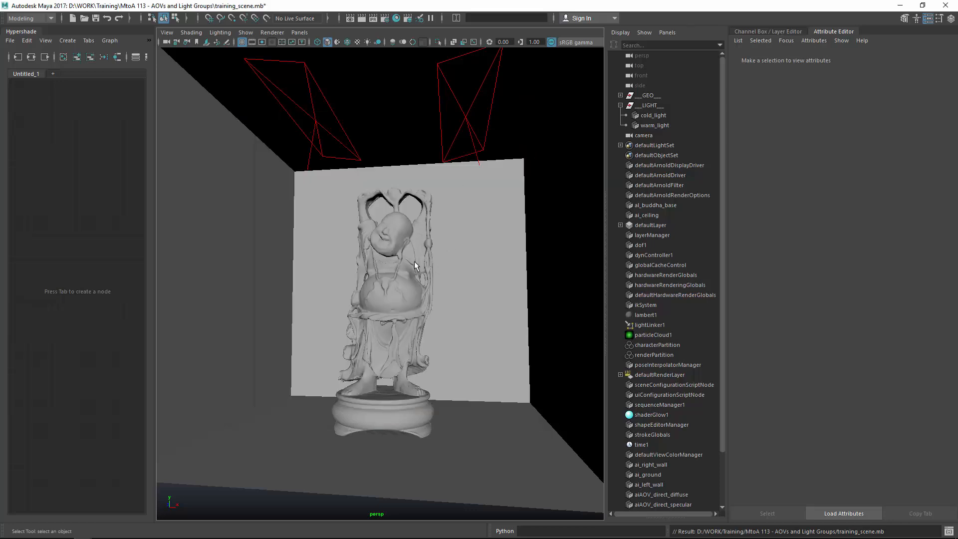
{"action": "left_click", "coordinate": [652, 116]}
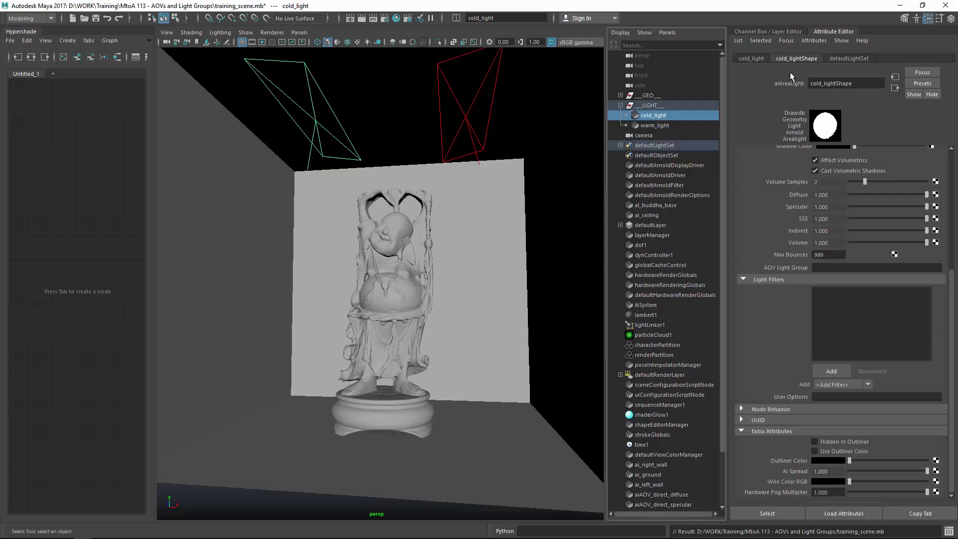
{"action": "mouse_move", "coordinate": [811, 64]}
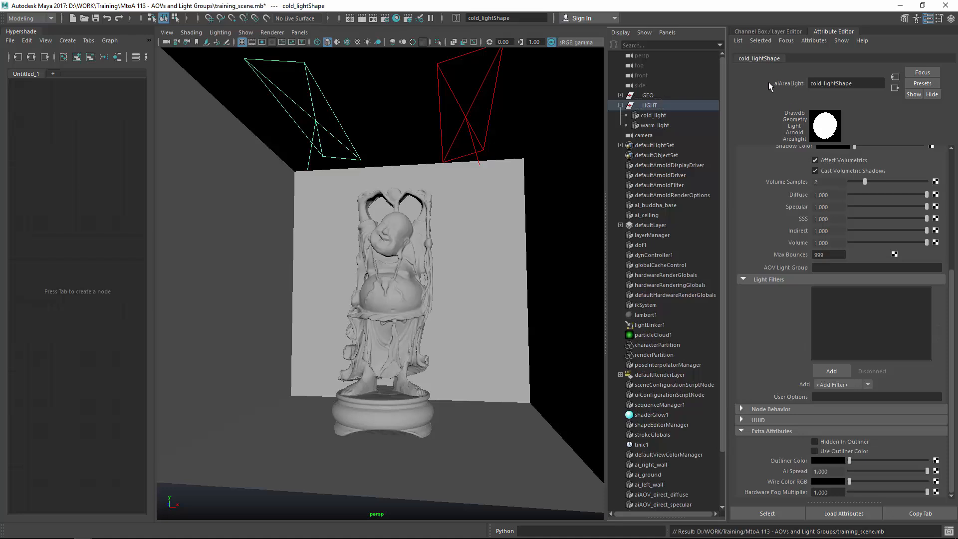
{"action": "left_click", "coordinate": [620, 32]}
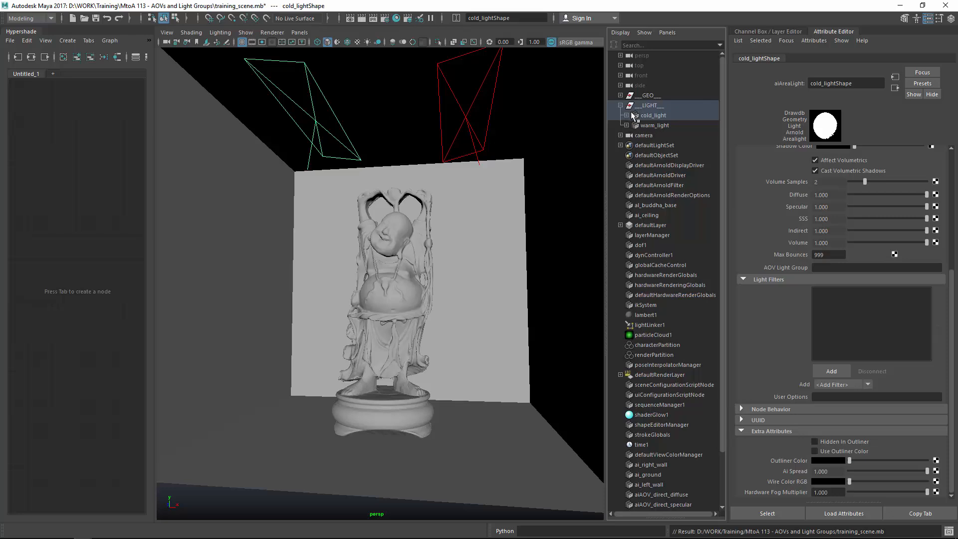
{"action": "left_click", "coordinate": [626, 116]}
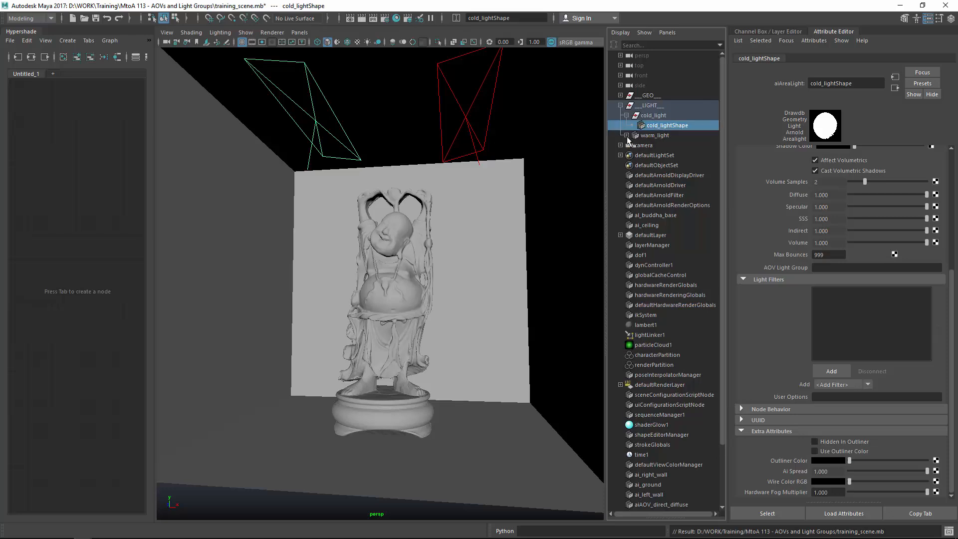
{"action": "left_click", "coordinate": [620, 135]}
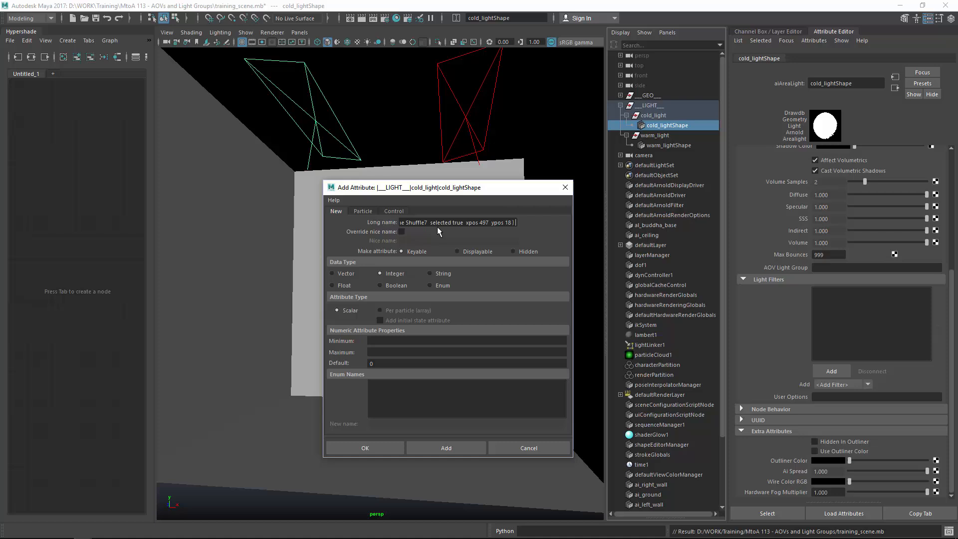
Name the new integer attribute mtoa_constant_lightGroup on cold_lightShape
{"action": "left_click", "coordinate": [457, 222]}
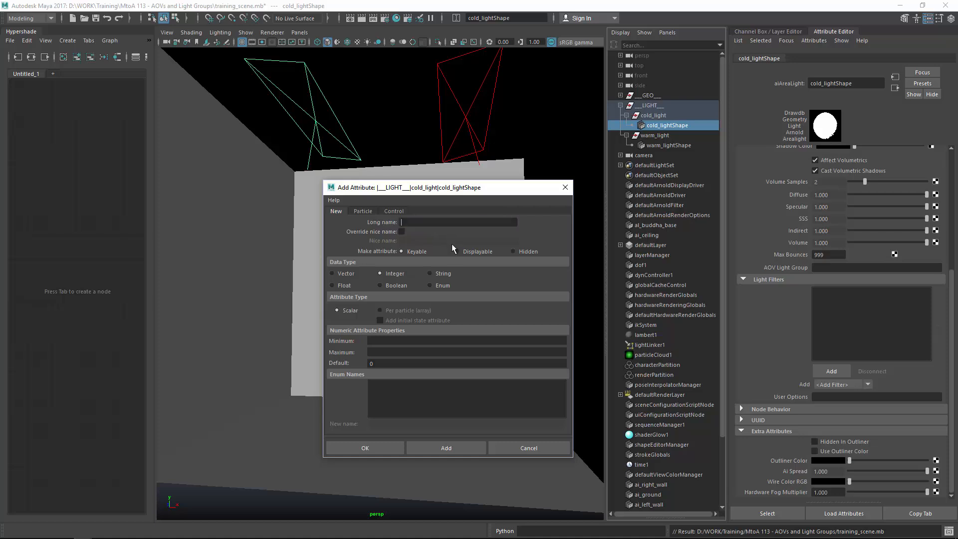
{"action": "type", "text": "mtl"}
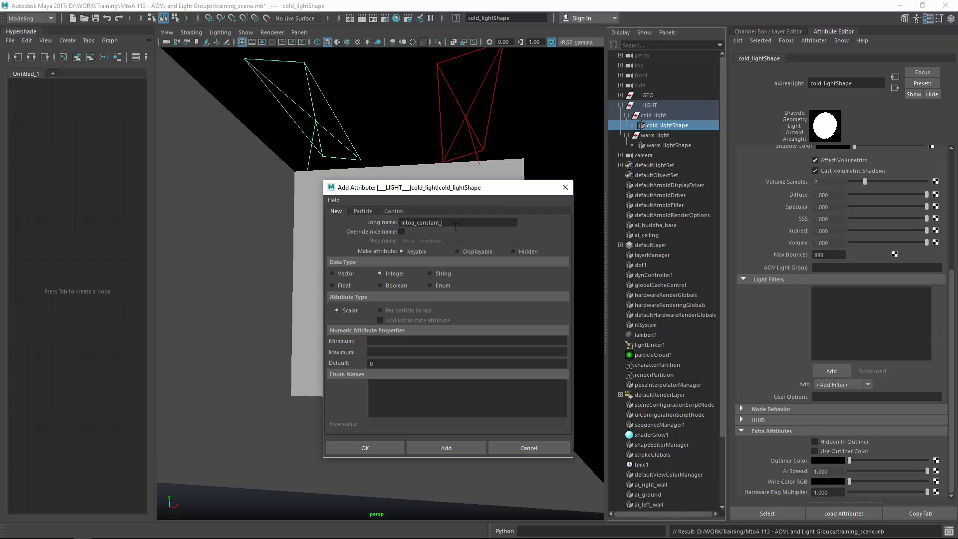
{"action": "type", "text": "lightGr"}
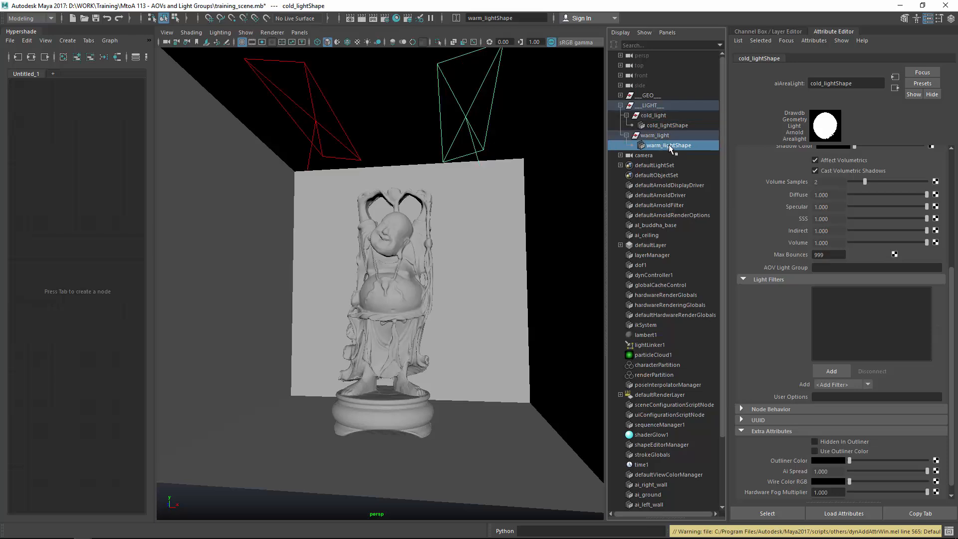
Add mtoa_constant_lightGroup set to 2 on warm_lightShape, then reselect cold_lightShape
{"action": "left_click", "coordinate": [814, 41]}
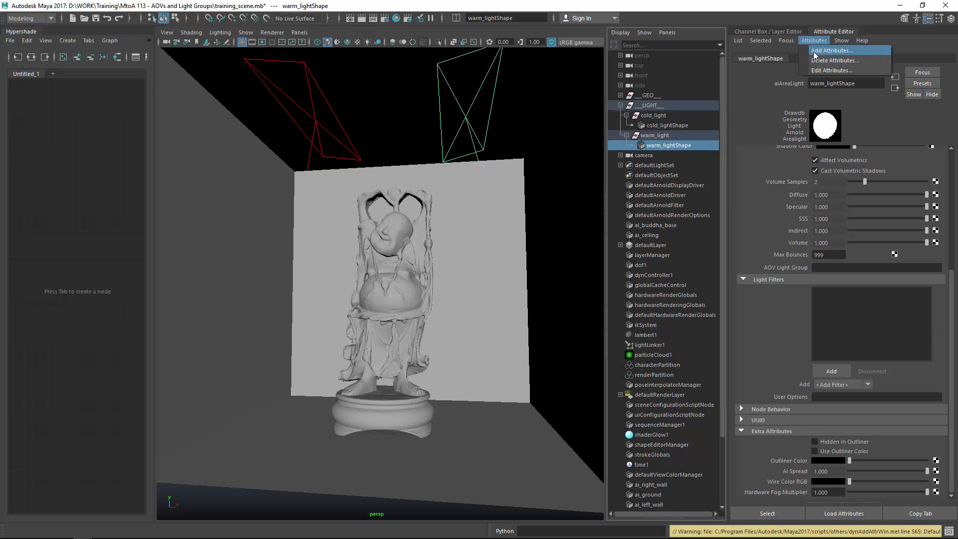
{"action": "left_click", "coordinate": [832, 50]}
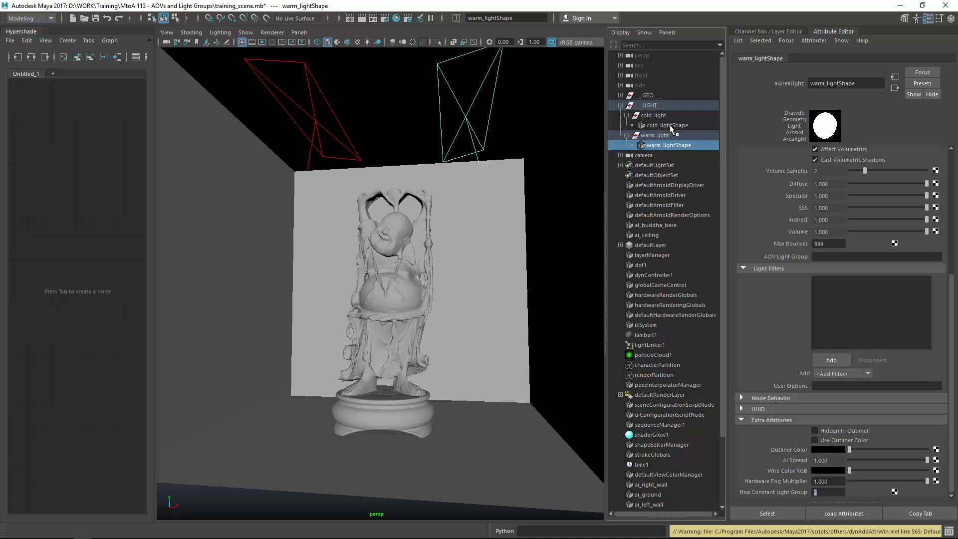
{"action": "left_click", "coordinate": [667, 125]}
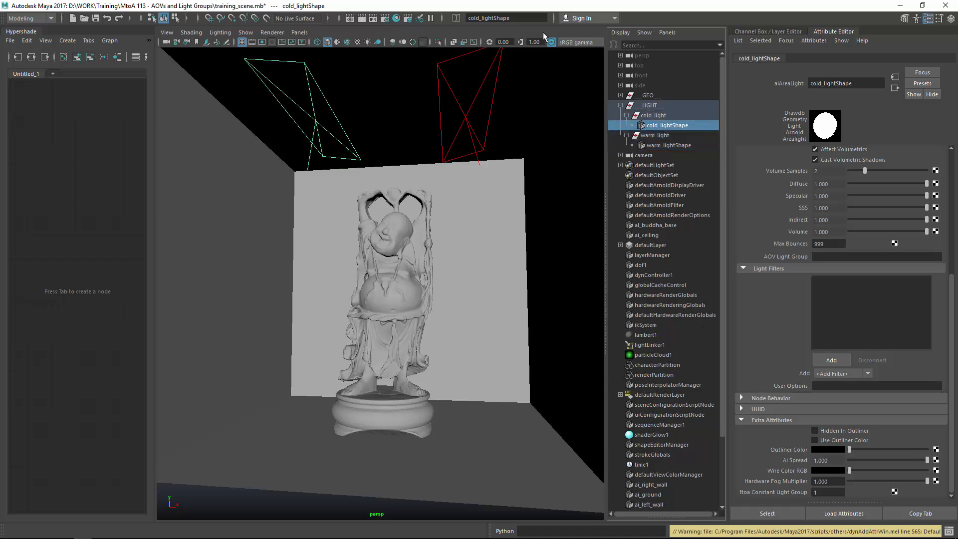
Render the scene and switch the Render View to the light_group_1 pass
{"action": "key", "text": "space"}
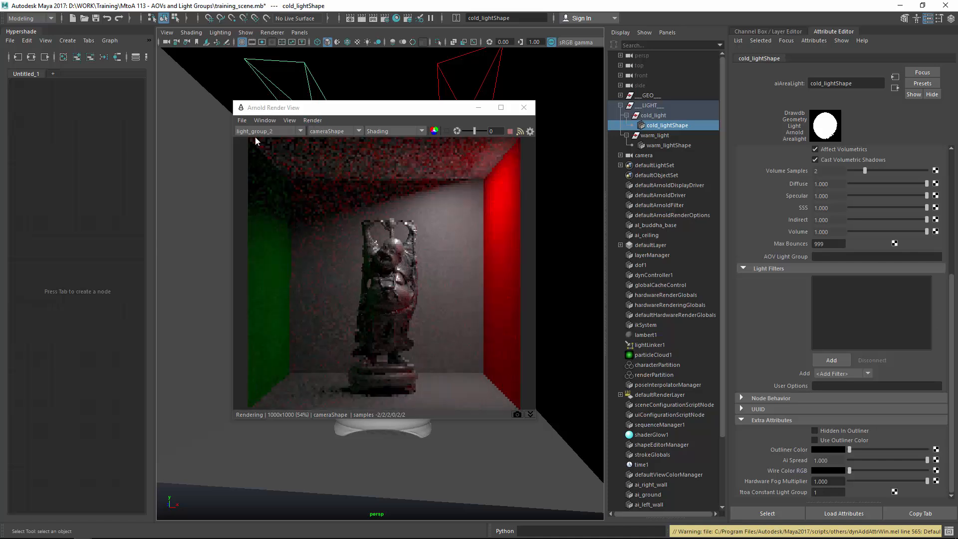
{"action": "left_click", "coordinate": [269, 130]}
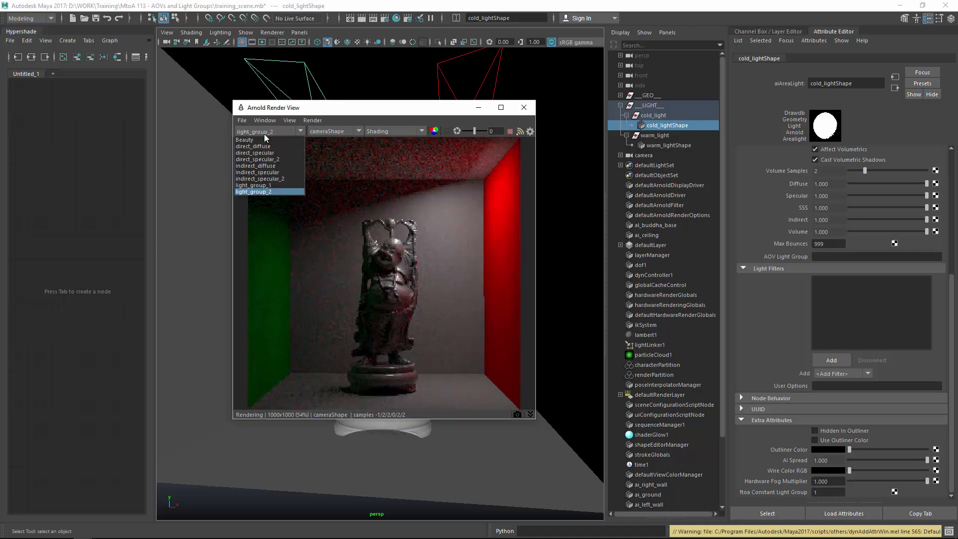
{"action": "left_click", "coordinate": [252, 185]}
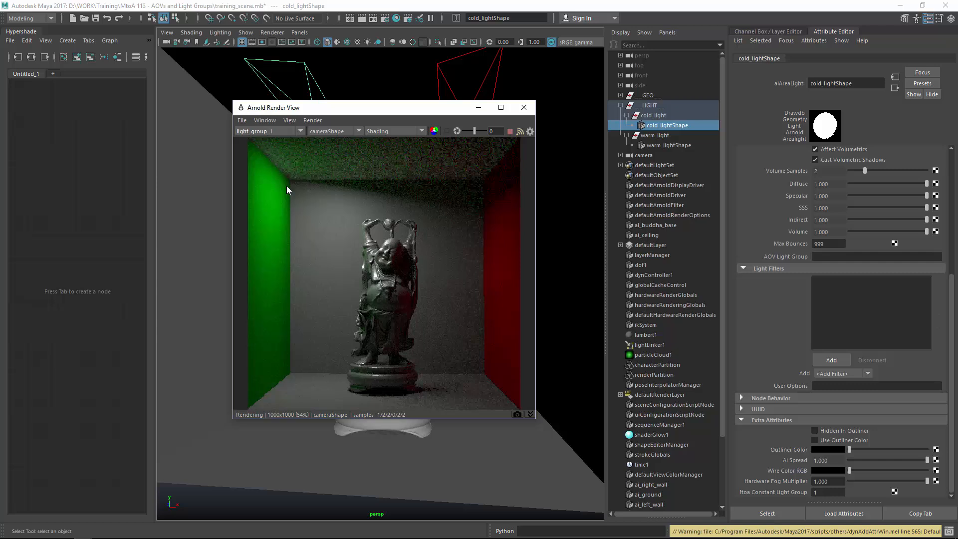
{"action": "mouse_move", "coordinate": [361, 205]}
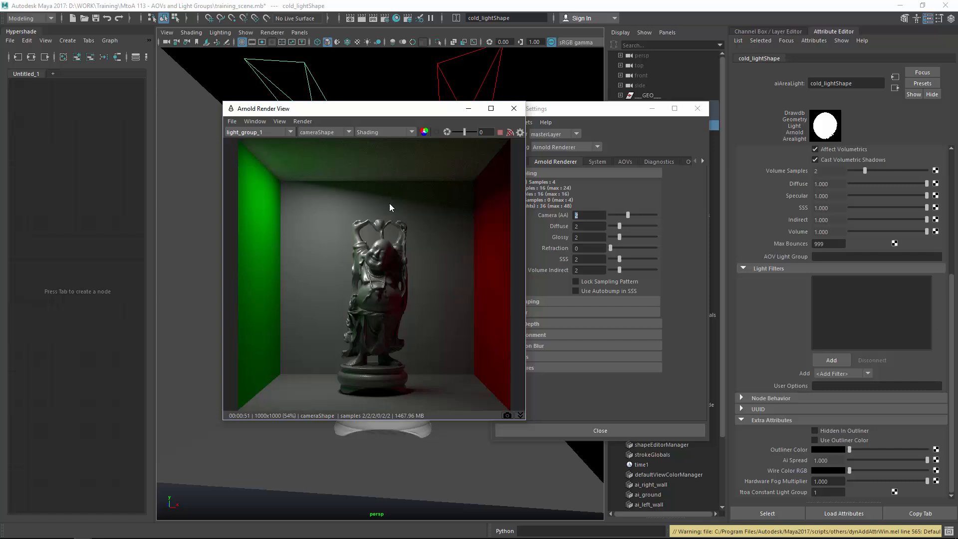
Save the render as a multi-layer EXR into WORK > Training > MtoA 113 > Nuke
{"action": "left_click", "coordinate": [232, 121]}
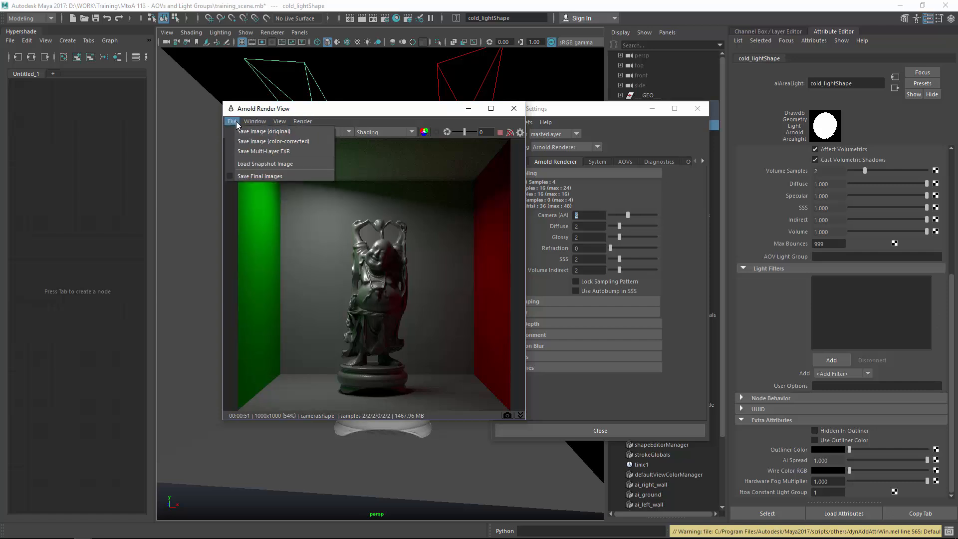
{"action": "mouse_move", "coordinate": [277, 163]}
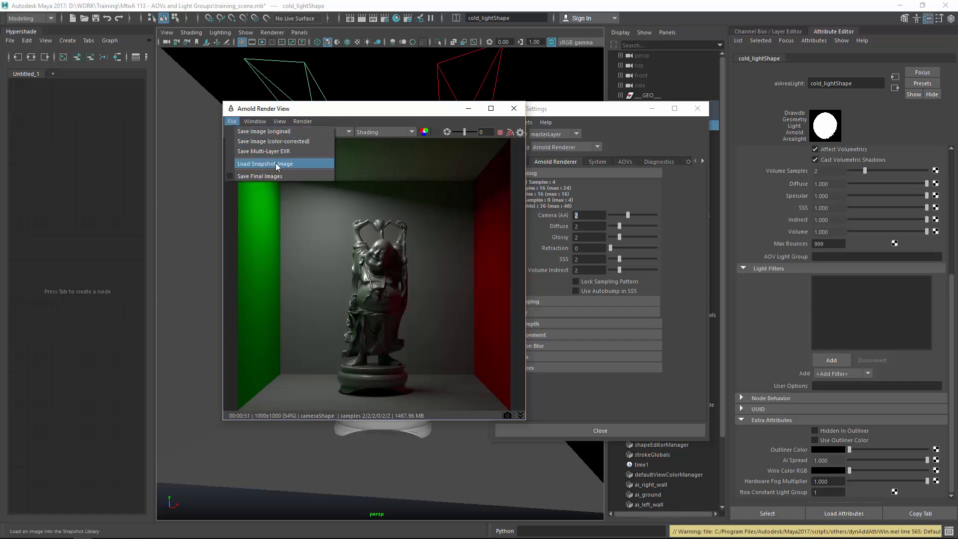
{"action": "left_click", "coordinate": [255, 121]}
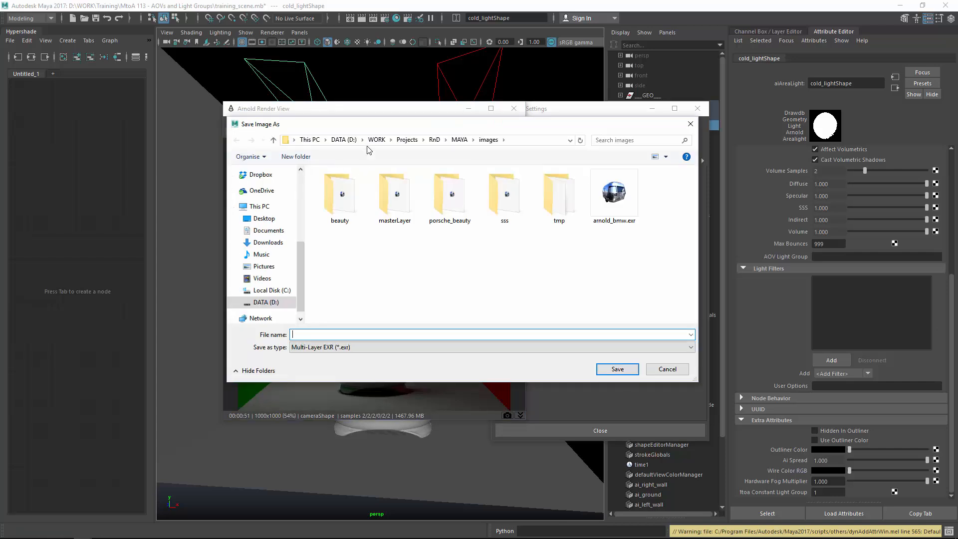
{"action": "left_click", "coordinate": [376, 140]}
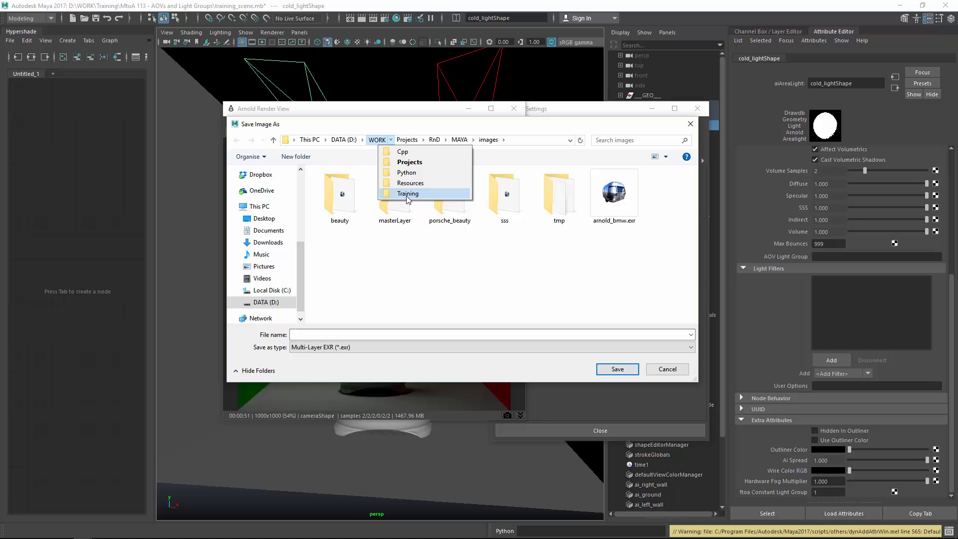
{"action": "left_click", "coordinate": [408, 193]}
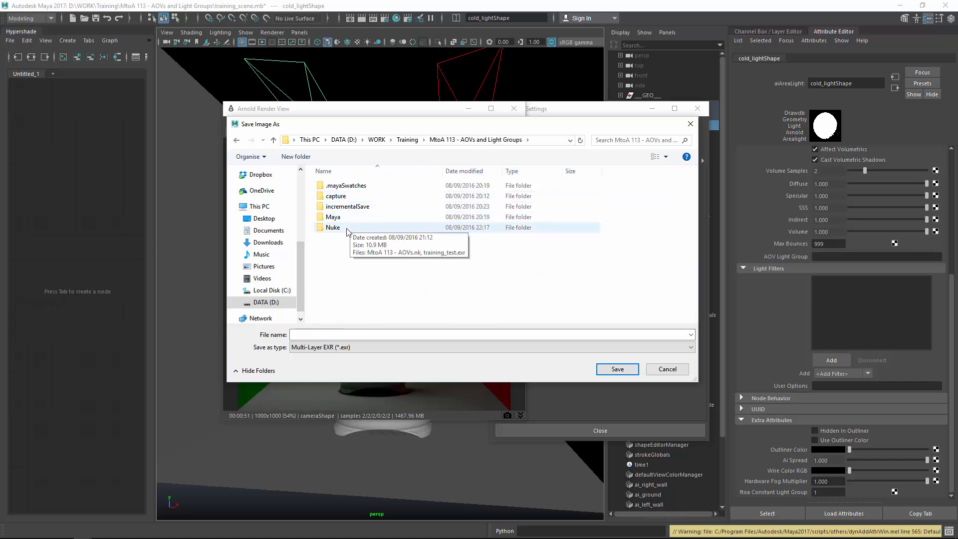
{"action": "double_click", "coordinate": [333, 227]}
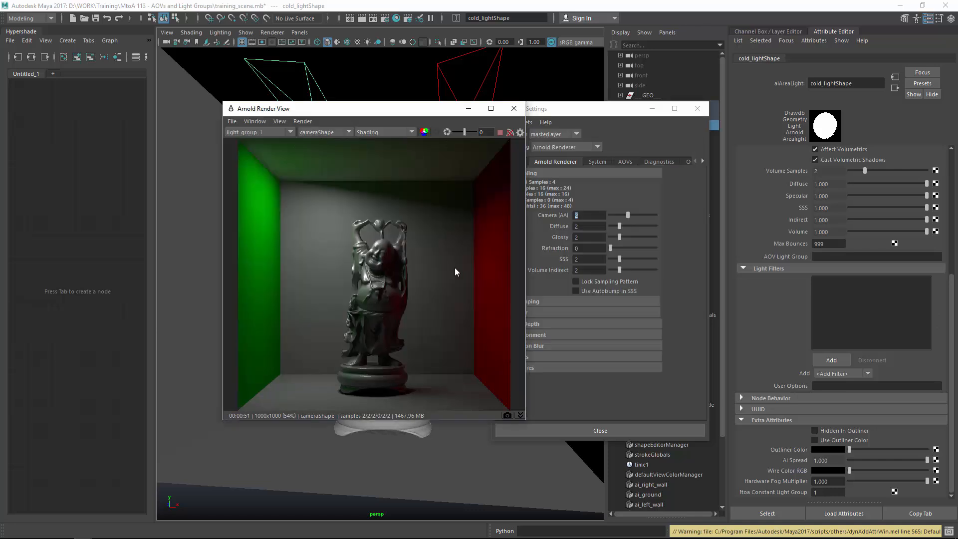
{"action": "mouse_move", "coordinate": [381, 281]}
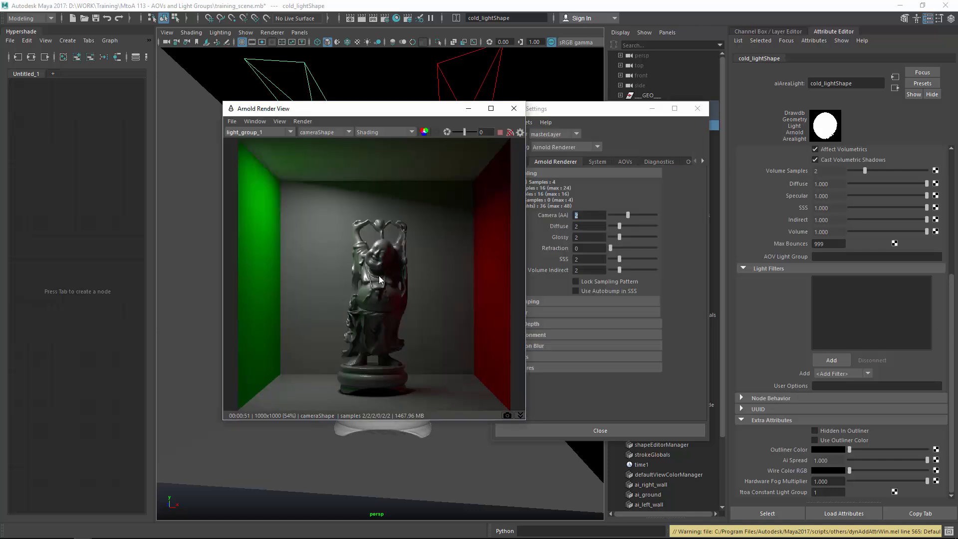
{"action": "mouse_move", "coordinate": [425, 277]}
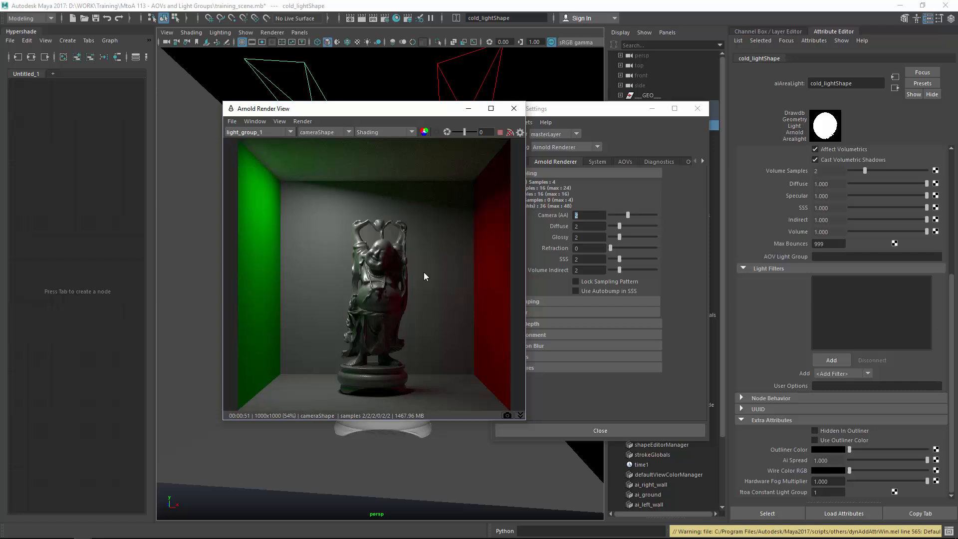
{"action": "mouse_move", "coordinate": [453, 158]}
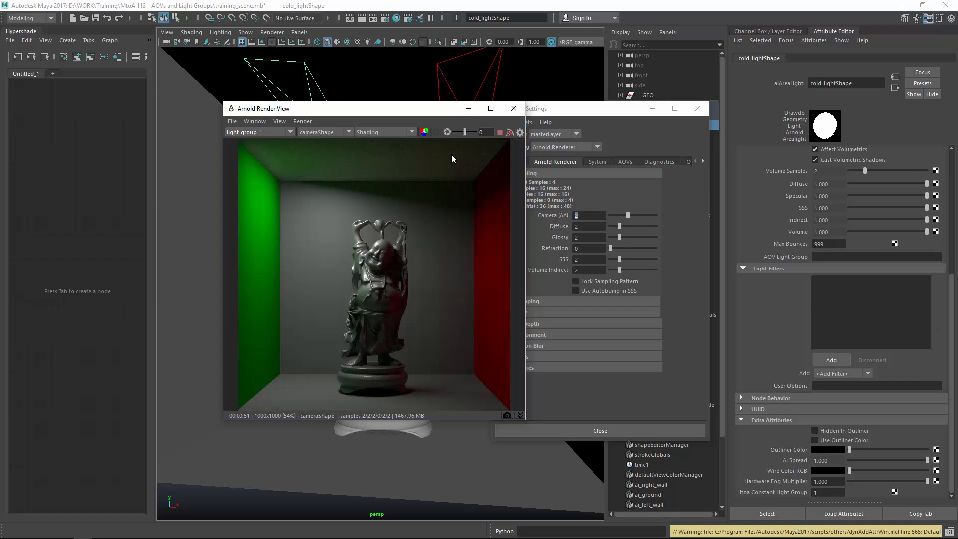
Close the Arnold Render View, review the Common and AOVs tabs, then close Render Settings
{"action": "left_click", "coordinate": [520, 415]}
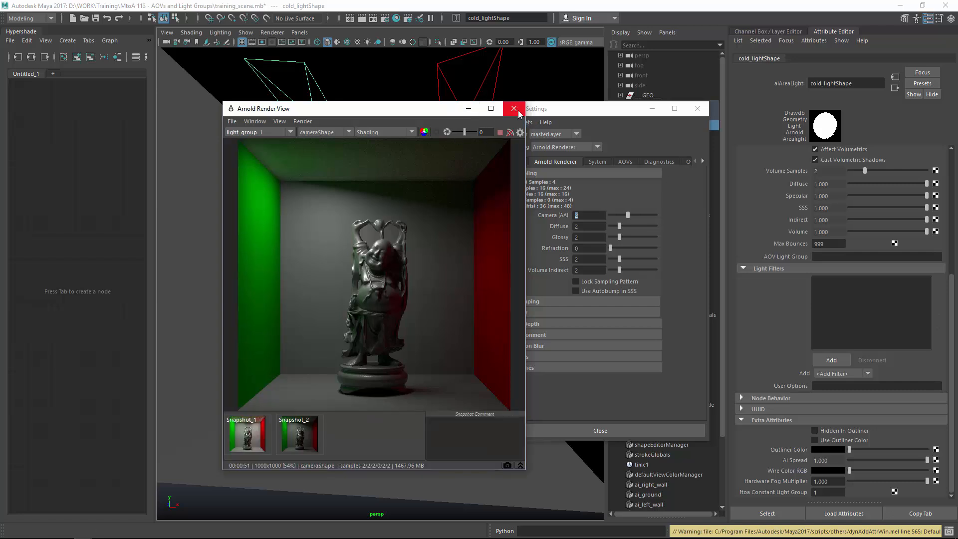
{"action": "left_click", "coordinate": [514, 109]}
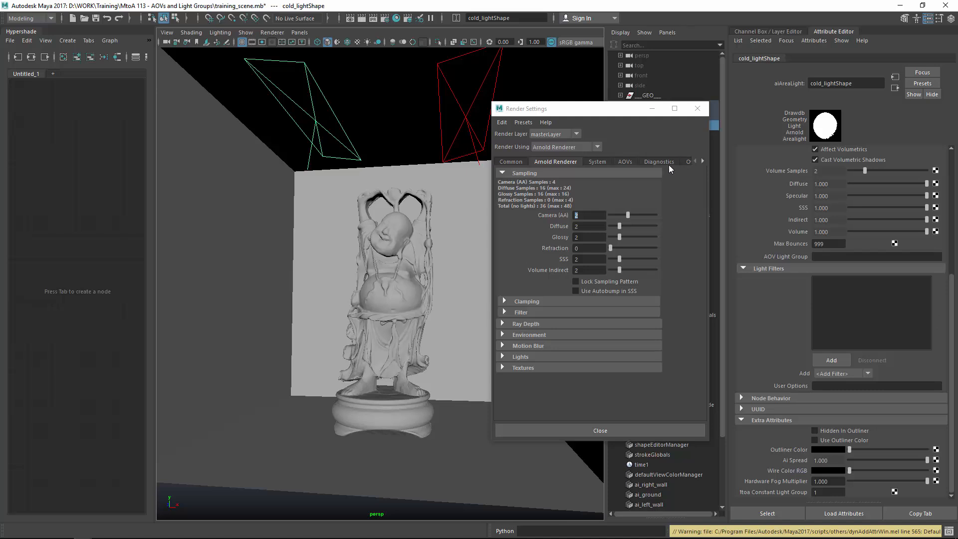
{"action": "mouse_move", "coordinate": [603, 172]}
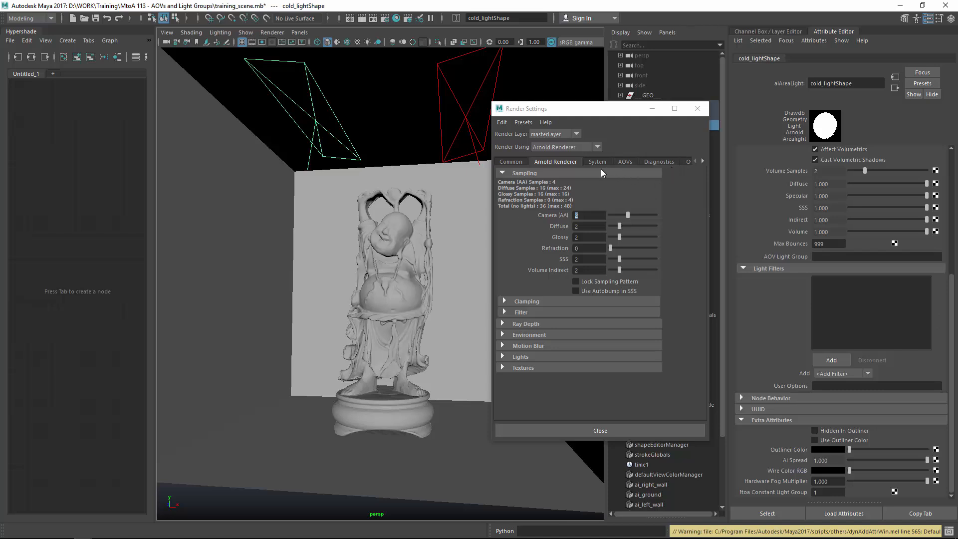
{"action": "left_click", "coordinate": [511, 161]}
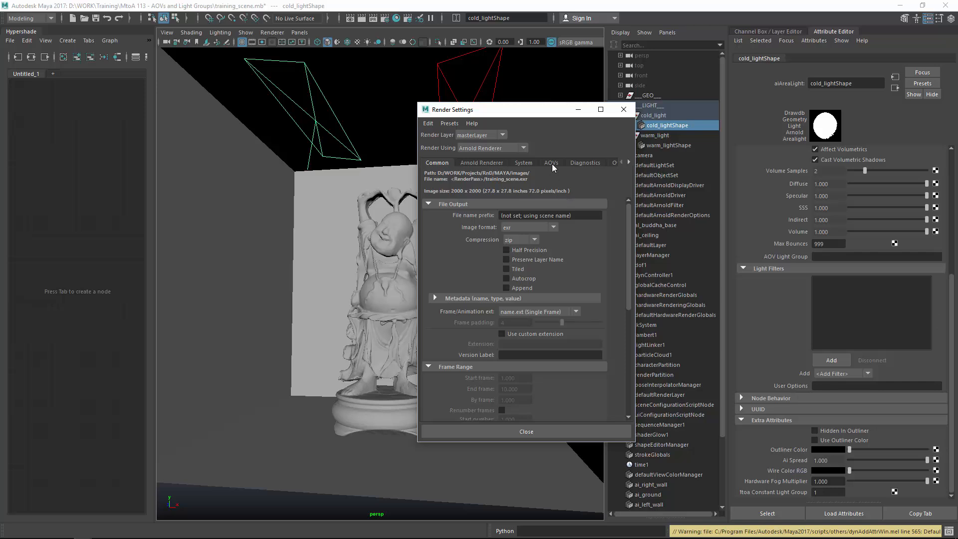
{"action": "left_click", "coordinate": [551, 162]}
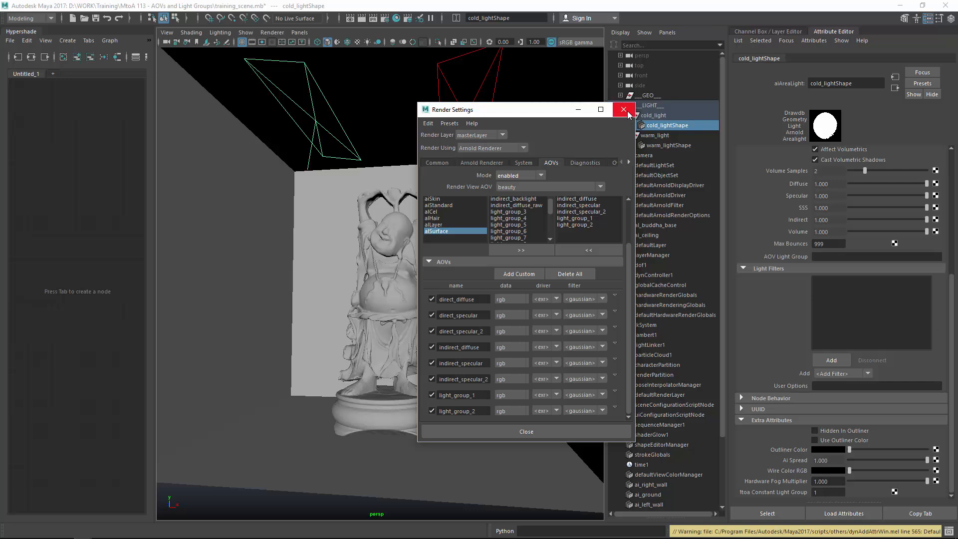
{"action": "left_click", "coordinate": [623, 109]}
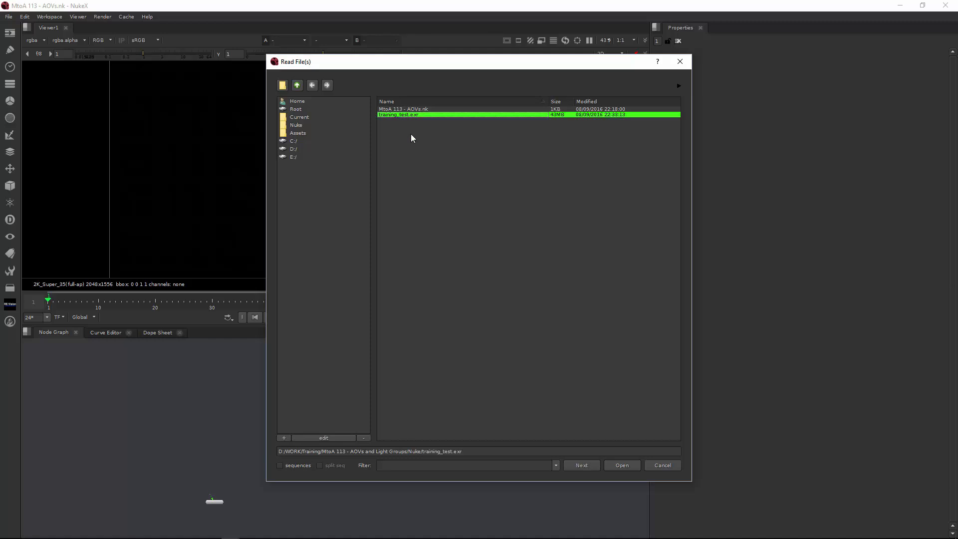
Load training_test.exr from the Nuke folder as the Read1 node
{"action": "left_click", "coordinate": [622, 465]}
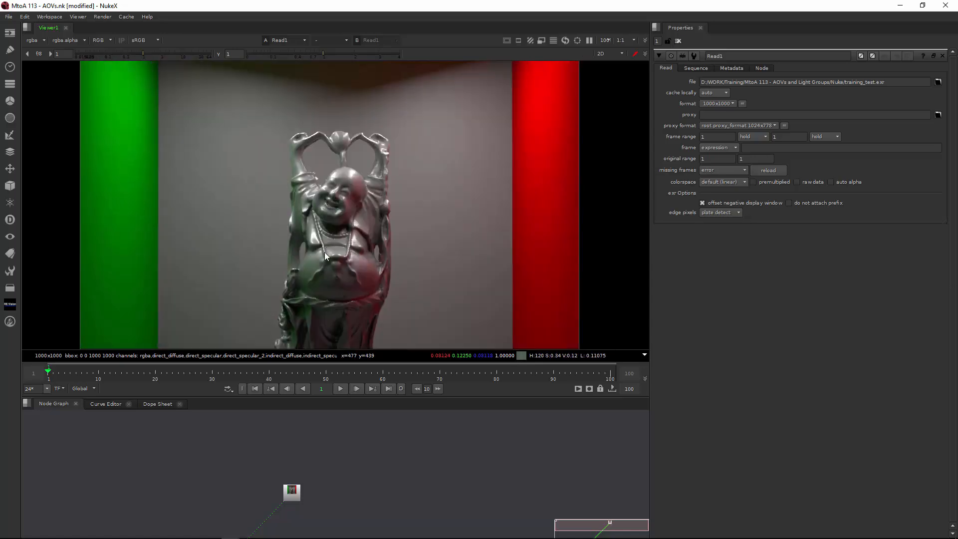
{"action": "scroll", "scroll_direction": "down", "scroll_amount": 3}
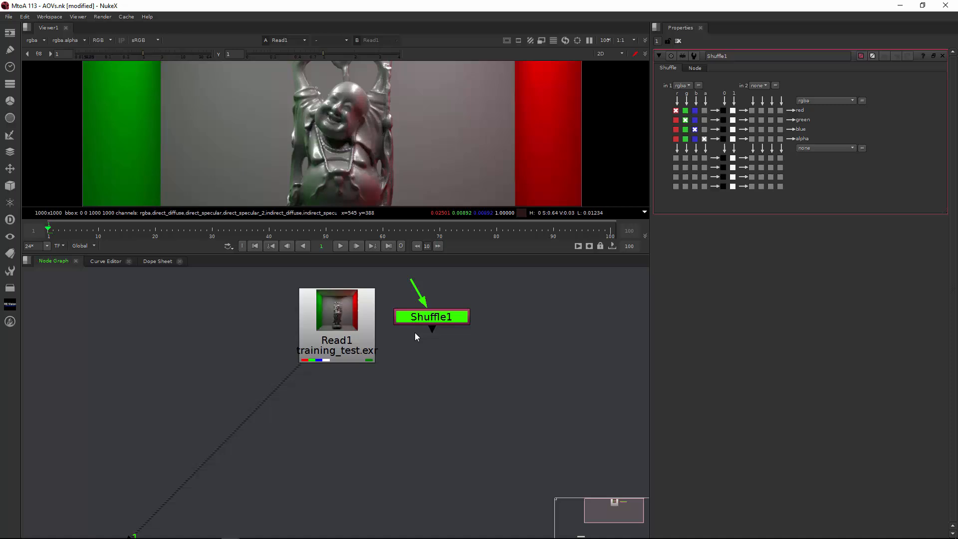
Connect Shuffle1 to Read1 and set its in 1 layer to direct_specular_2
{"action": "left_click_drag", "start_coordinate": [431, 316], "coordinate": [441, 390]}
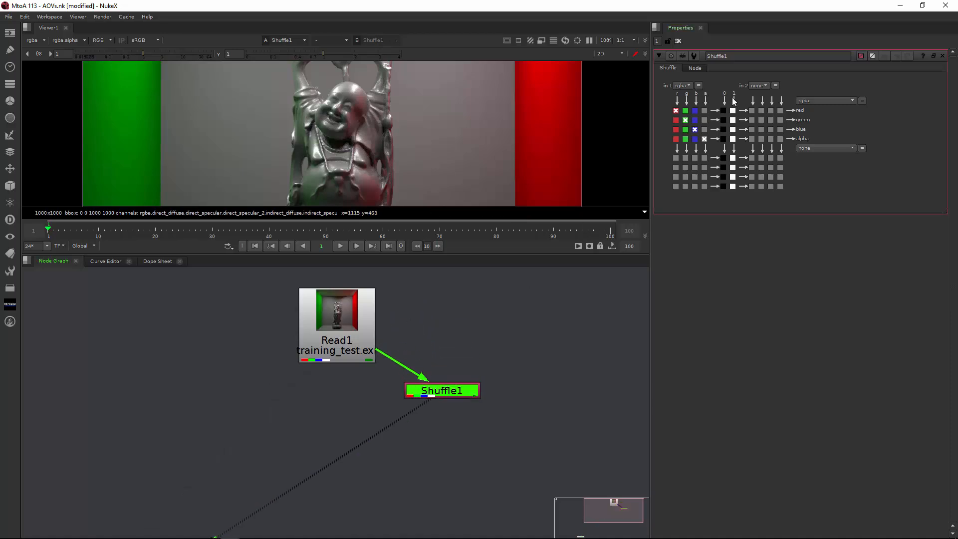
{"action": "left_click", "coordinate": [682, 85]}
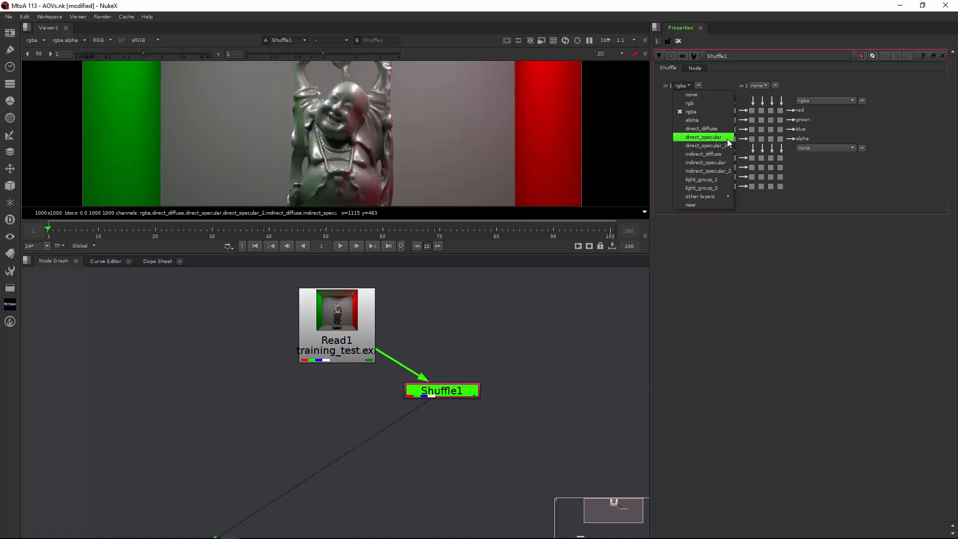
{"action": "mouse_move", "coordinate": [726, 145]}
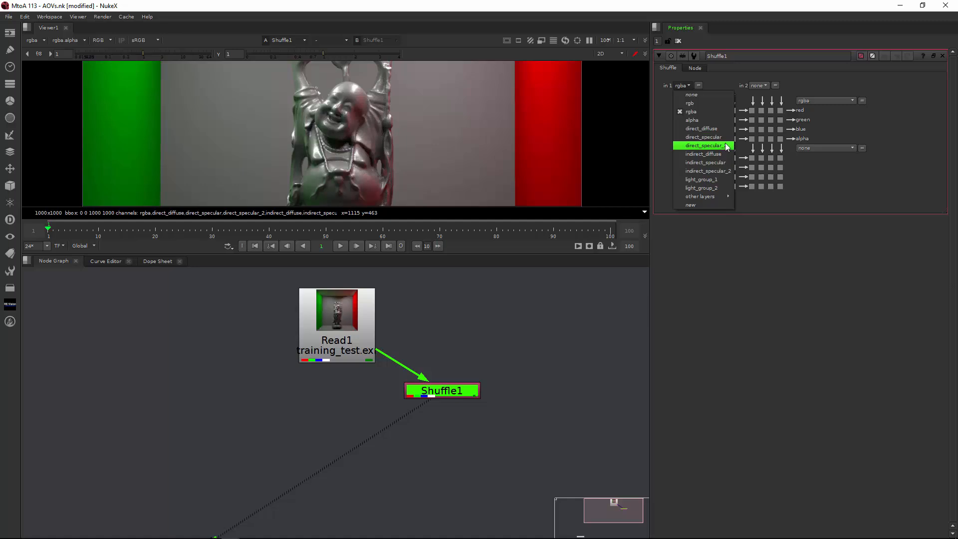
{"action": "left_click", "coordinate": [704, 145]}
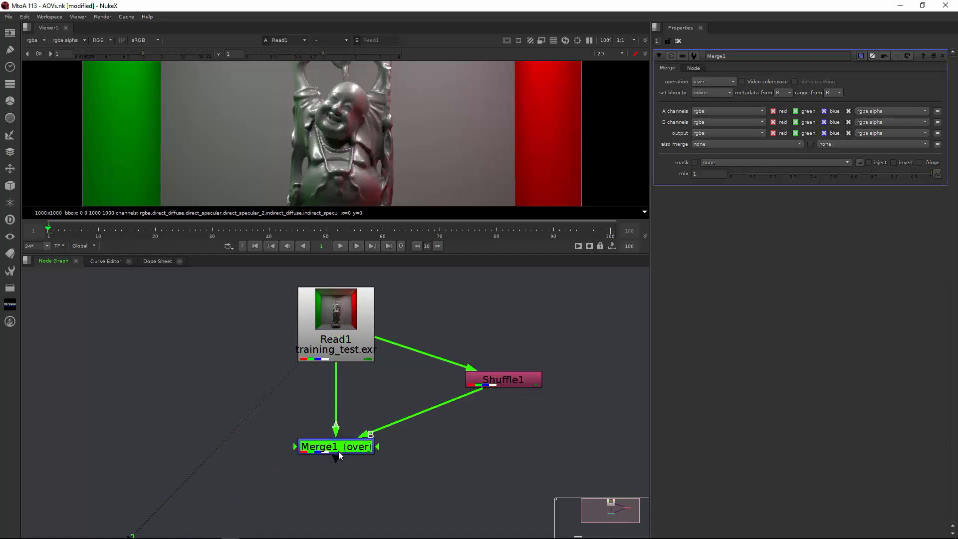
Set Merge1's operation to minus and make Merge2 plus its inputs
{"action": "left_click", "coordinate": [503, 380]}
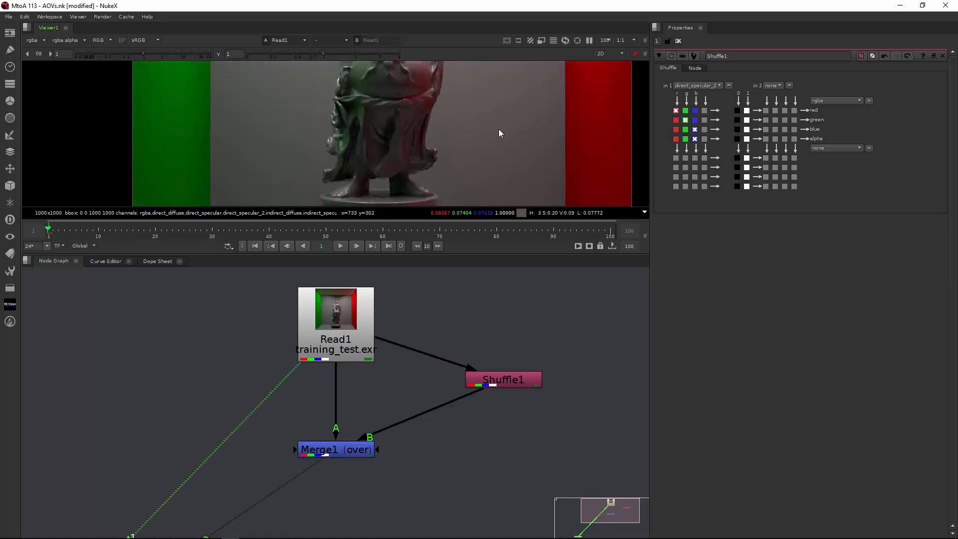
{"action": "left_click", "coordinate": [336, 449]}
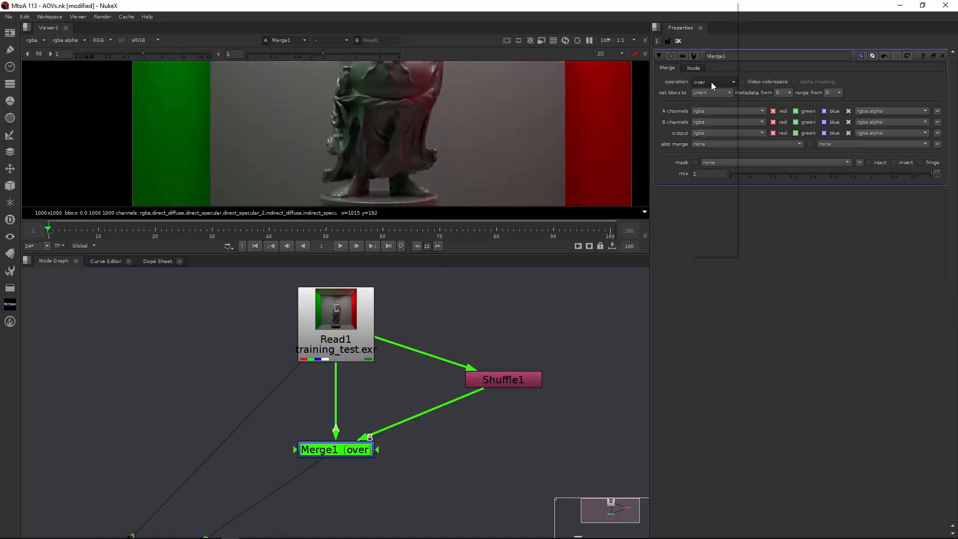
{"action": "left_click", "coordinate": [714, 81]}
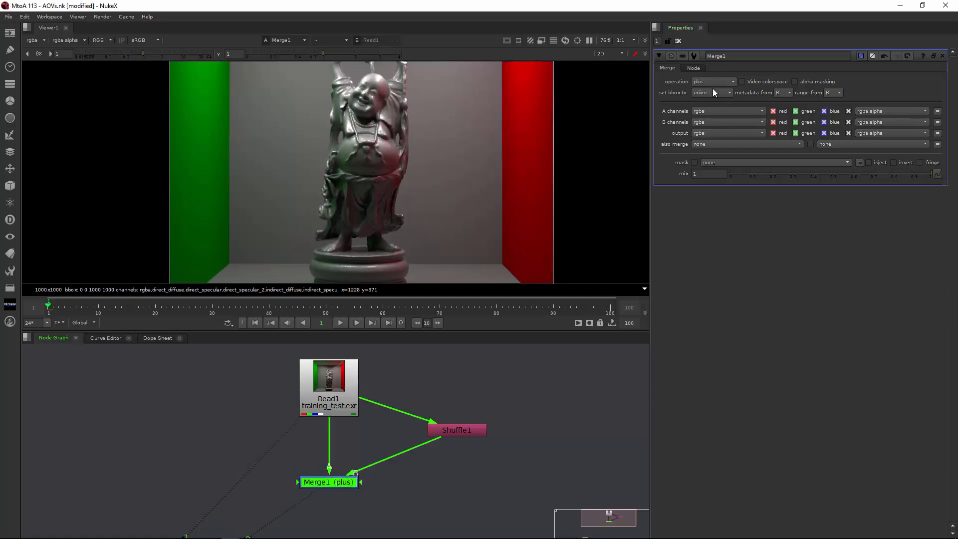
{"action": "left_click", "coordinate": [727, 82]}
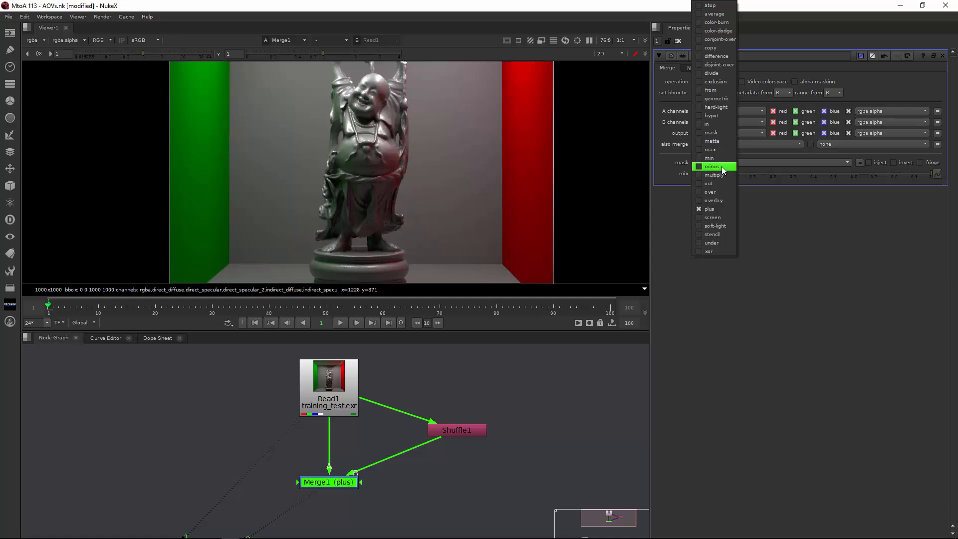
{"action": "left_click", "coordinate": [712, 166]}
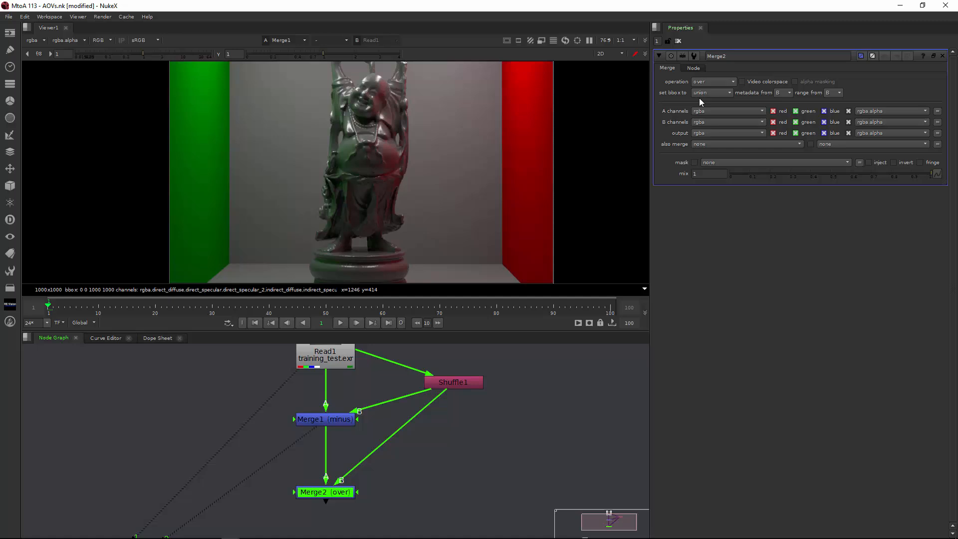
{"action": "left_click", "coordinate": [713, 82]}
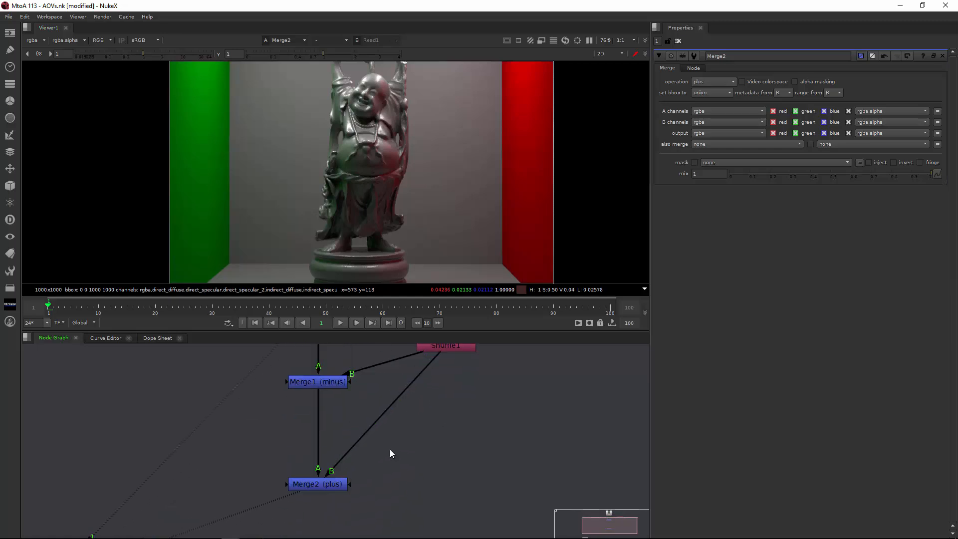
Insert Grade1 after Shuffle1, reset its gain to 1, and tint the gain blue
{"action": "left_click", "coordinate": [446, 420]}
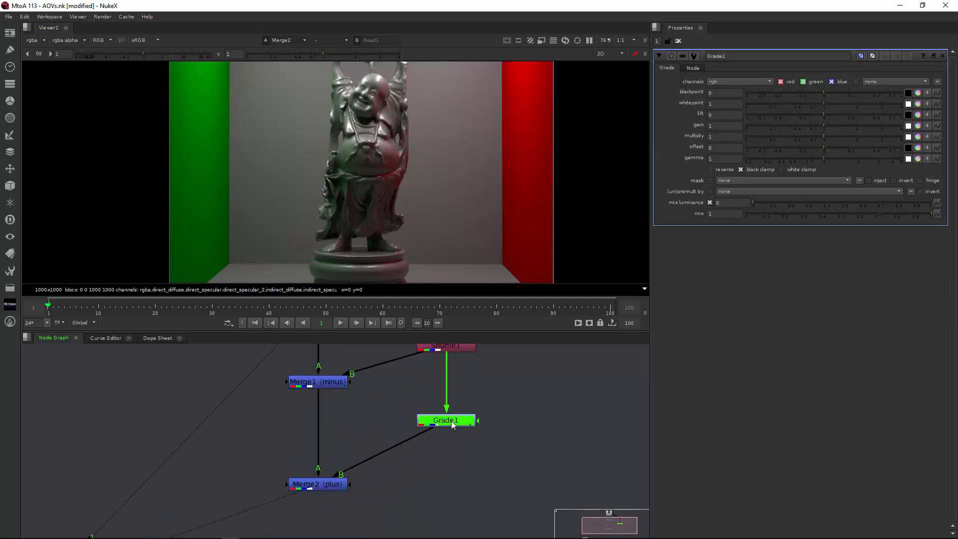
{"action": "left_click", "coordinate": [318, 484]}
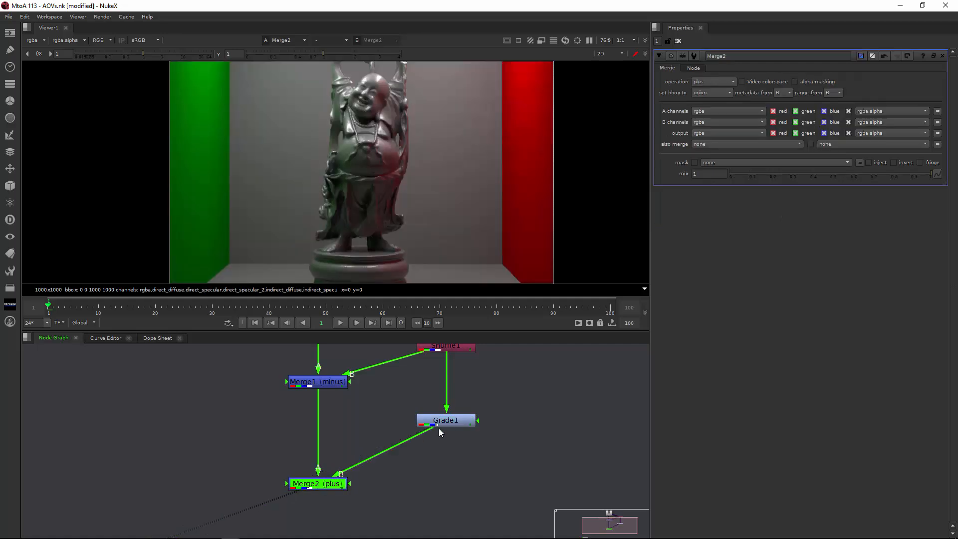
{"action": "left_click", "coordinate": [447, 420]}
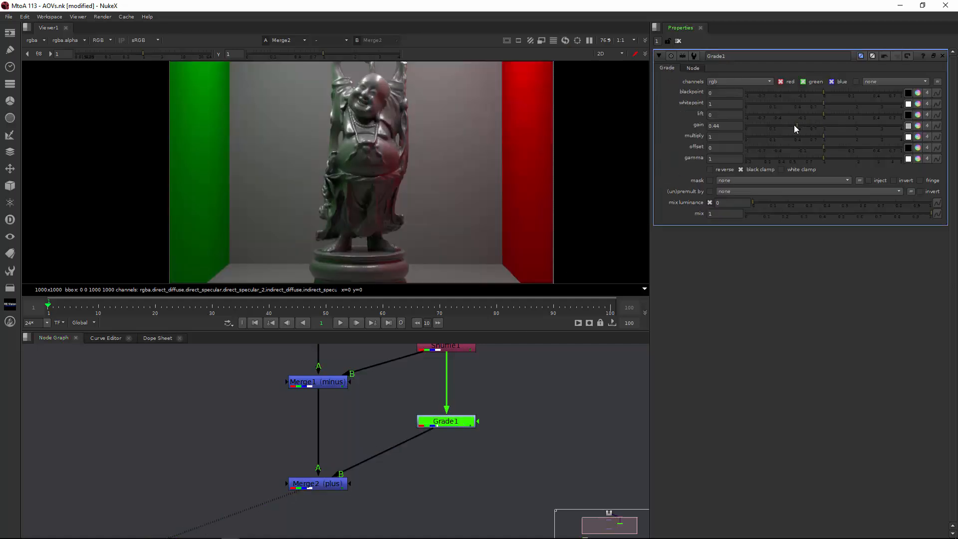
{"action": "left_click", "coordinate": [723, 126]}
{"action": "type", "text": "1"}
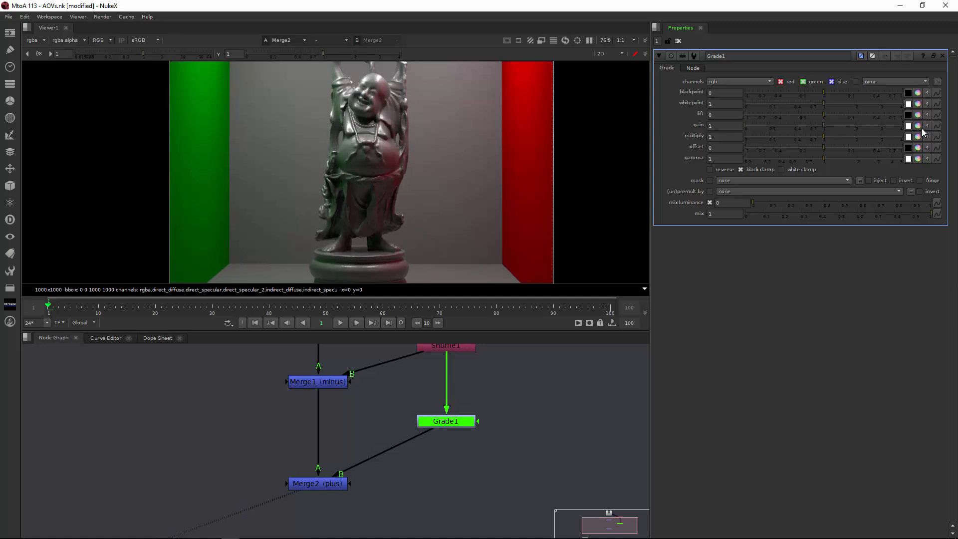
{"action": "left_click", "coordinate": [917, 126]}
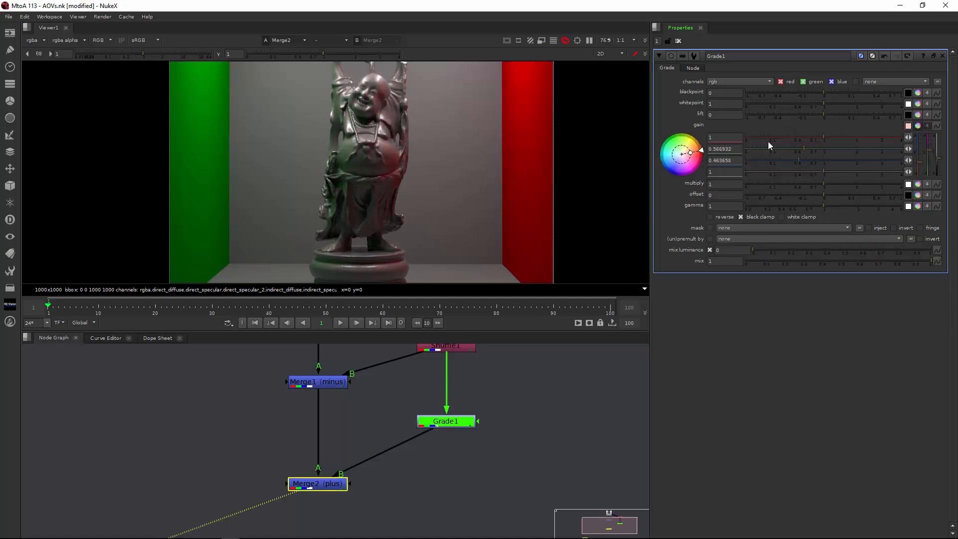
{"action": "left_click_drag", "start_coordinate": [689, 153], "coordinate": [680, 154]}
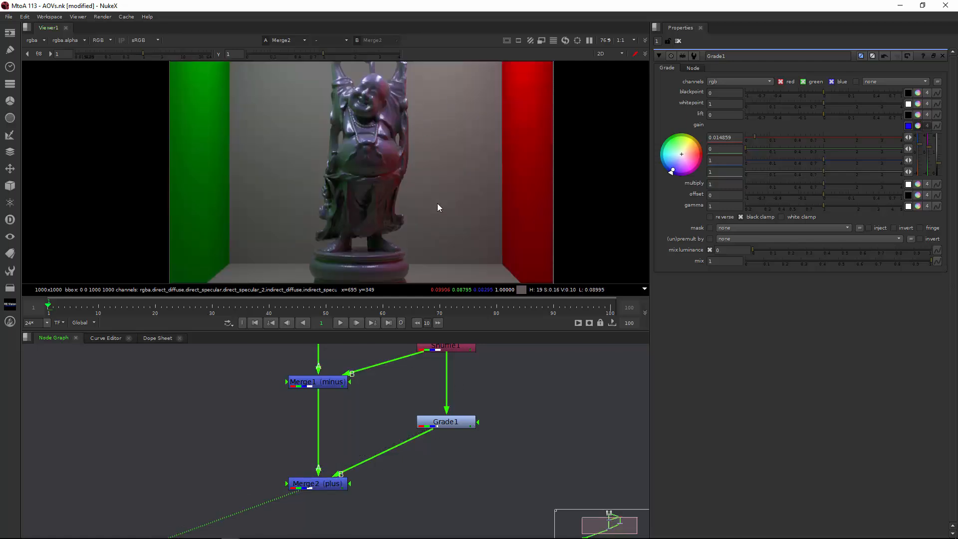
{"action": "mouse_move", "coordinate": [485, 428]}
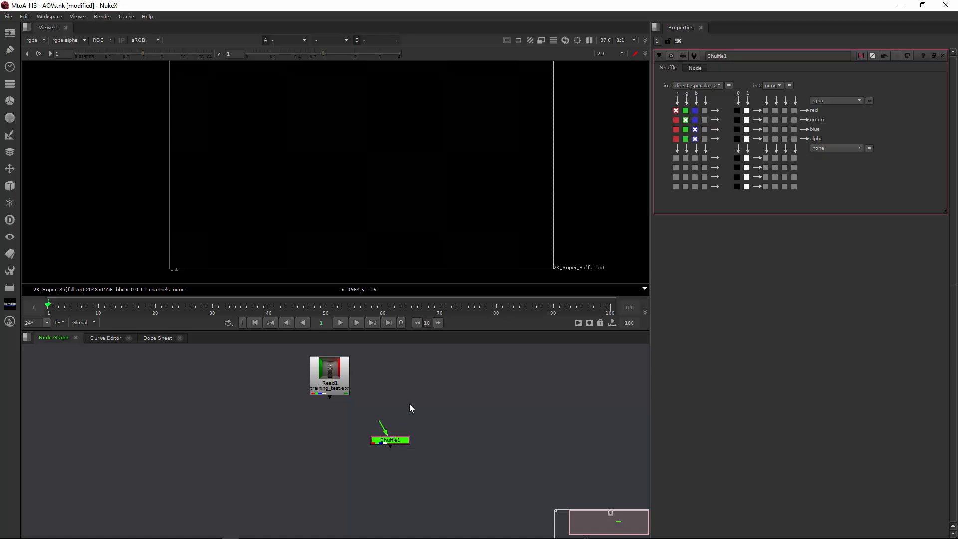
Connect new Shuffles to Read1 pulling the direct_diffuse and direct_specular layers
{"action": "left_click_drag", "start_coordinate": [390, 440], "coordinate": [316, 433]}
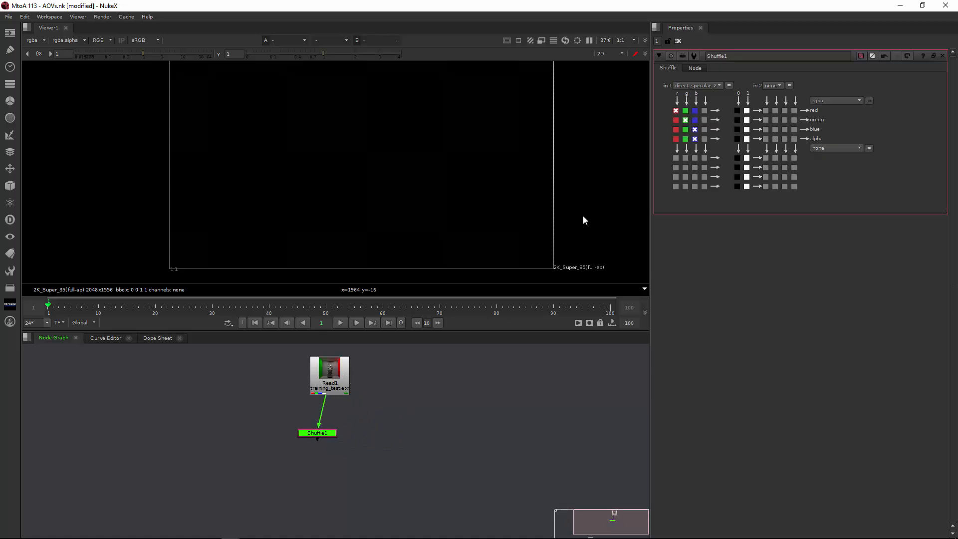
{"action": "left_click", "coordinate": [697, 86]}
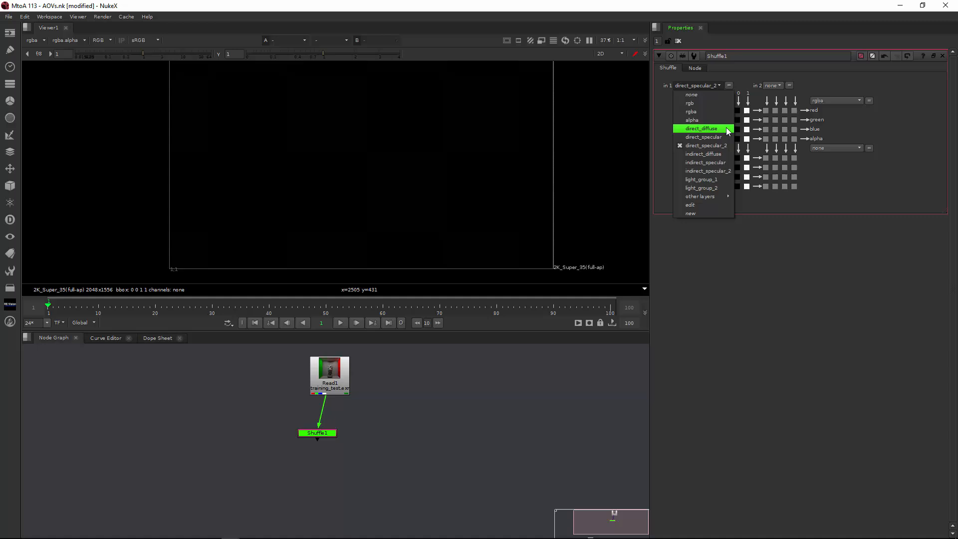
{"action": "left_click", "coordinate": [702, 128]}
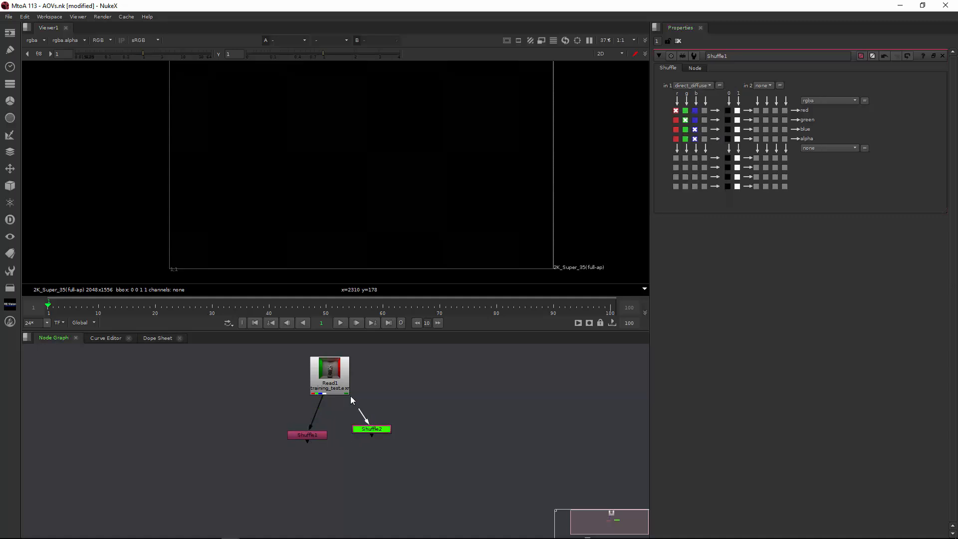
{"action": "left_click", "coordinate": [692, 86]}
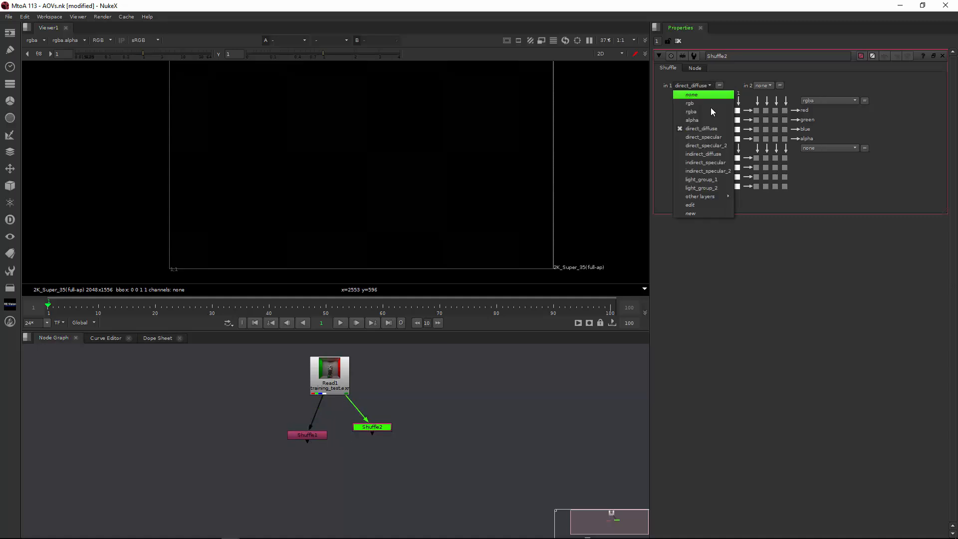
{"action": "left_click", "coordinate": [704, 136]}
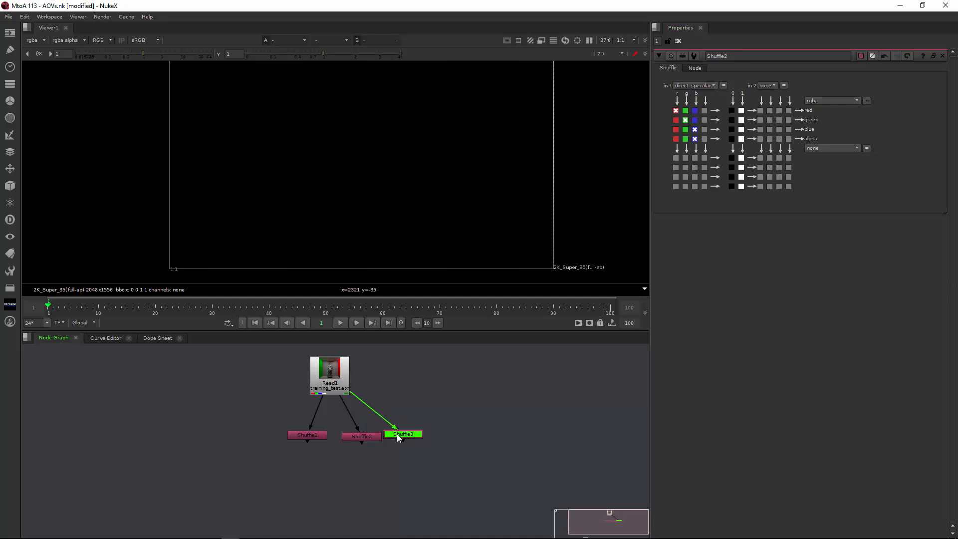
Add the remaining Shuffles from Read1, each set to another AOV layer such as the indirect passes
{"action": "left_click", "coordinate": [403, 434]}
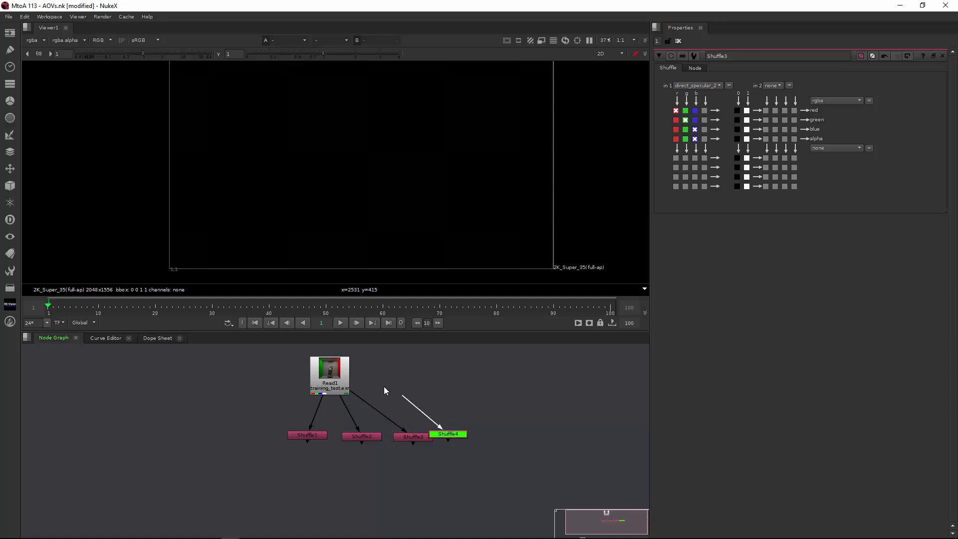
{"action": "left_click", "coordinate": [697, 85]}
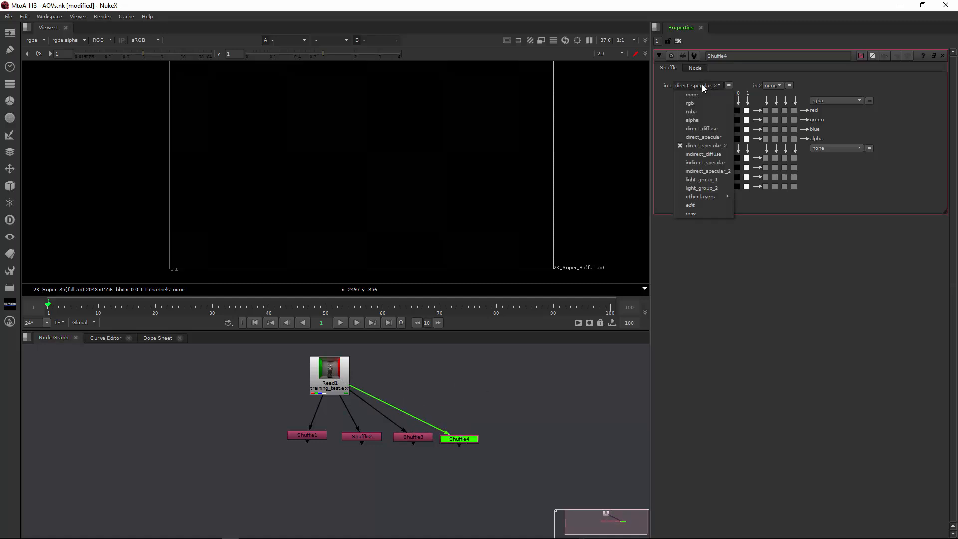
{"action": "left_click", "coordinate": [702, 154]}
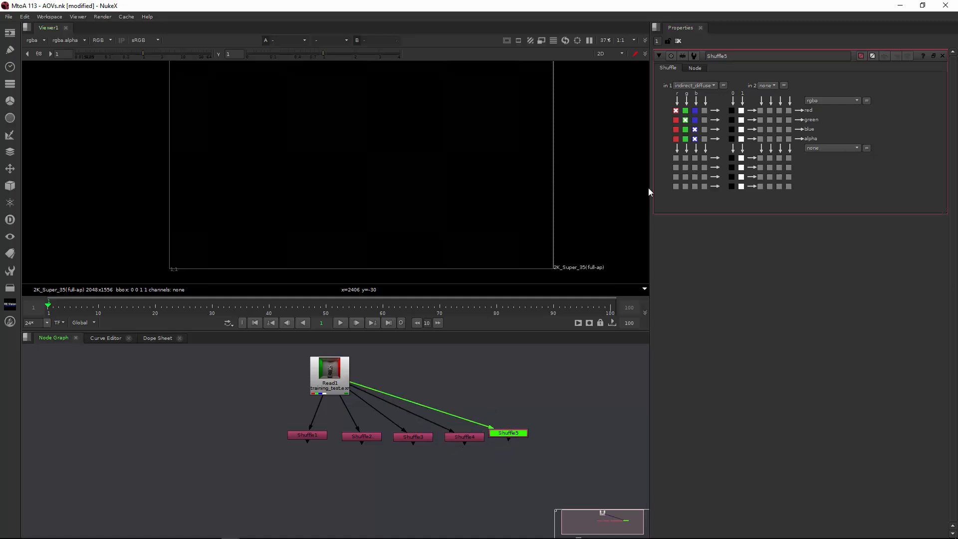
{"action": "left_click", "coordinate": [694, 85]}
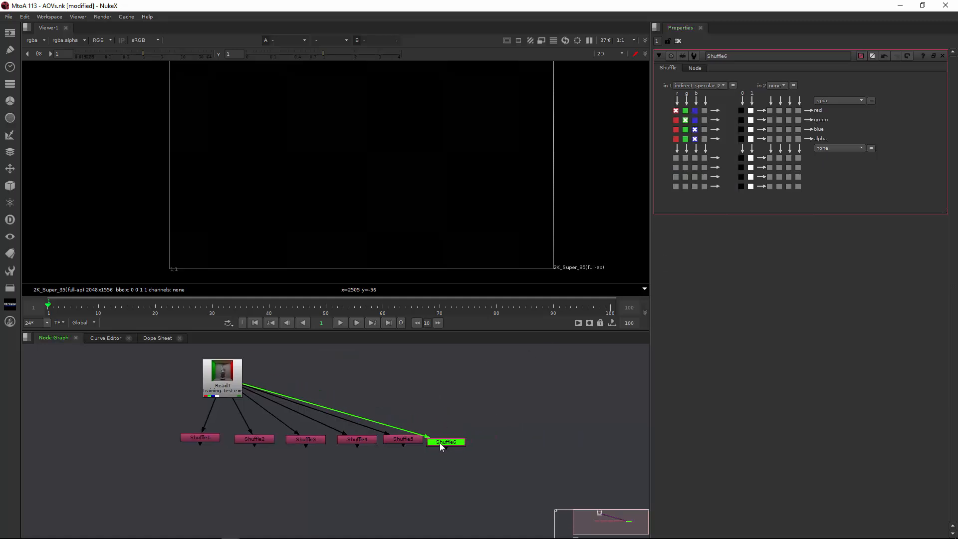
{"action": "left_click", "coordinate": [699, 85]}
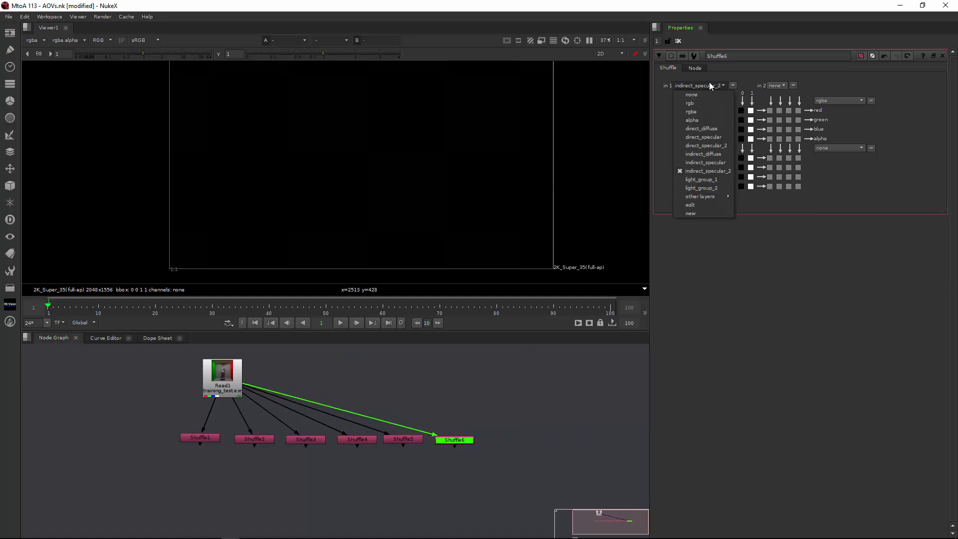
{"action": "left_click", "coordinate": [708, 171]}
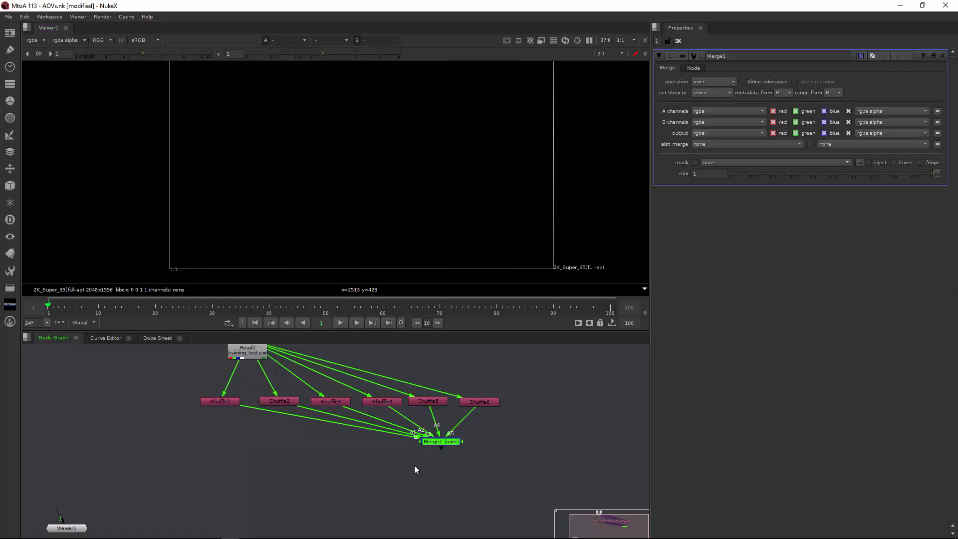
Set Merge1's operation to plus so all six passes add together
{"action": "left_click", "coordinate": [714, 81]}
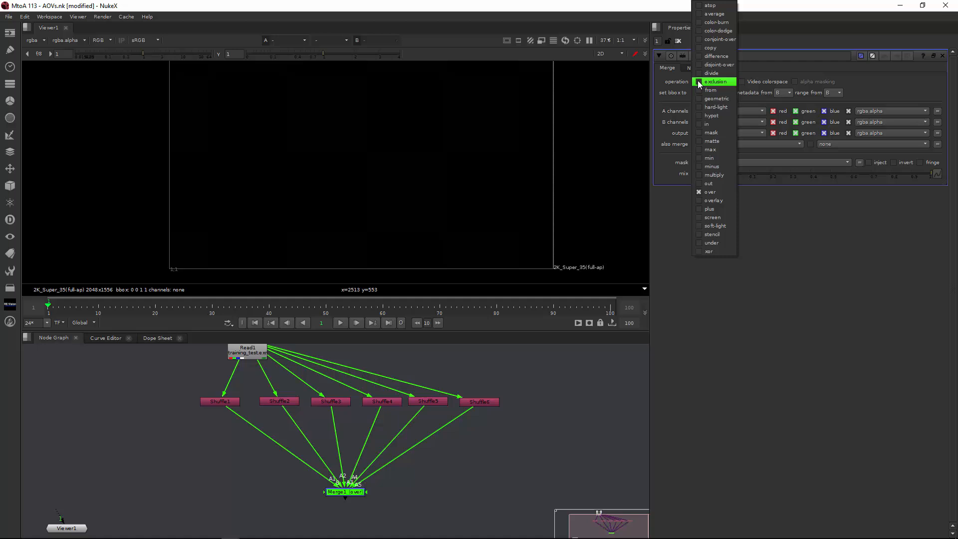
{"action": "left_click", "coordinate": [710, 209]}
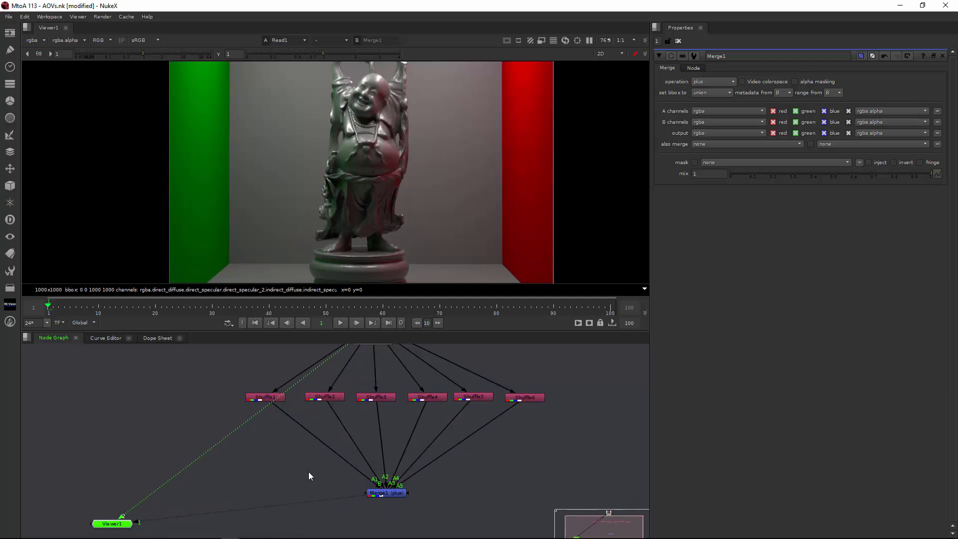
Add a Grade under each of the six Shuffles and lower the first grade's gain to 0.42
{"action": "left_click", "coordinate": [282, 439]}
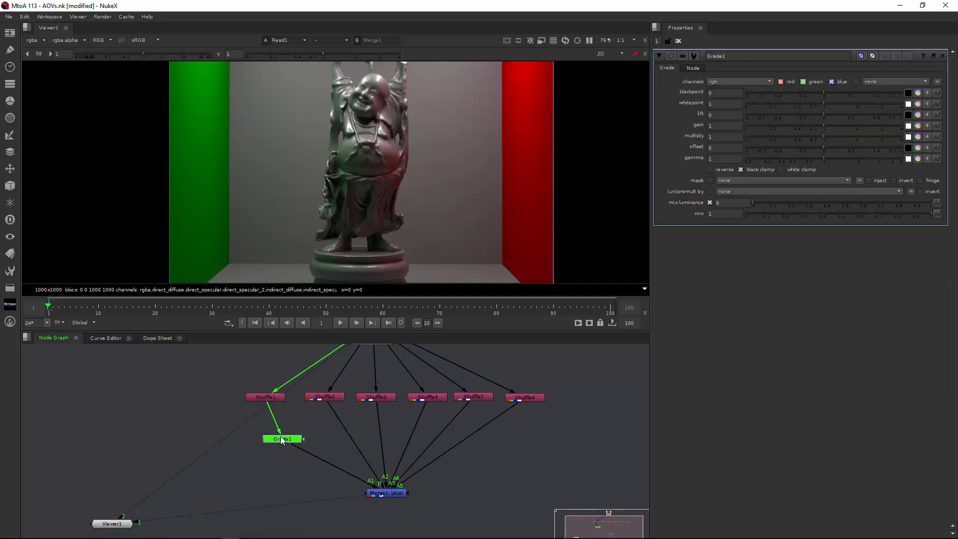
{"action": "left_click", "coordinate": [324, 396]}
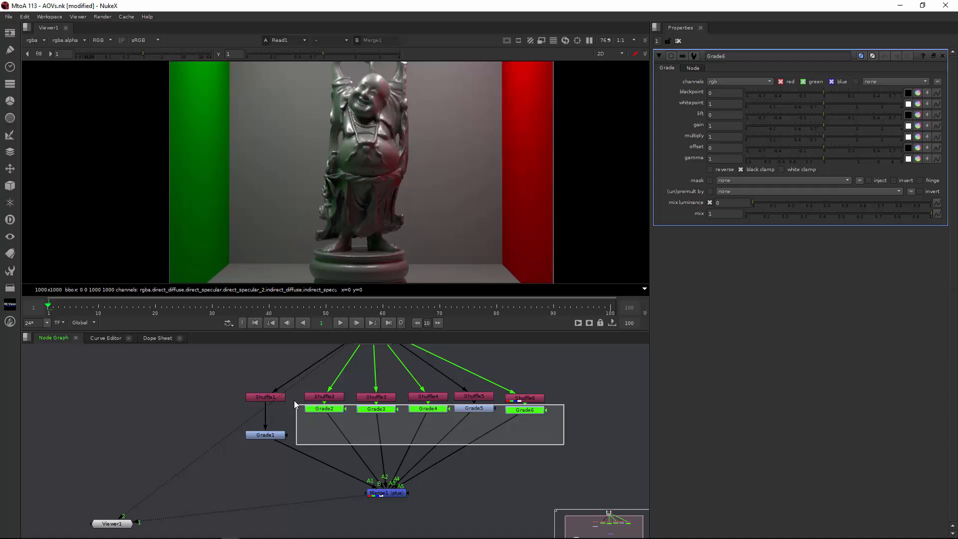
{"action": "left_click", "coordinate": [265, 435]}
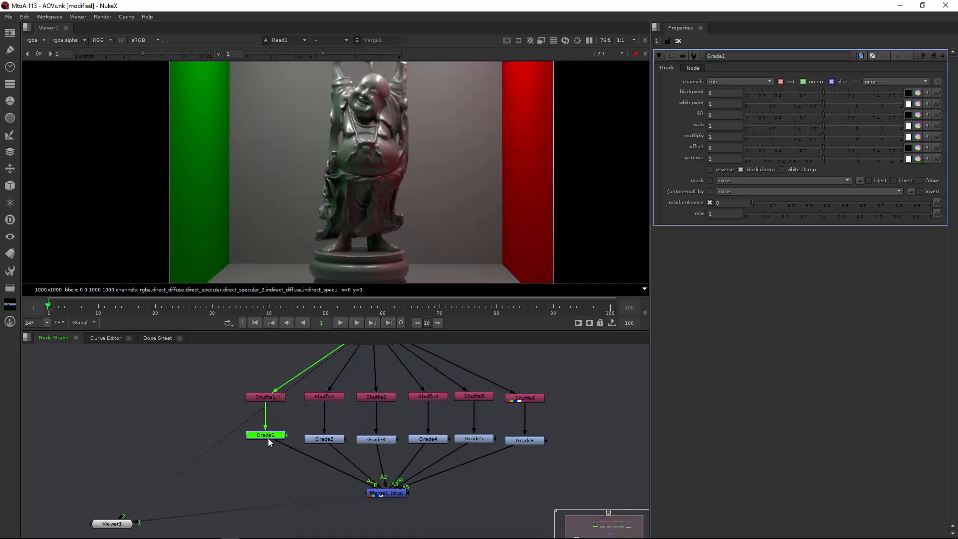
{"action": "left_click_drag", "start_coordinate": [794, 125], "coordinate": [754, 126]}
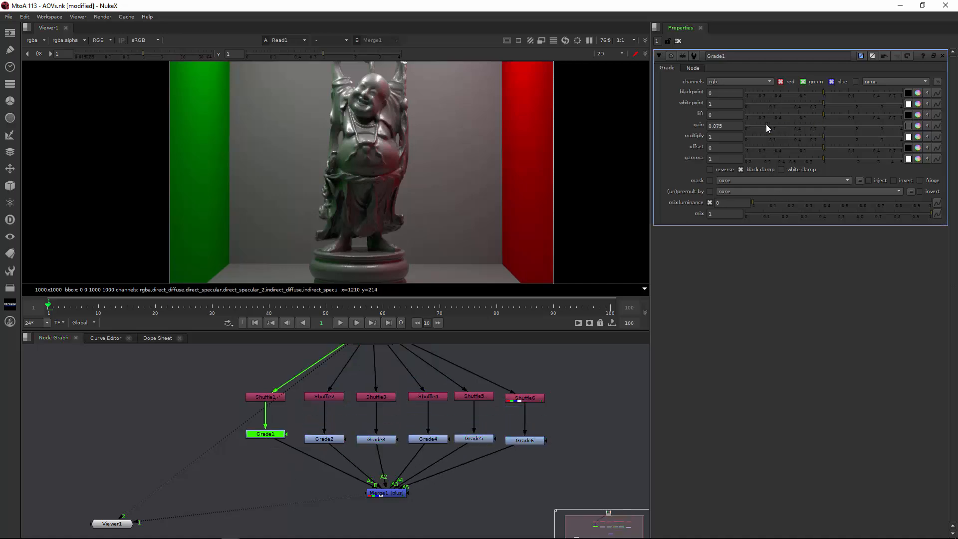
{"action": "left_click", "coordinate": [385, 492]}
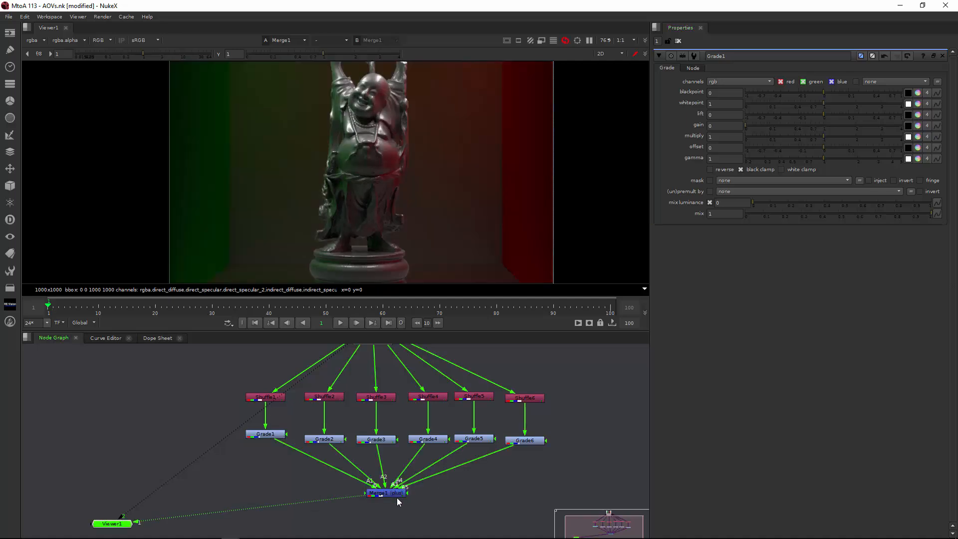
Inspect each Shuffle's extracted pass and its Grade settings, through indirect_specular
{"action": "left_click", "coordinate": [265, 398]}
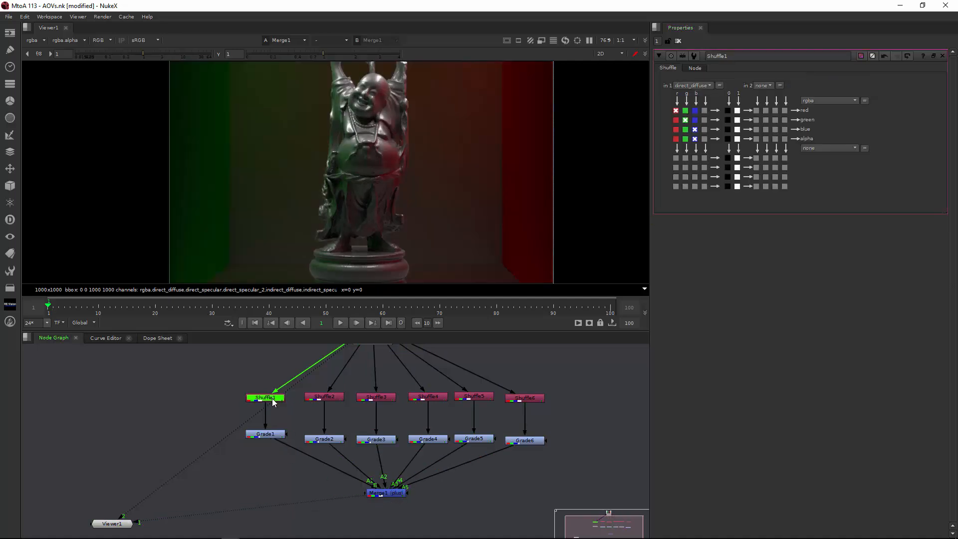
{"action": "left_click", "coordinate": [264, 433]}
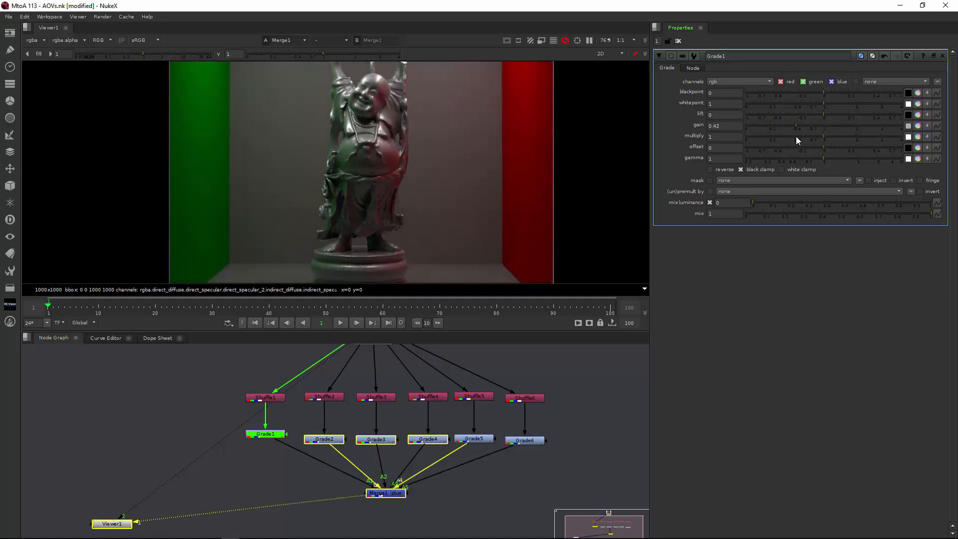
{"action": "left_click", "coordinate": [325, 397]}
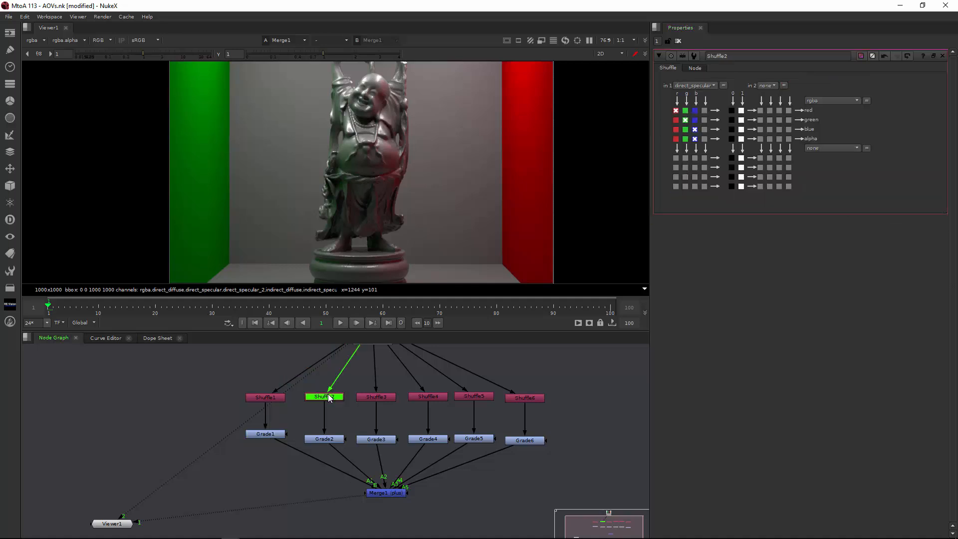
{"action": "left_click", "coordinate": [376, 397]}
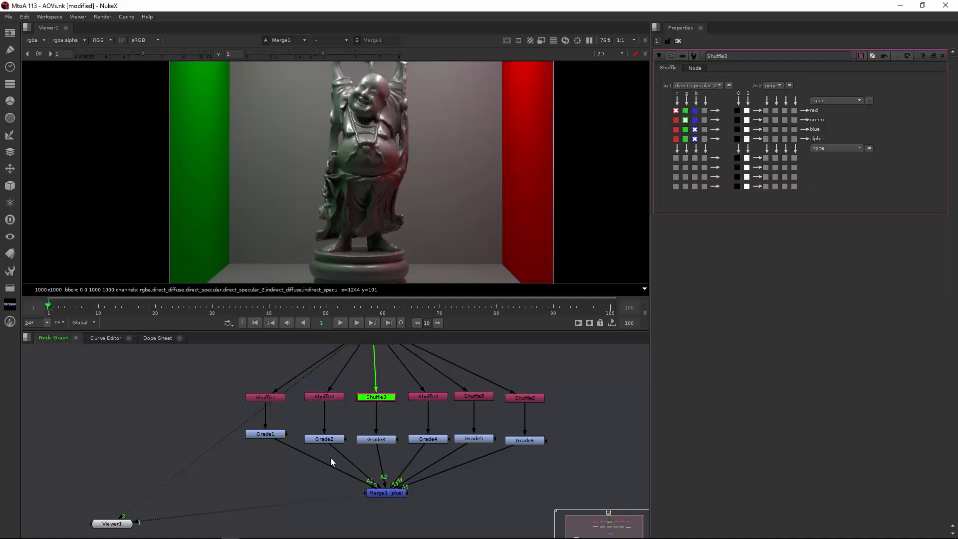
{"action": "left_click", "coordinate": [325, 439]}
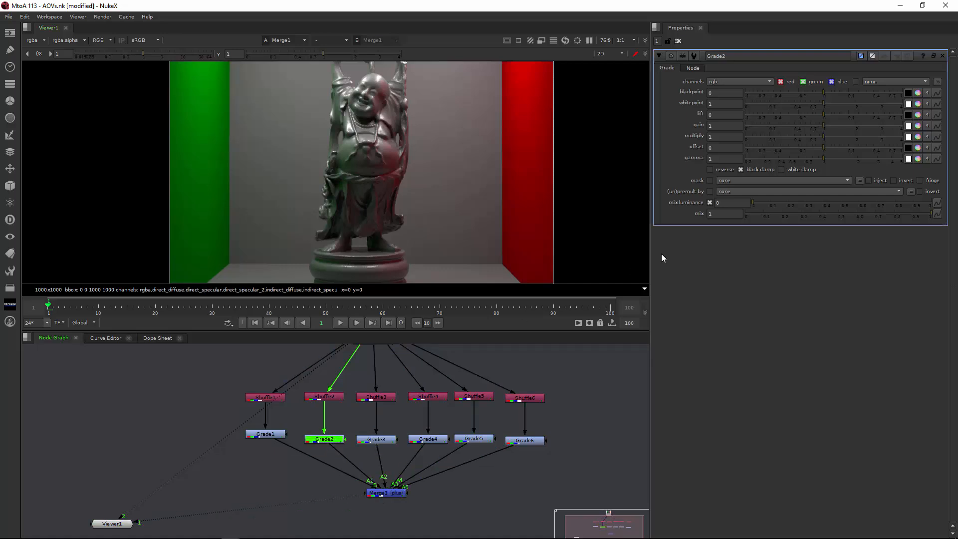
{"action": "left_click", "coordinate": [375, 439]}
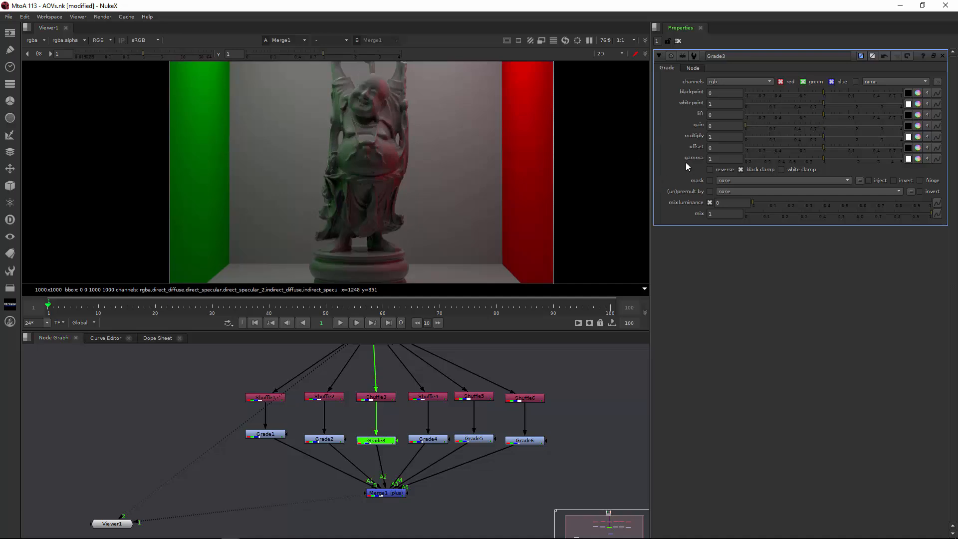
{"action": "mouse_move", "coordinate": [410, 374]}
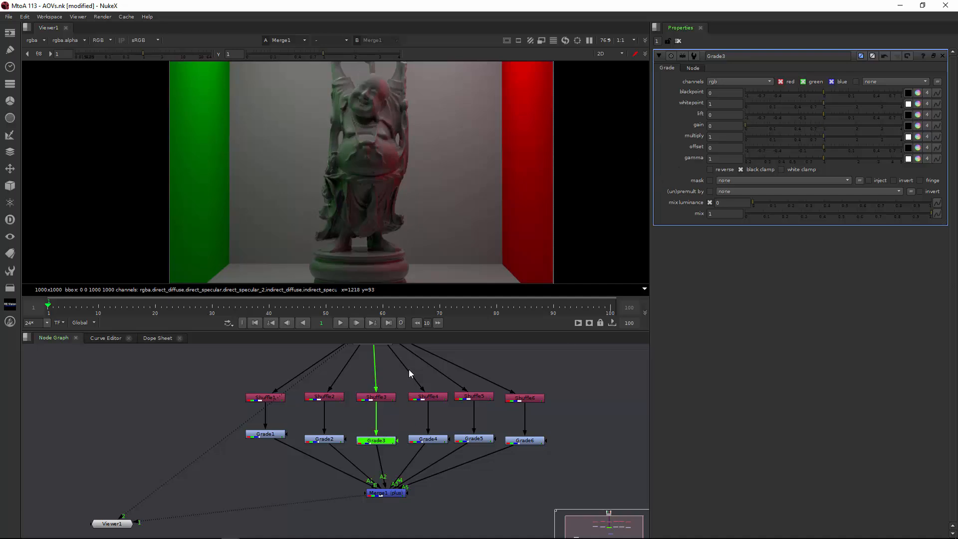
{"action": "left_click", "coordinate": [428, 397]}
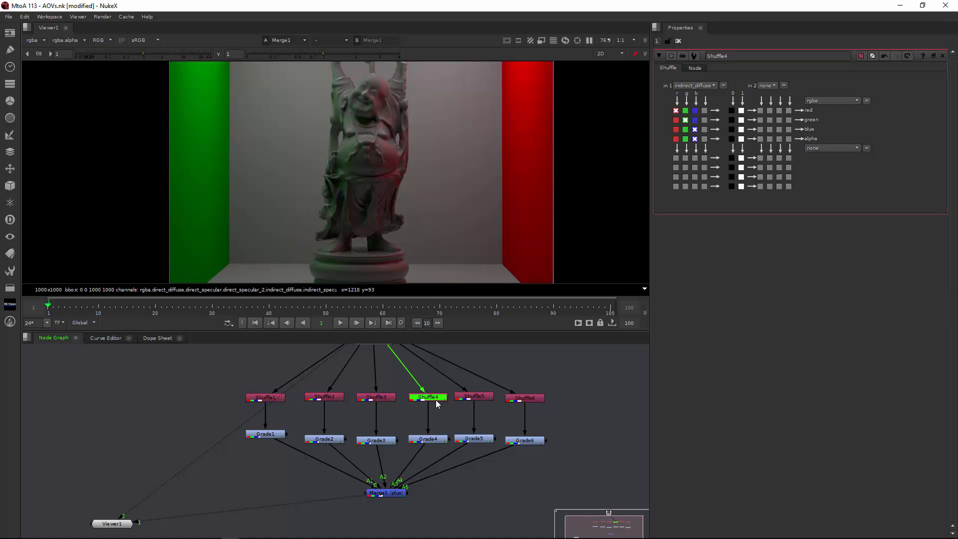
{"action": "left_click", "coordinate": [524, 398]}
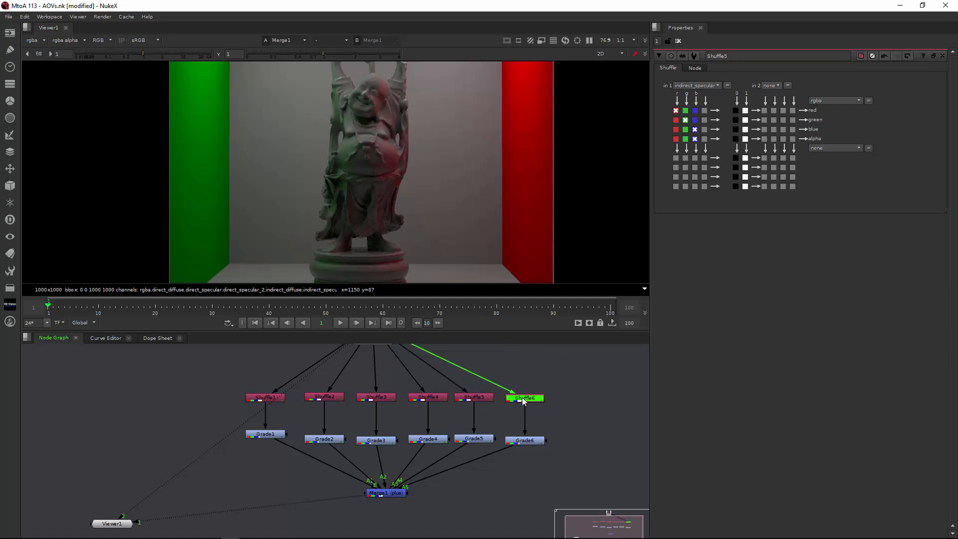
{"action": "left_click", "coordinate": [473, 439]}
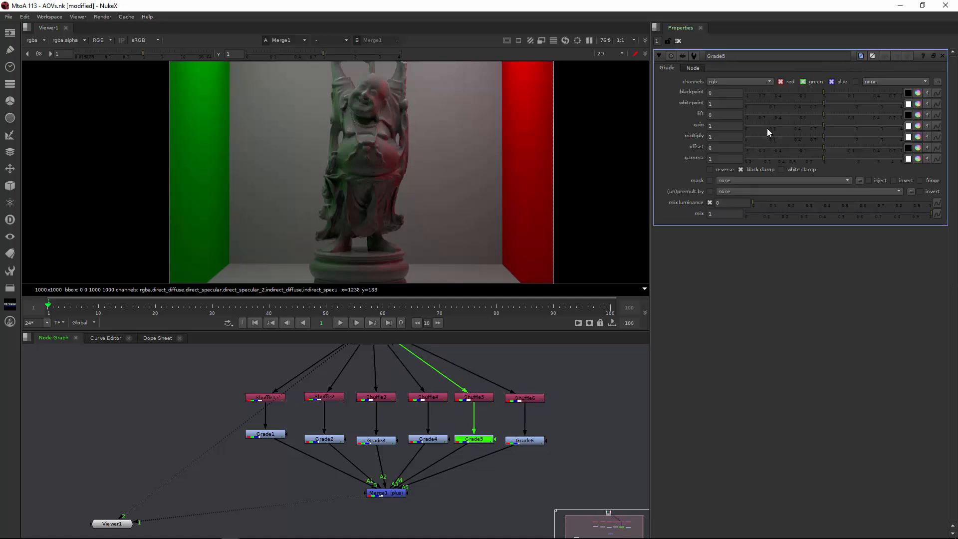
{"action": "left_click", "coordinate": [524, 440]}
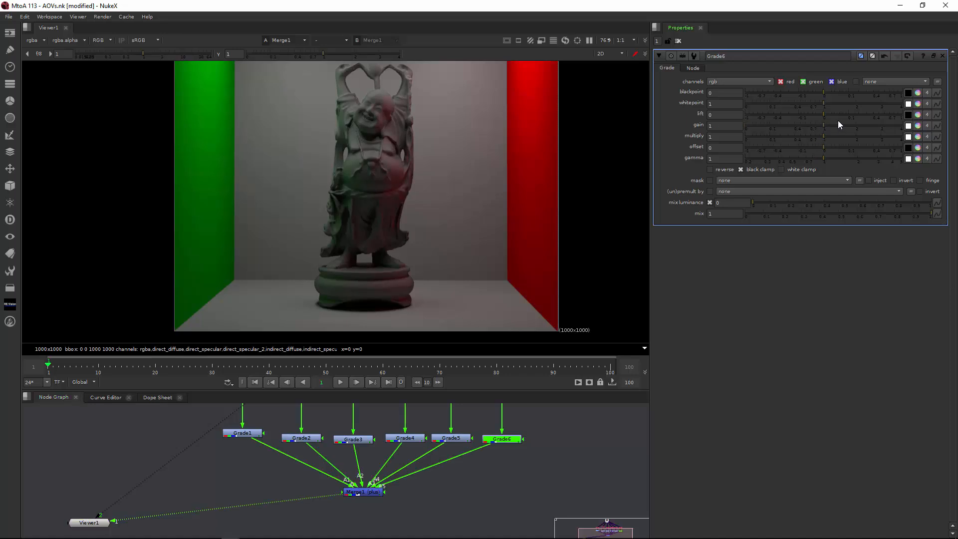
{"action": "left_click", "coordinate": [451, 438]}
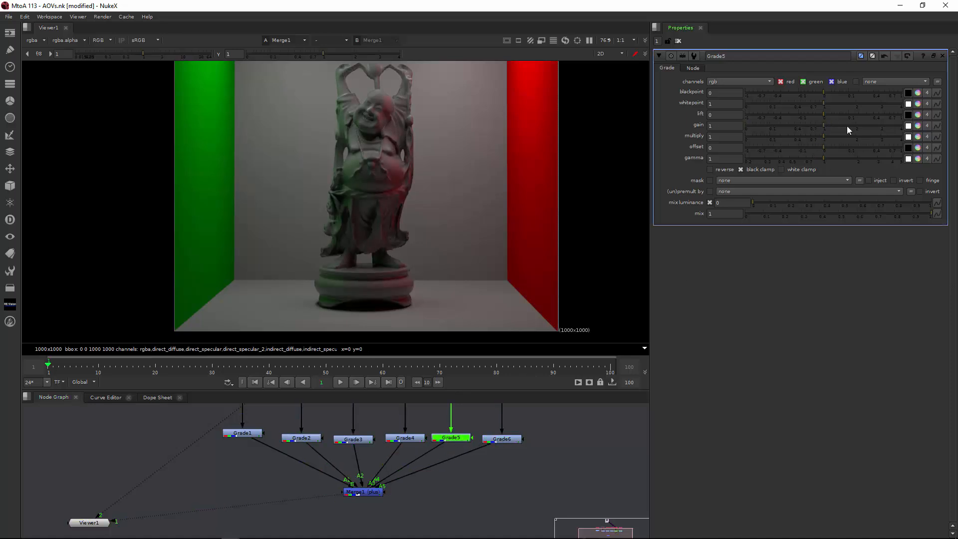
{"action": "left_click", "coordinate": [353, 439]}
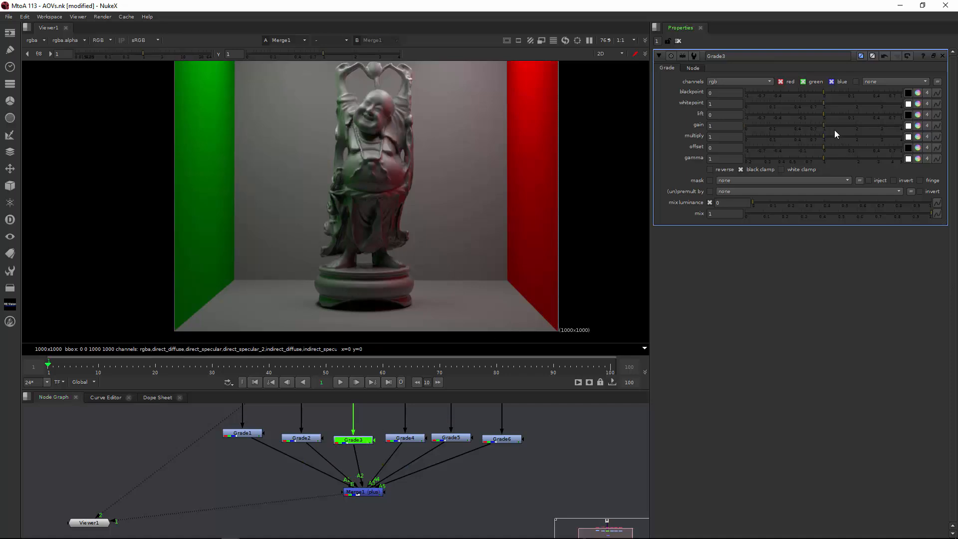
{"action": "left_click", "coordinate": [302, 438]}
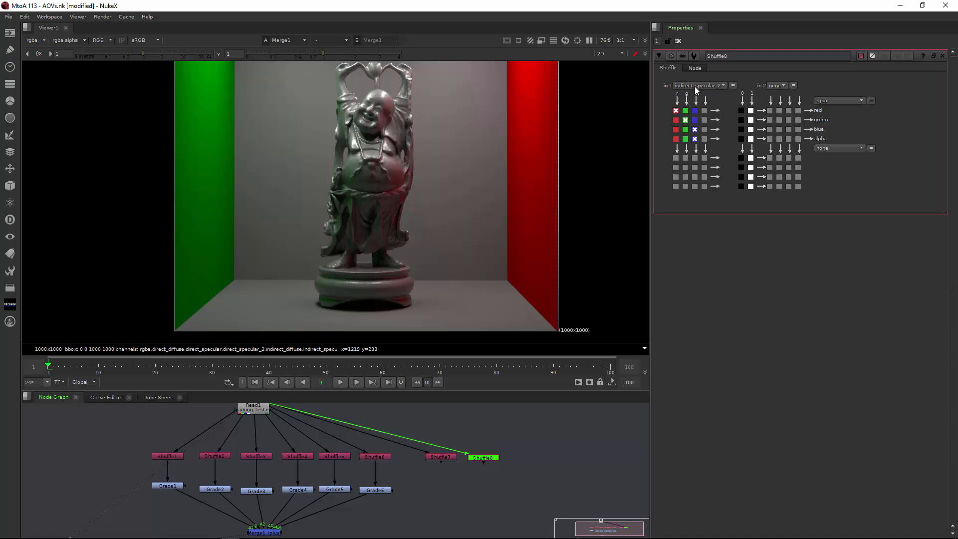
Set the new Shuffle's layer to indirect_specular_2 and make Merge2 plus the two passes
{"action": "left_click", "coordinate": [698, 86]}
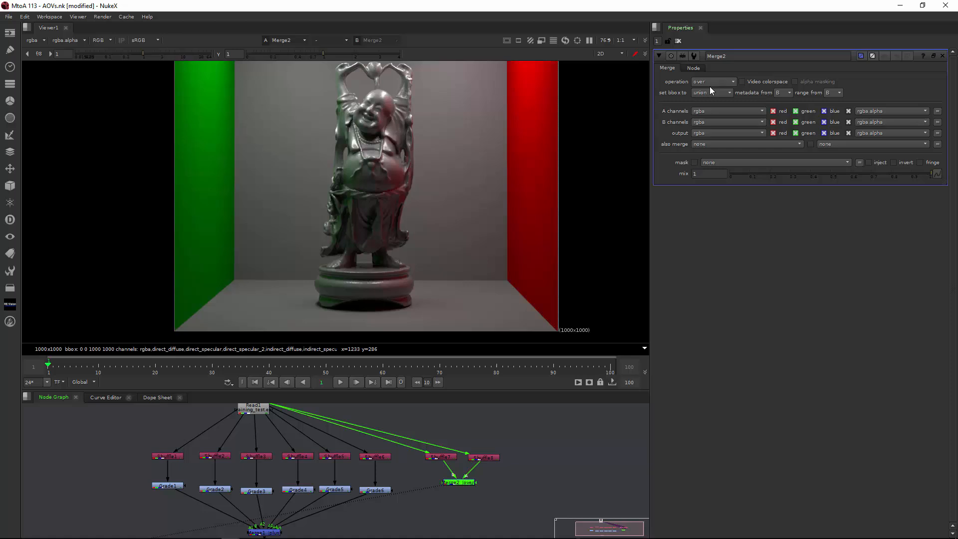
{"action": "left_click", "coordinate": [712, 81]}
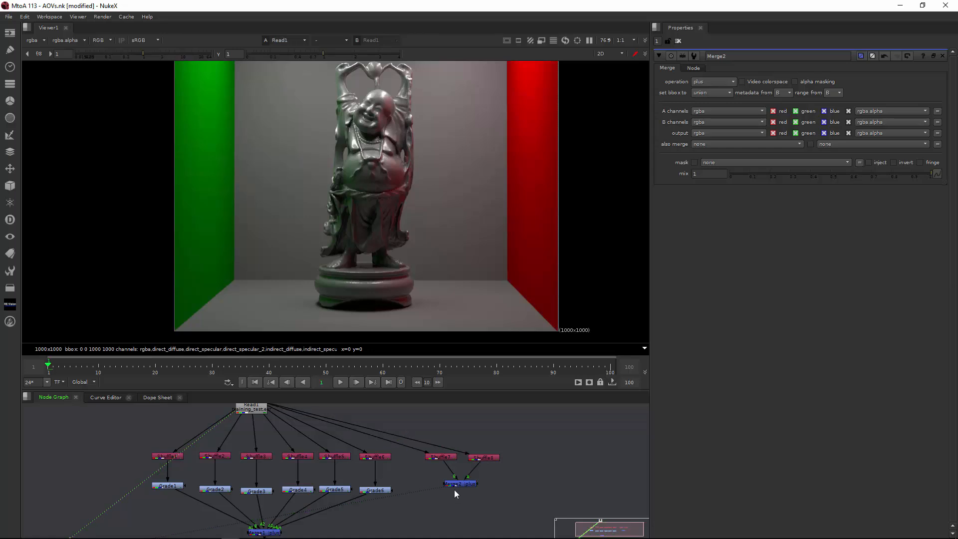
{"action": "left_click", "coordinate": [460, 483]}
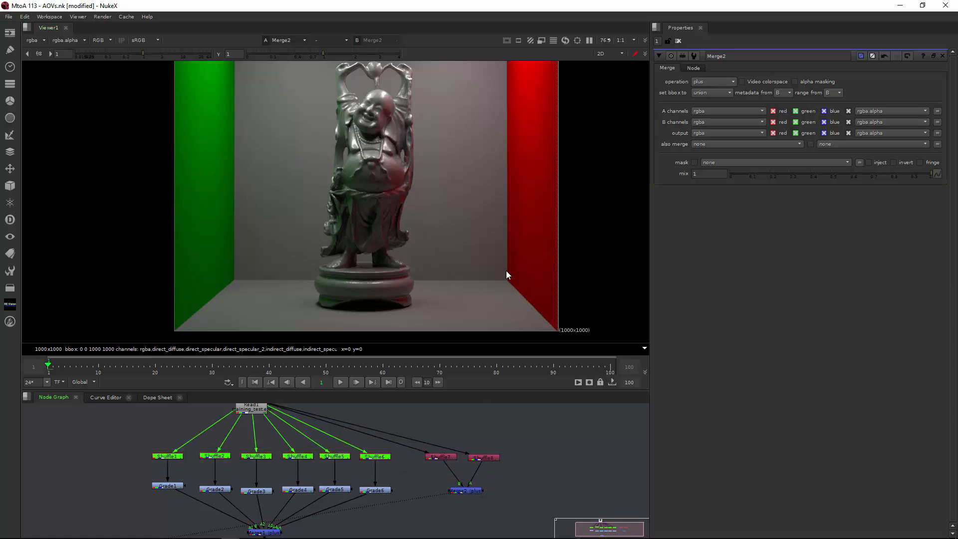
{"action": "mouse_move", "coordinate": [452, 188]}
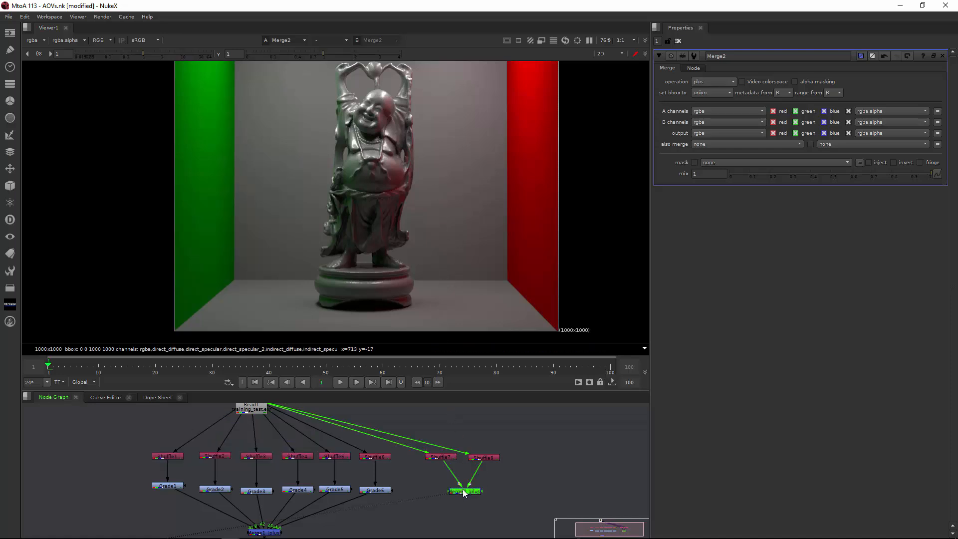
Add Grade7 to the first new pass with gain 0.57, tinted warm orange
{"action": "left_click", "coordinate": [439, 457]}
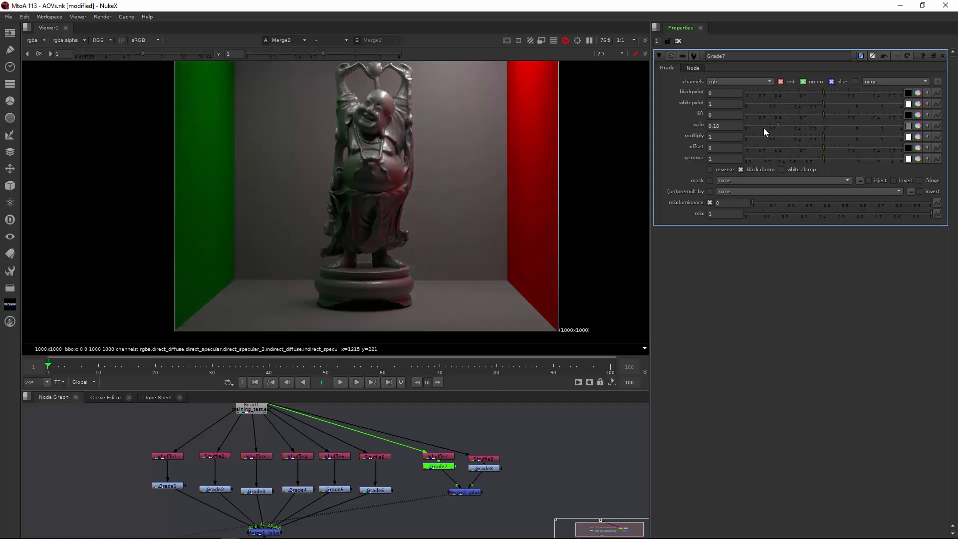
{"action": "left_click_drag", "start_coordinate": [764, 126], "coordinate": [813, 125]}
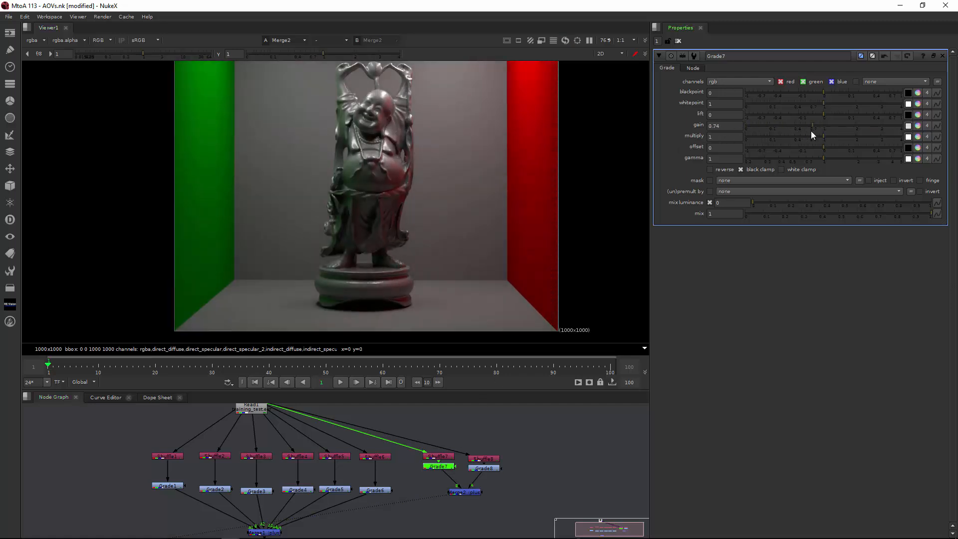
{"action": "left_click_drag", "start_coordinate": [813, 126], "coordinate": [775, 125]}
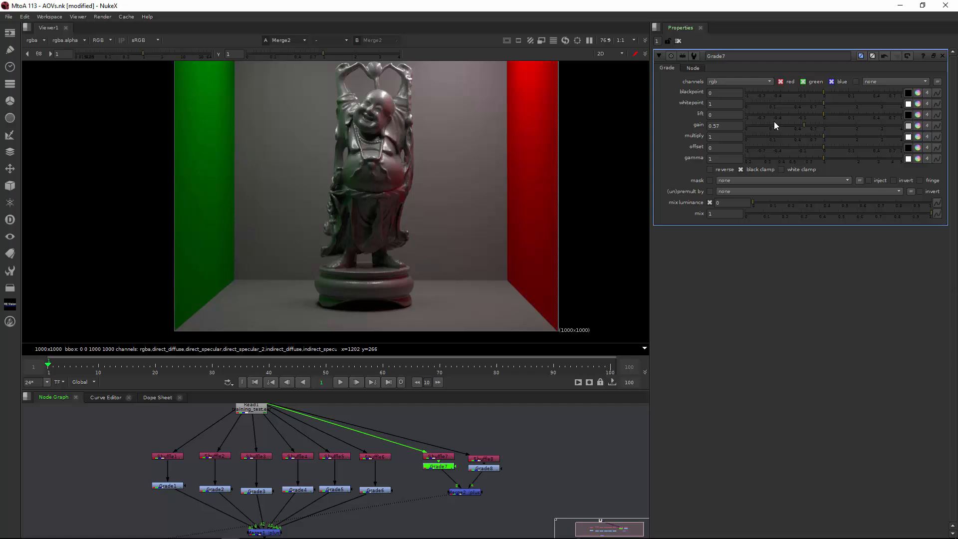
{"action": "left_click", "coordinate": [922, 114]}
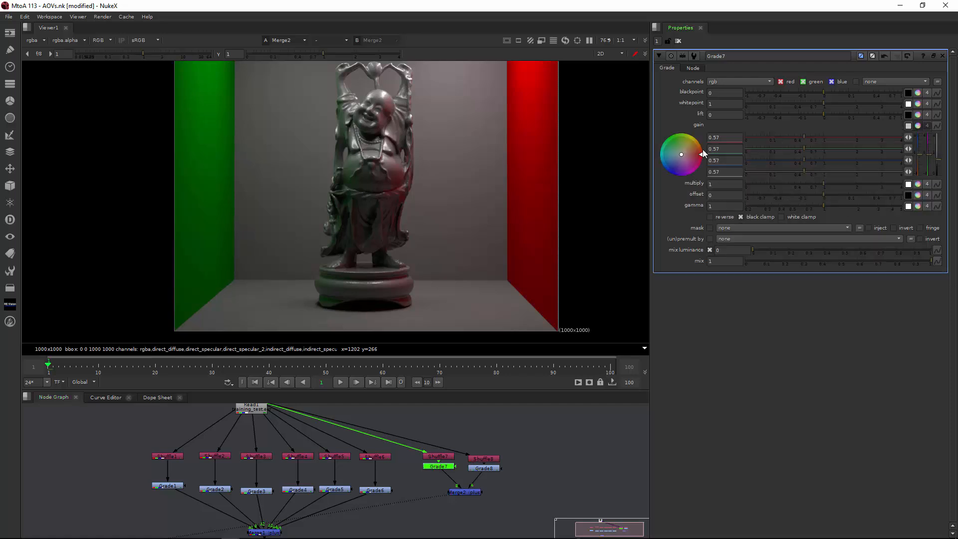
{"action": "left_click_drag", "start_coordinate": [681, 154], "coordinate": [690, 149]}
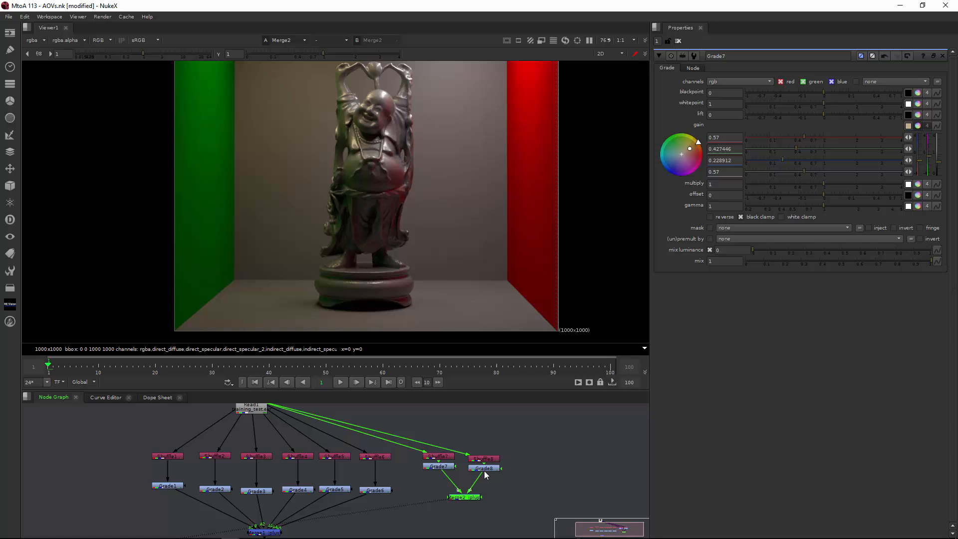
{"action": "mouse_move", "coordinate": [487, 482]}
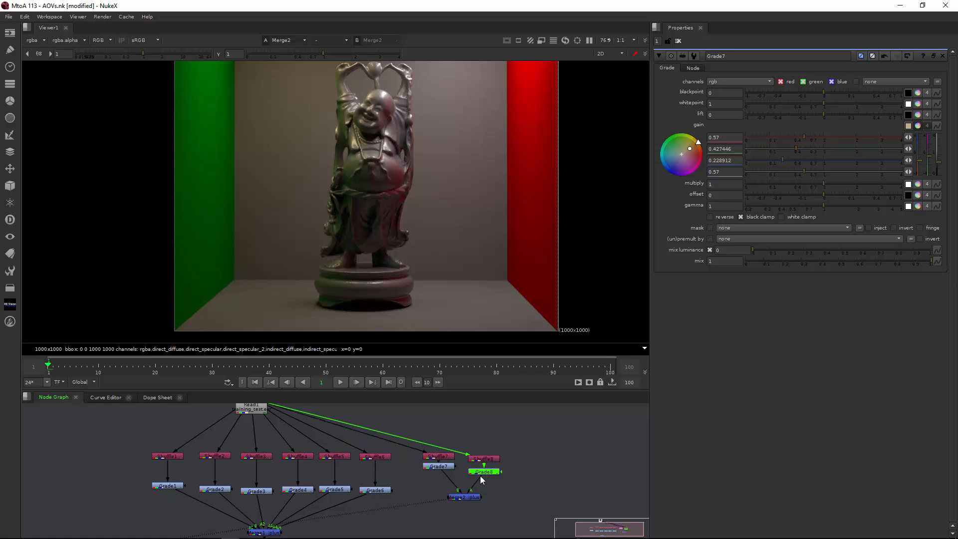
Tint Grade8's gain on the second new pass toward orange
{"action": "left_click", "coordinate": [483, 475]}
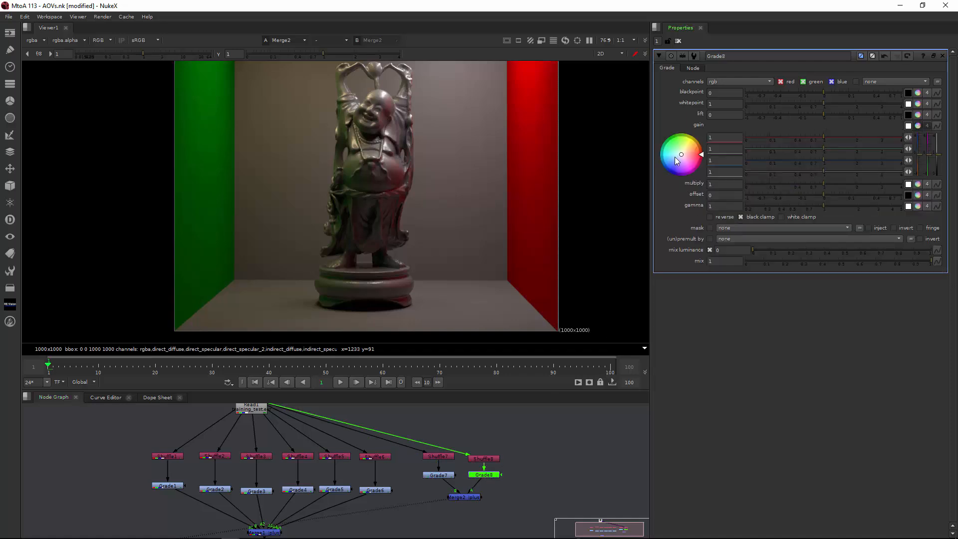
{"action": "left_click_drag", "start_coordinate": [675, 155], "coordinate": [692, 146]}
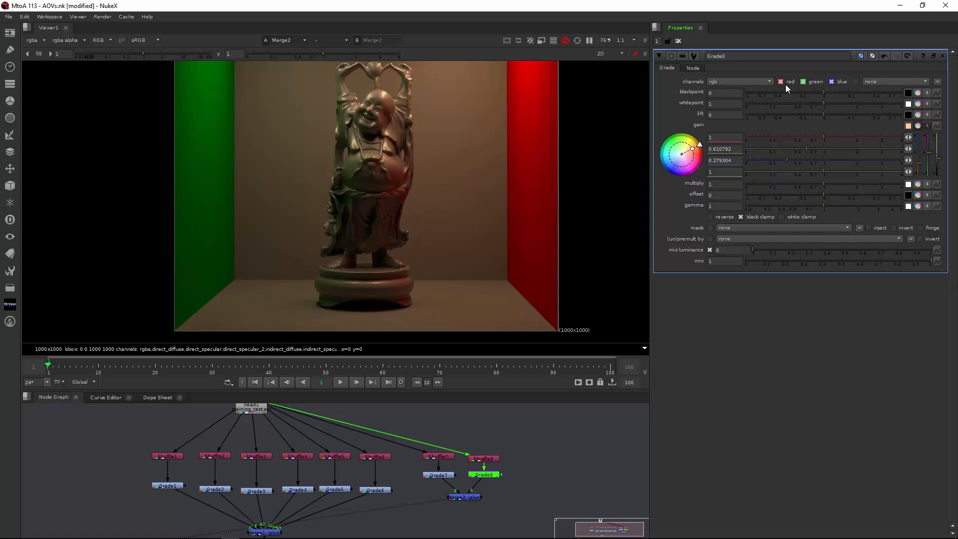
{"action": "left_click_drag", "start_coordinate": [691, 149], "coordinate": [697, 143]}
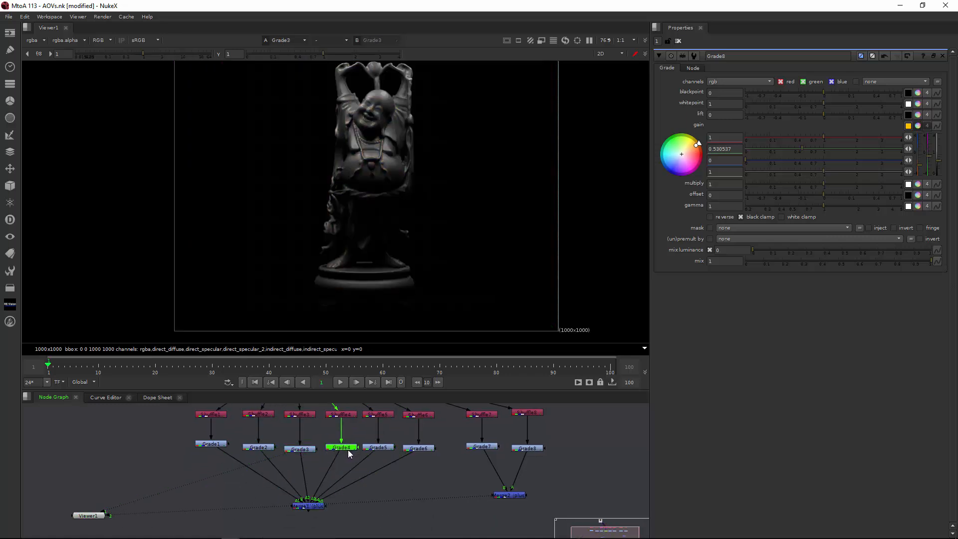
{"action": "mouse_move", "coordinate": [434, 210]}
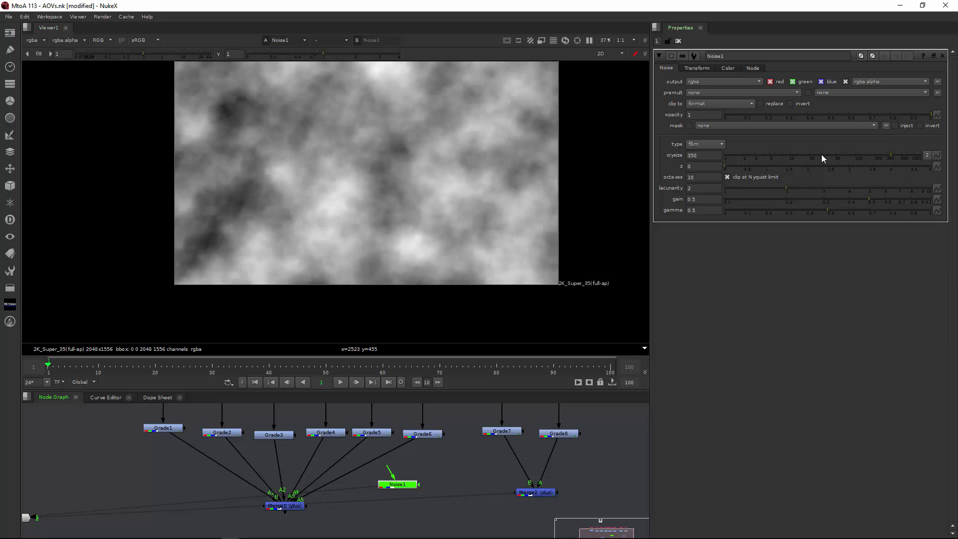
Set the Noise node's xy size to 54
{"action": "type", "text": "54"}
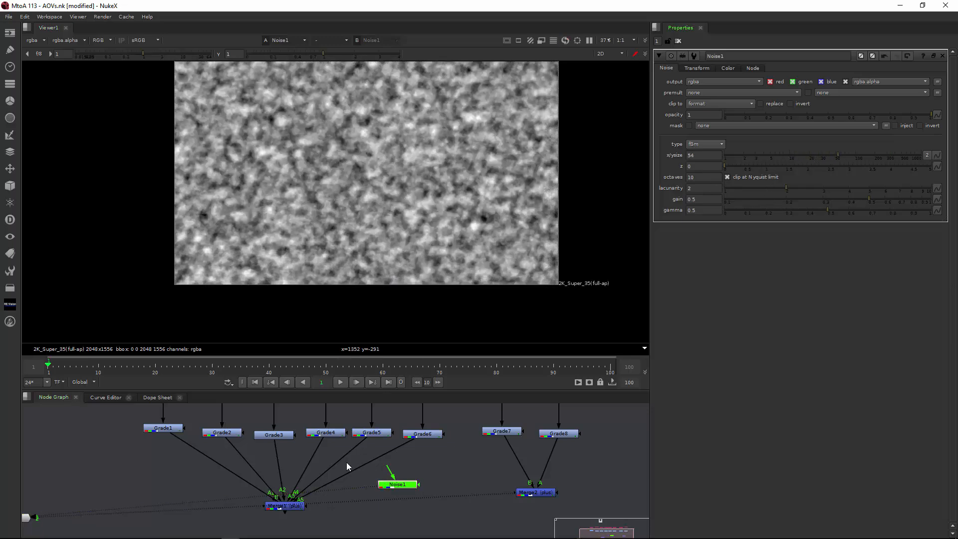
{"action": "left_click", "coordinate": [273, 435]}
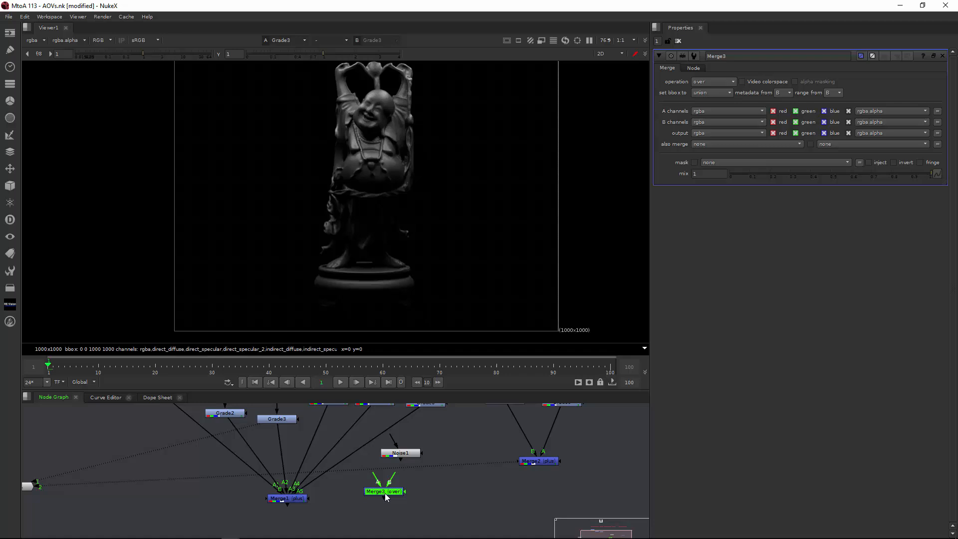
Set Merge3's operation to multiply
{"action": "left_click", "coordinate": [712, 81]}
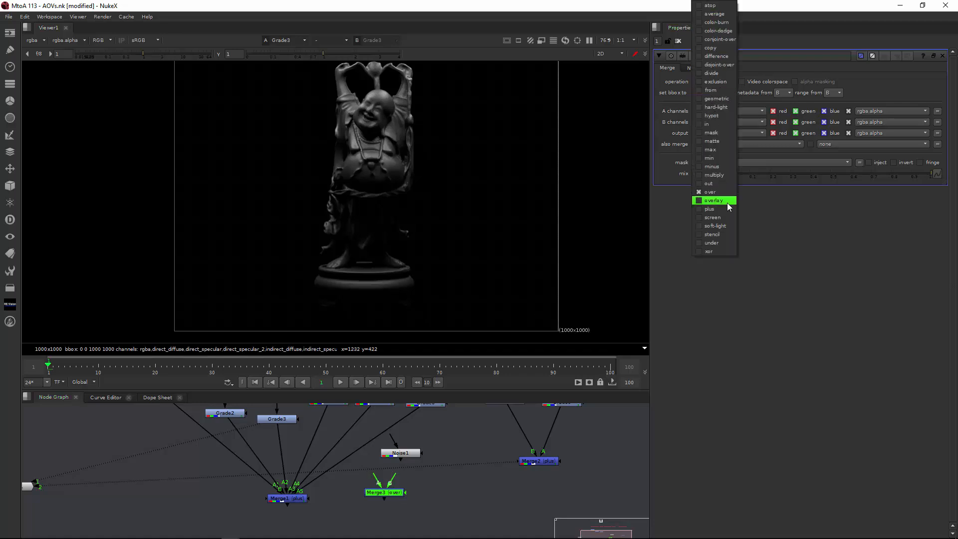
{"action": "left_click", "coordinate": [714, 175]}
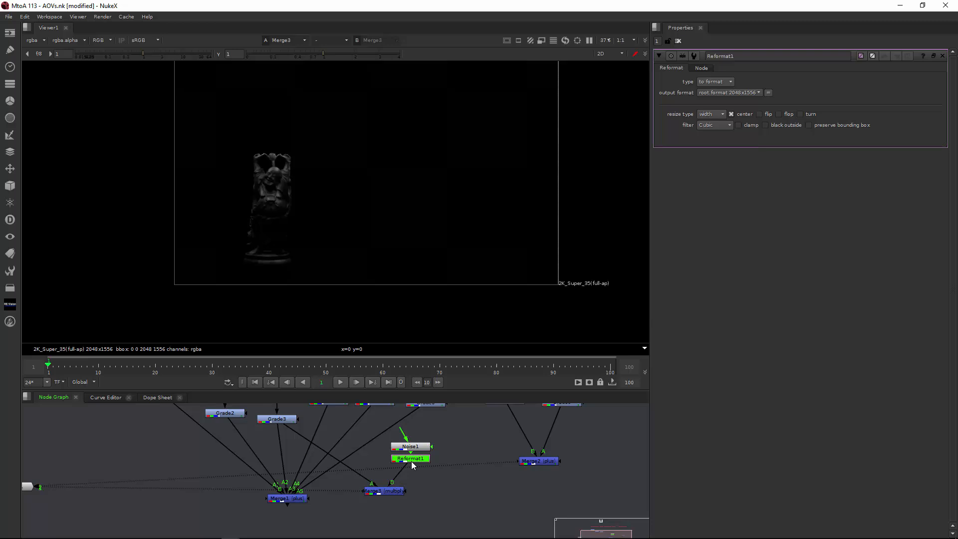
Set the Reformat output format to square_1K (1024x1024)
{"action": "left_click", "coordinate": [729, 92]}
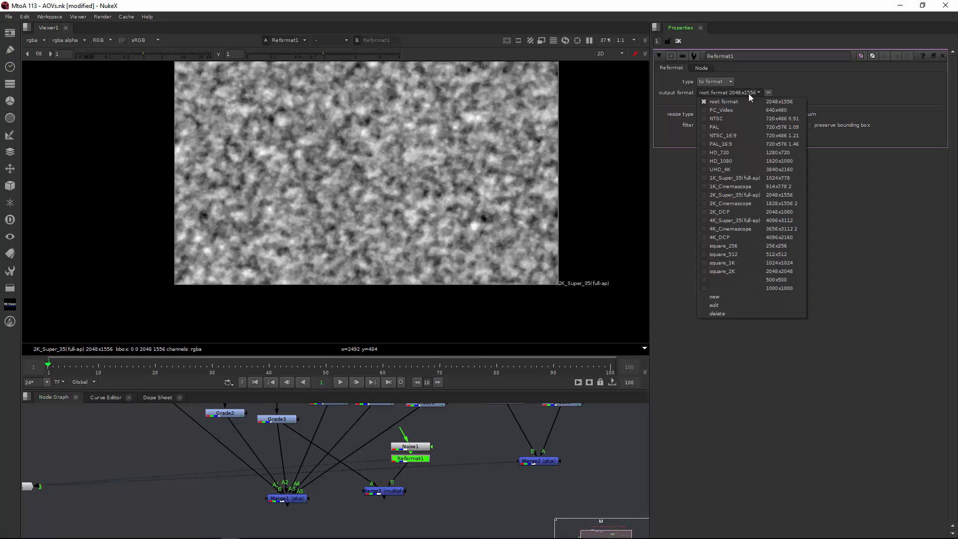
{"action": "left_click", "coordinate": [722, 271]}
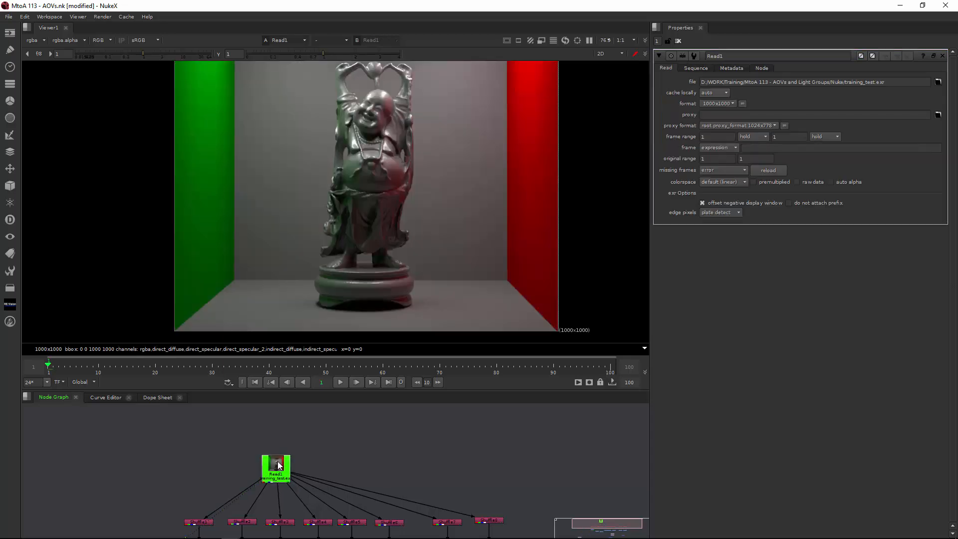
{"action": "left_click", "coordinate": [728, 92]}
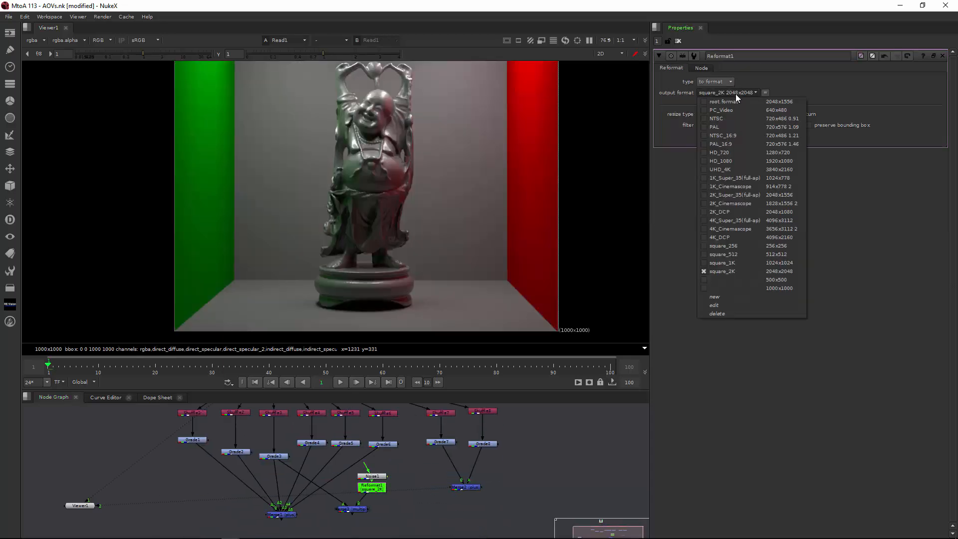
{"action": "left_click", "coordinate": [722, 263]}
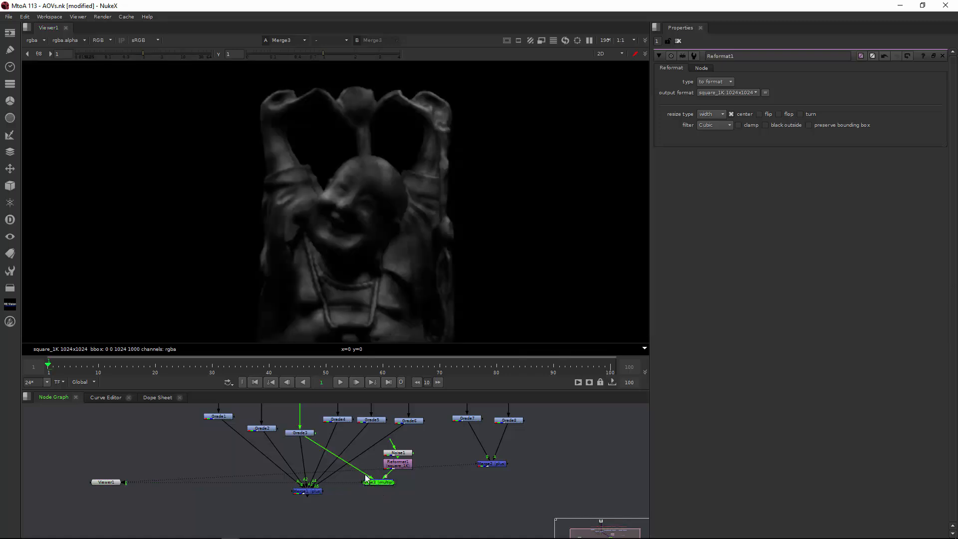
{"action": "mouse_move", "coordinate": [372, 221]}
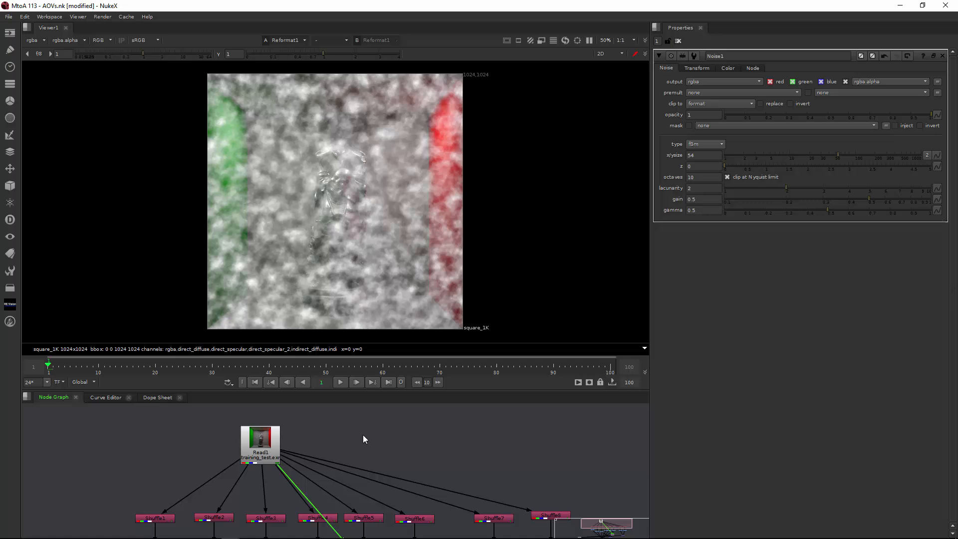
Create a Constant node via 'con' and choose its image format
{"action": "type", "text": "con"}
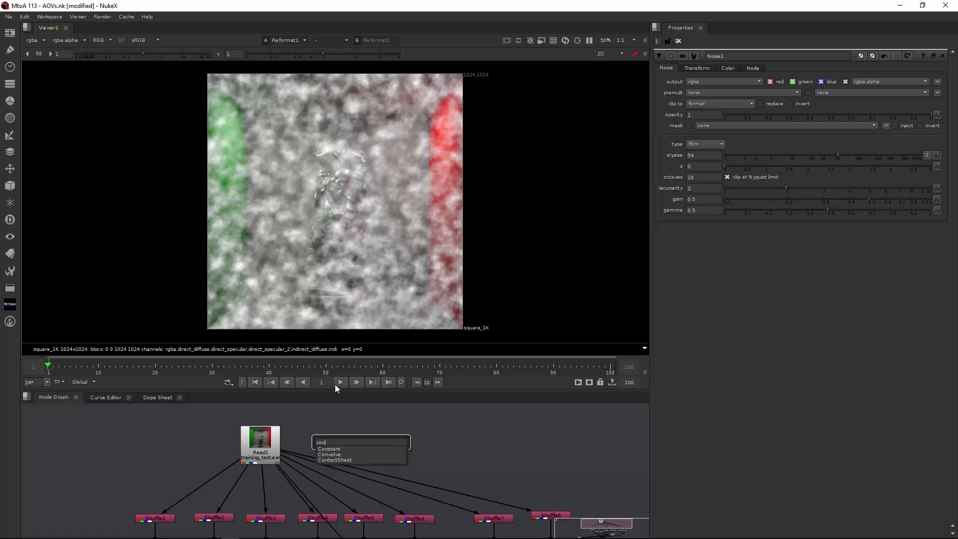
{"action": "left_click", "coordinate": [329, 454]}
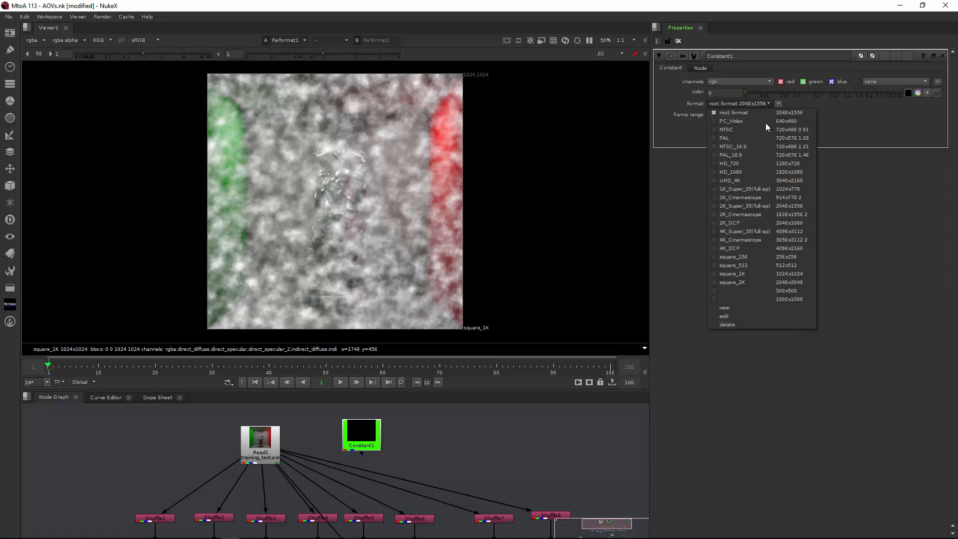
{"action": "left_click", "coordinate": [732, 273]}
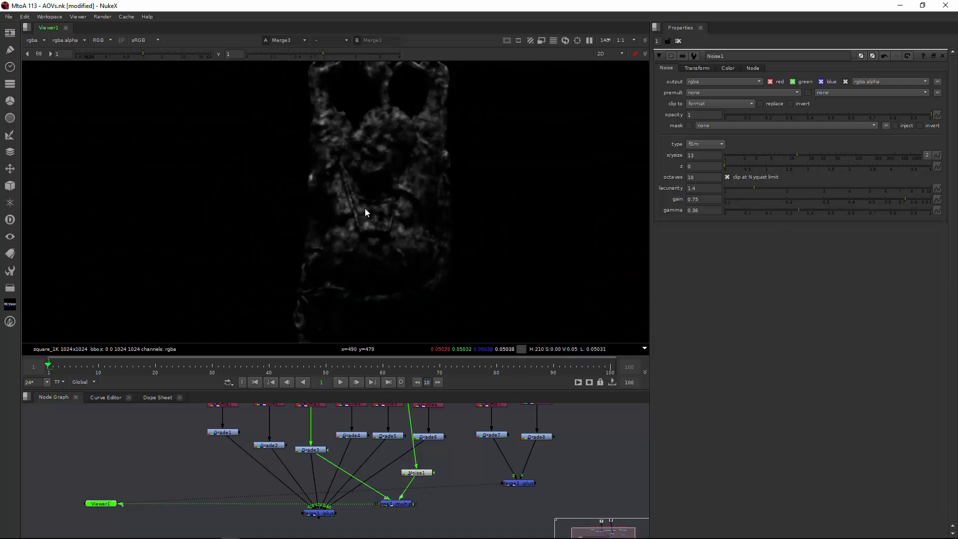
{"action": "mouse_move", "coordinate": [415, 163]}
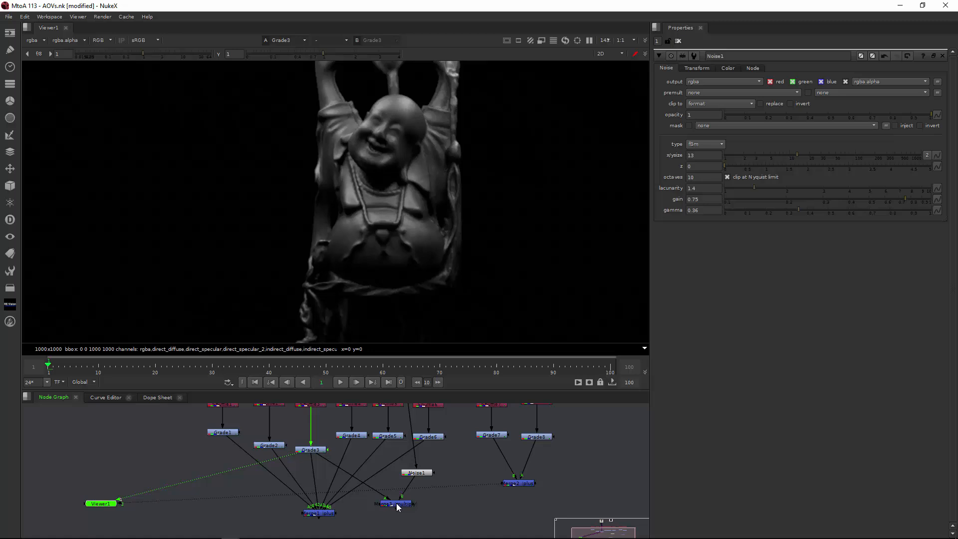
Select the multiply merge, the EXR read, then Noise1, raising its gain to 0.88
{"action": "left_click", "coordinate": [393, 508]}
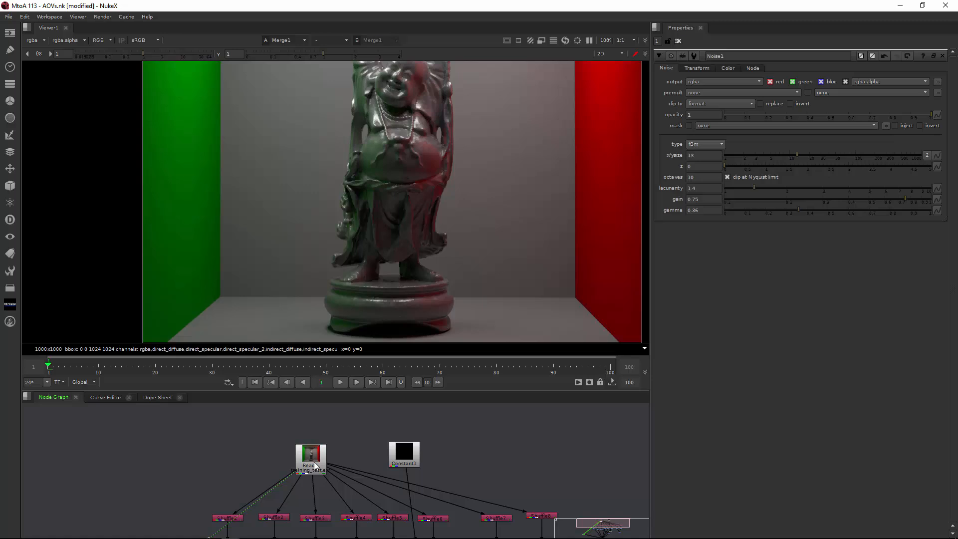
{"action": "left_click", "coordinate": [310, 458]}
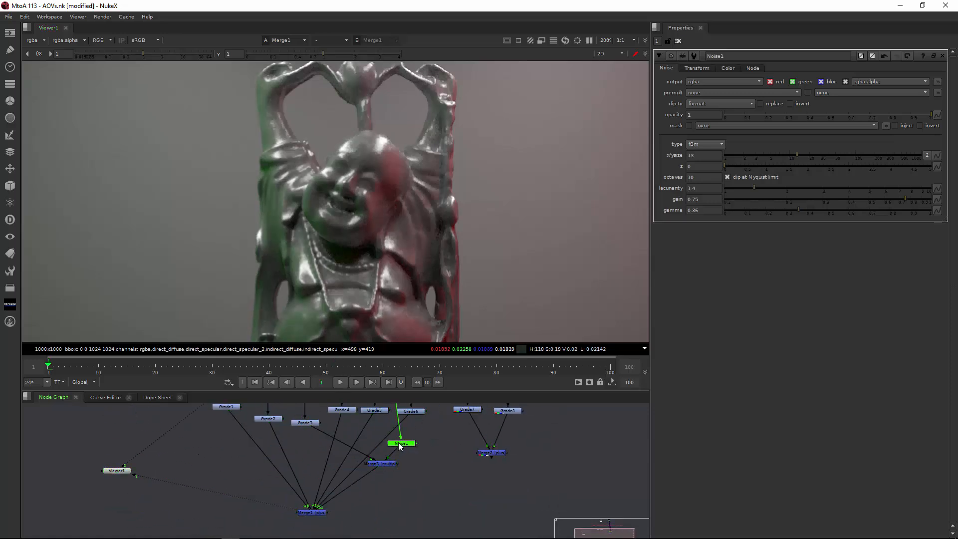
{"action": "left_click", "coordinate": [381, 464]}
{"action": "type", "text": "0.1"}
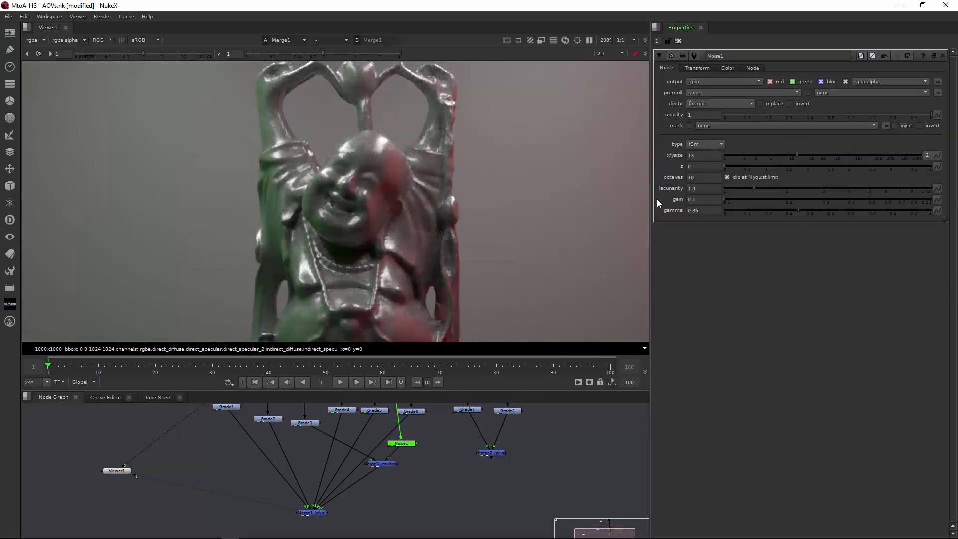
{"action": "left_click_drag", "start_coordinate": [742, 202], "coordinate": [800, 205]}
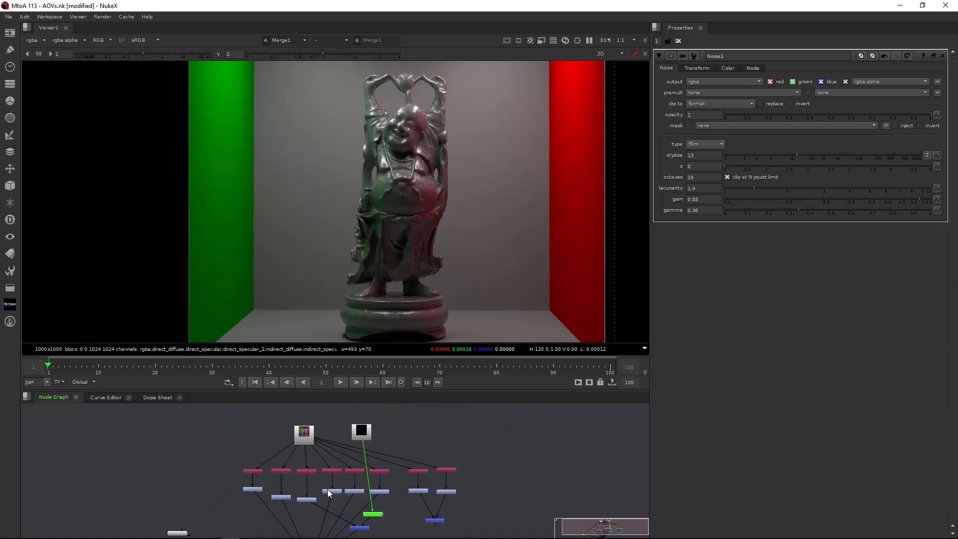
{"action": "mouse_move", "coordinate": [381, 498]}
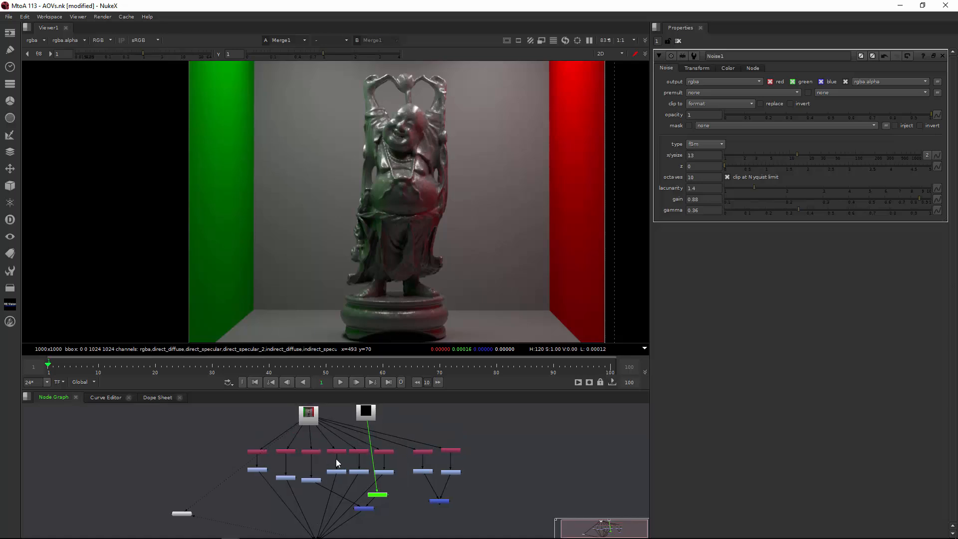
{"action": "mouse_move", "coordinate": [351, 433]}
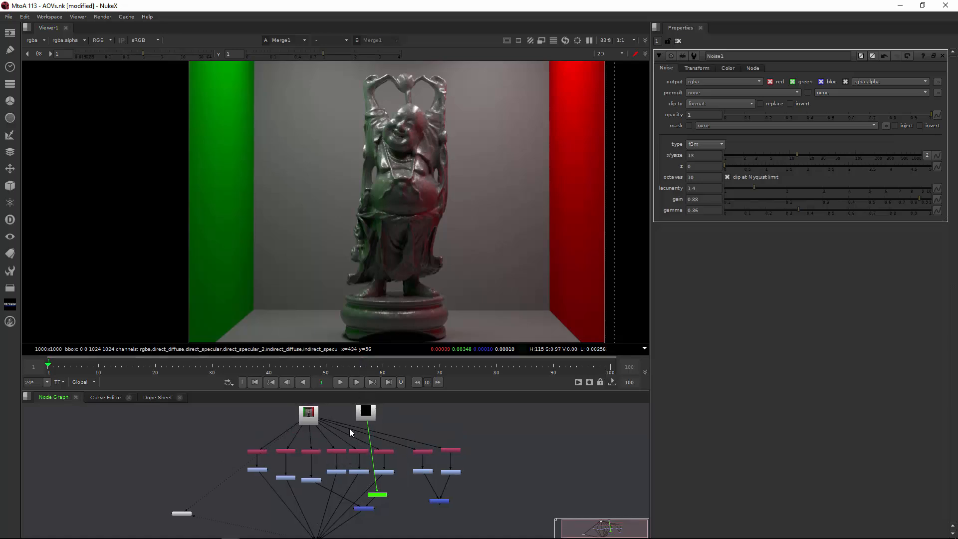
{"action": "mouse_move", "coordinate": [234, 459]}
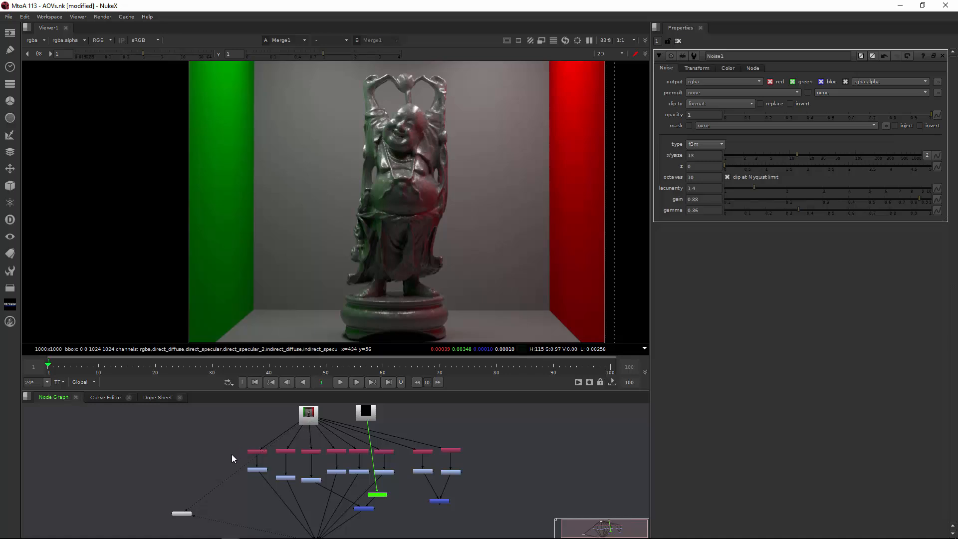
{"action": "mouse_move", "coordinate": [221, 444]}
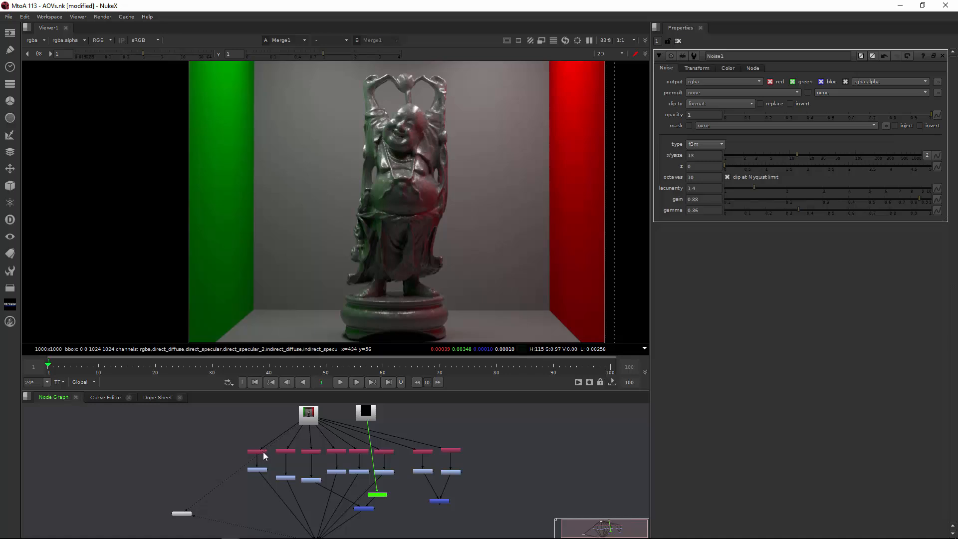
{"action": "mouse_move", "coordinate": [314, 460]}
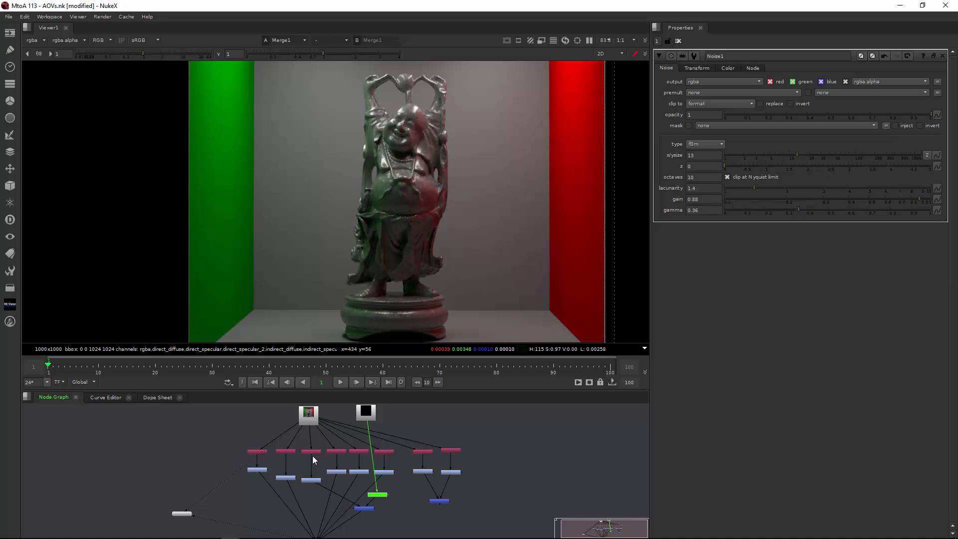
{"action": "mouse_move", "coordinate": [317, 462]}
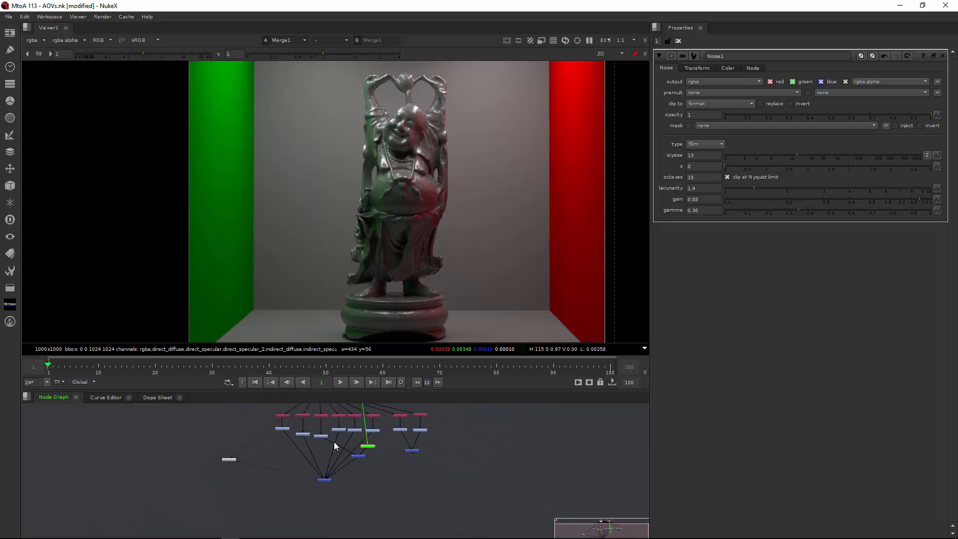
{"action": "mouse_move", "coordinate": [347, 468]}
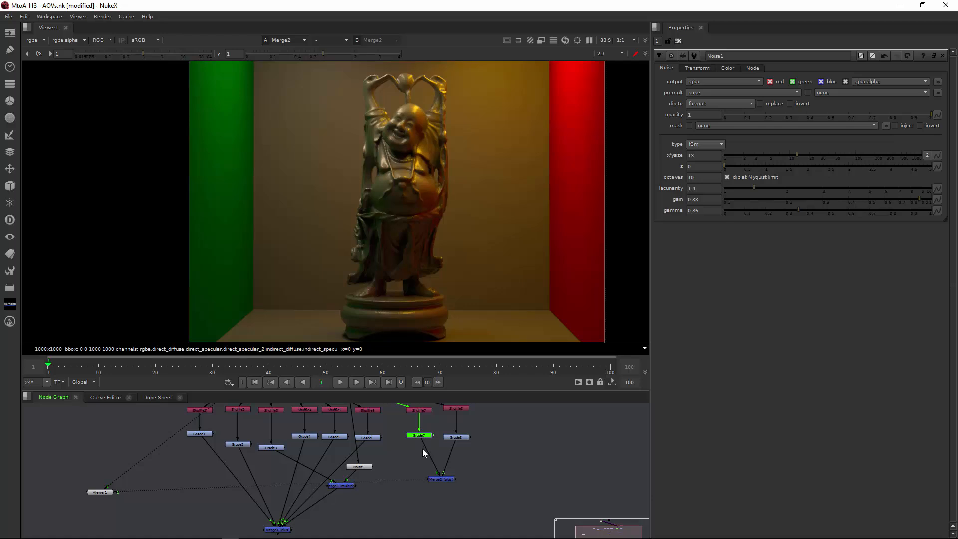
{"action": "mouse_move", "coordinate": [429, 456]}
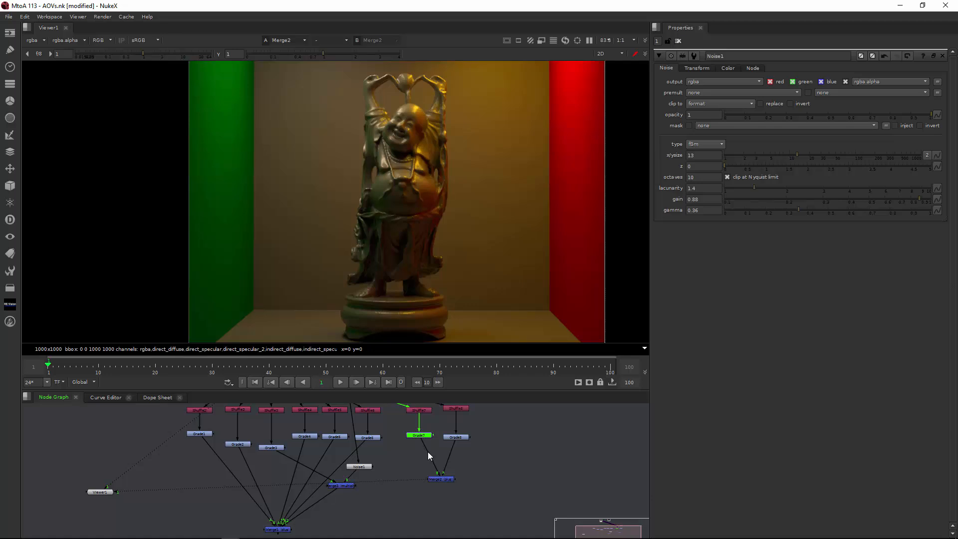
{"action": "mouse_move", "coordinate": [434, 456]}
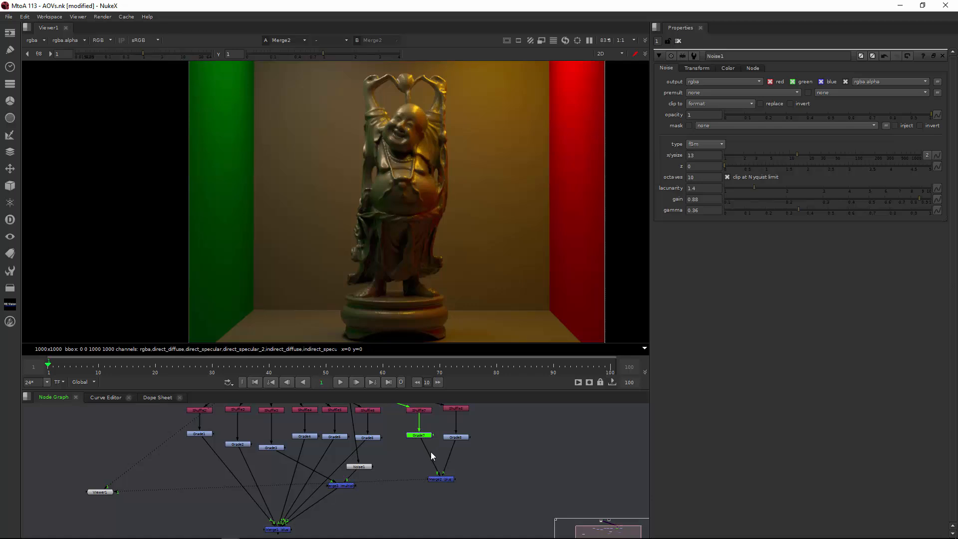
{"action": "mouse_move", "coordinate": [435, 453]}
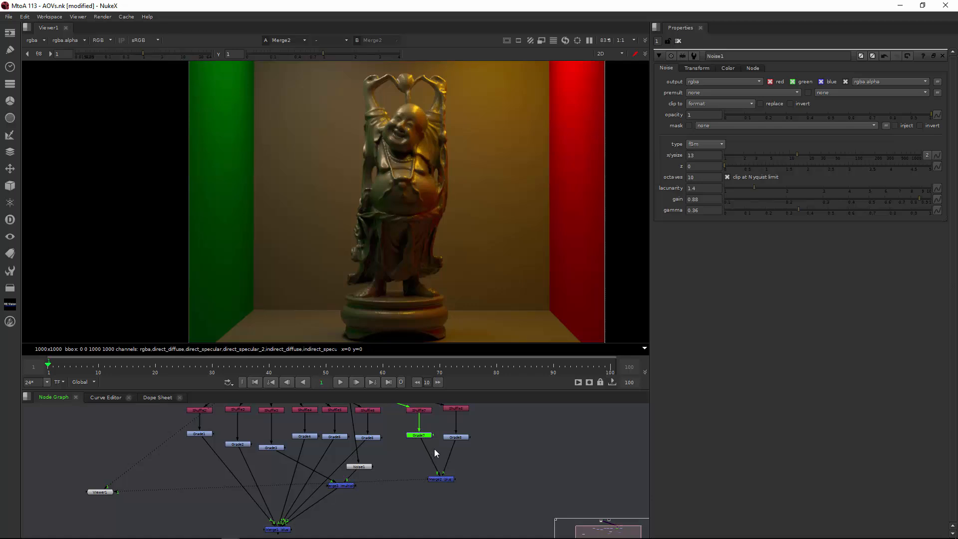